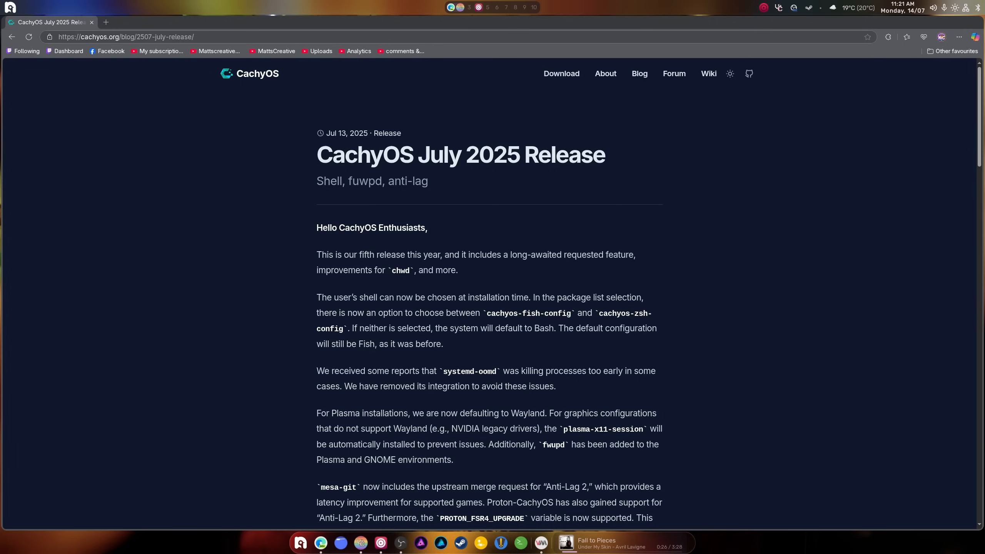
{"action": "mouse_move", "coordinate": [444, 358]}
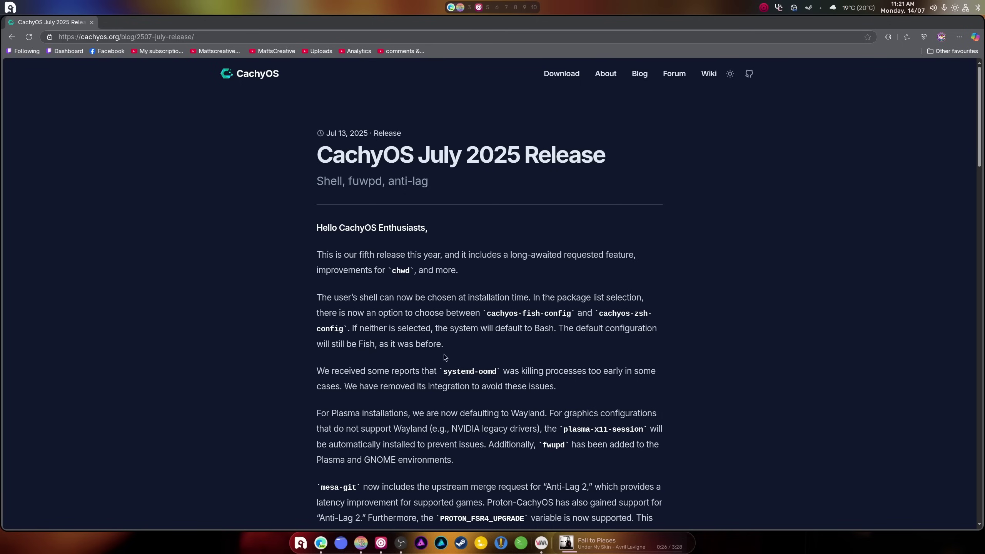
Scroll down the July 2025 release post to the shell-selection paragraph.
{"action": "scroll", "scroll_direction": "down", "scroll_amount": 3}
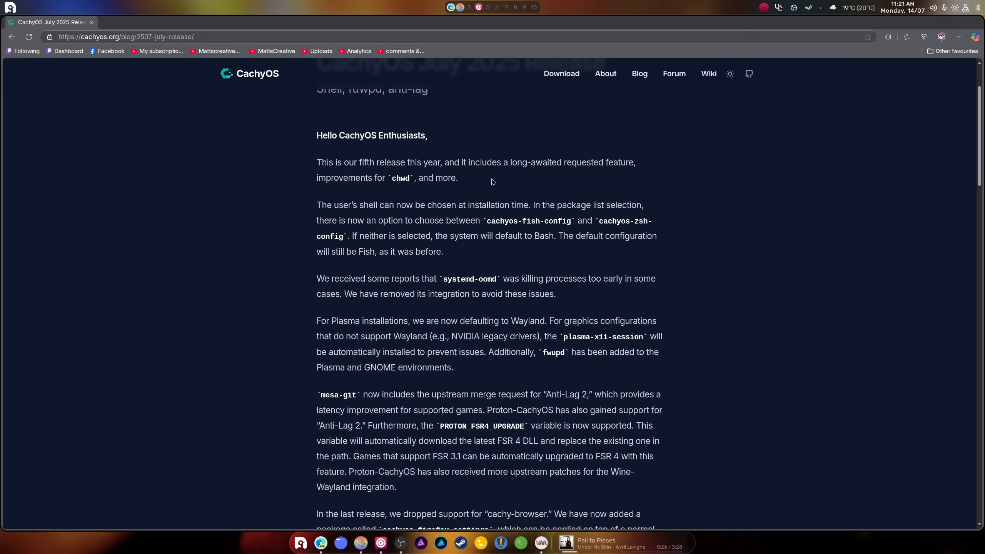
{"action": "mouse_move", "coordinate": [562, 214]}
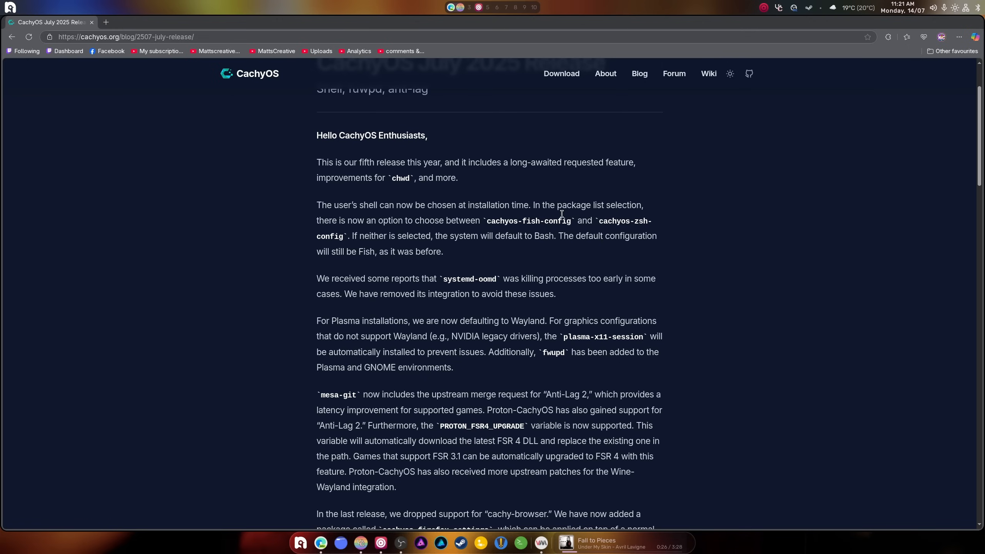
{"action": "mouse_move", "coordinate": [622, 179]}
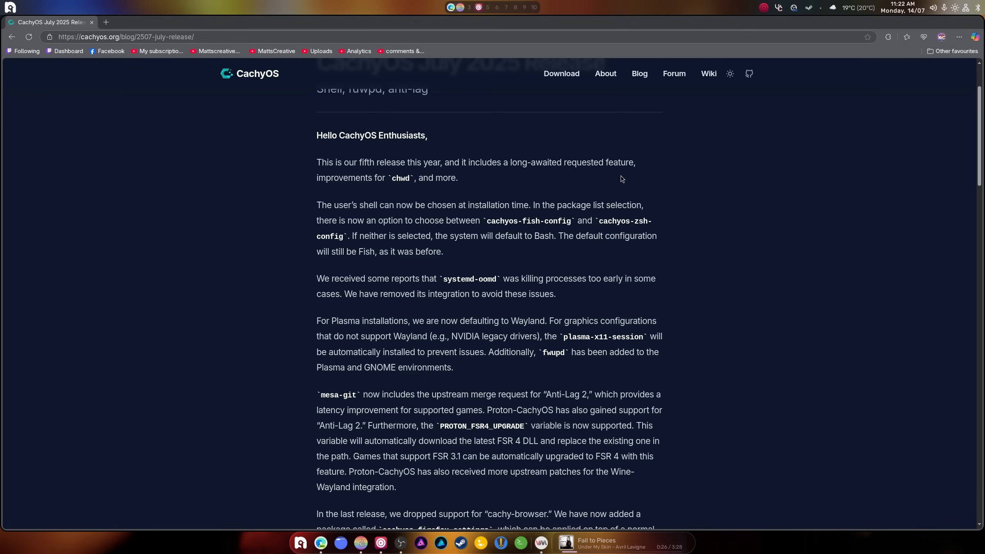
{"action": "mouse_move", "coordinate": [406, 184]}
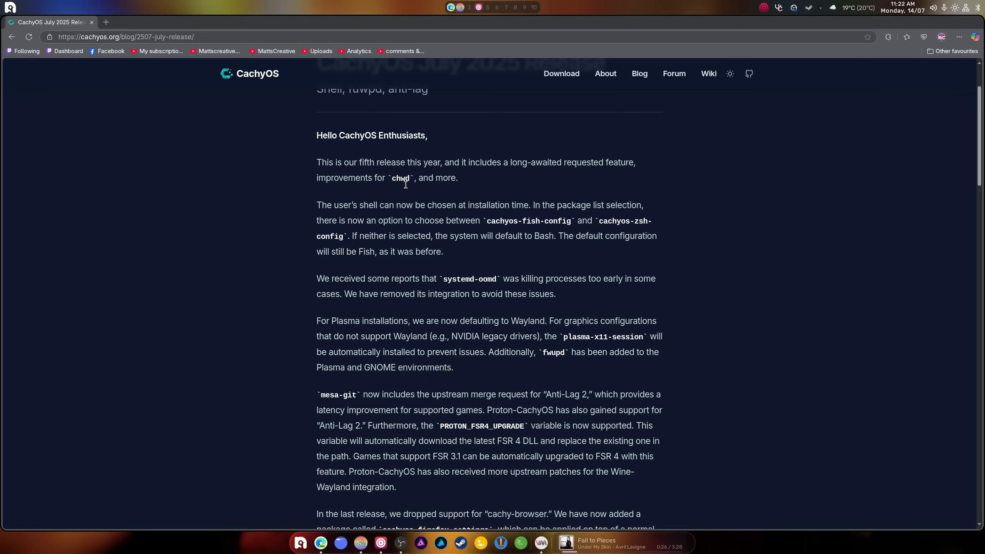
{"action": "scroll", "scroll_direction": "down", "scroll_amount": 3}
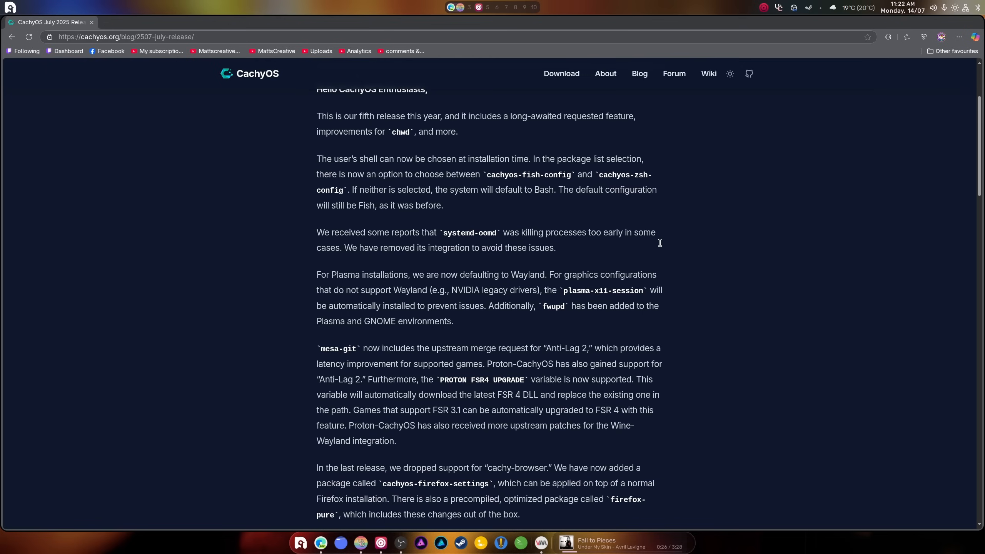
{"action": "mouse_move", "coordinate": [658, 243]}
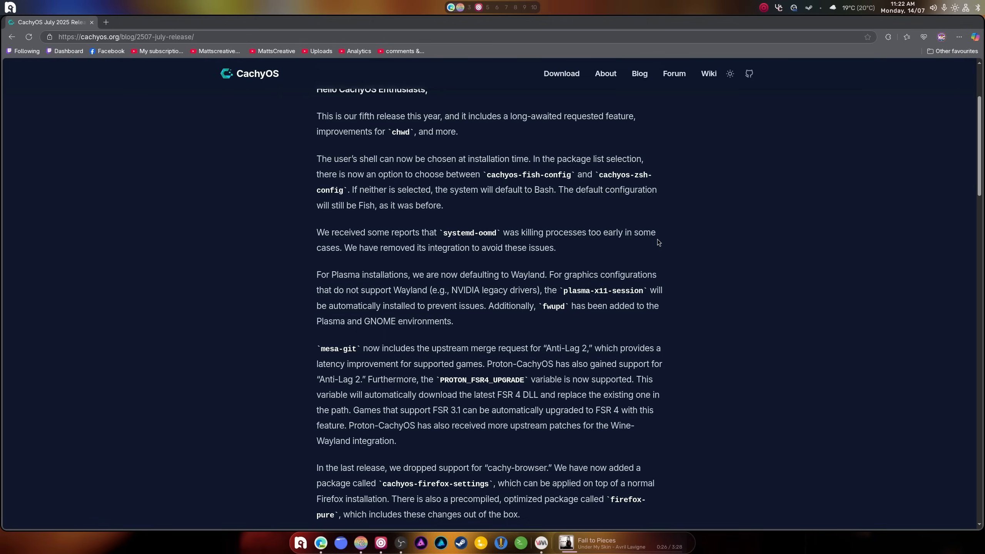
{"action": "mouse_move", "coordinate": [354, 276]}
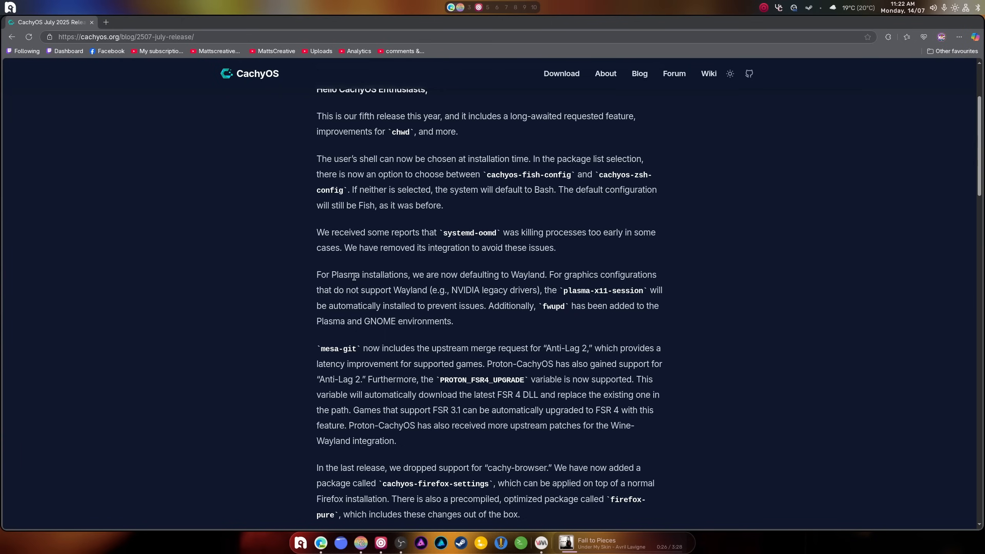
{"action": "mouse_move", "coordinate": [604, 294]}
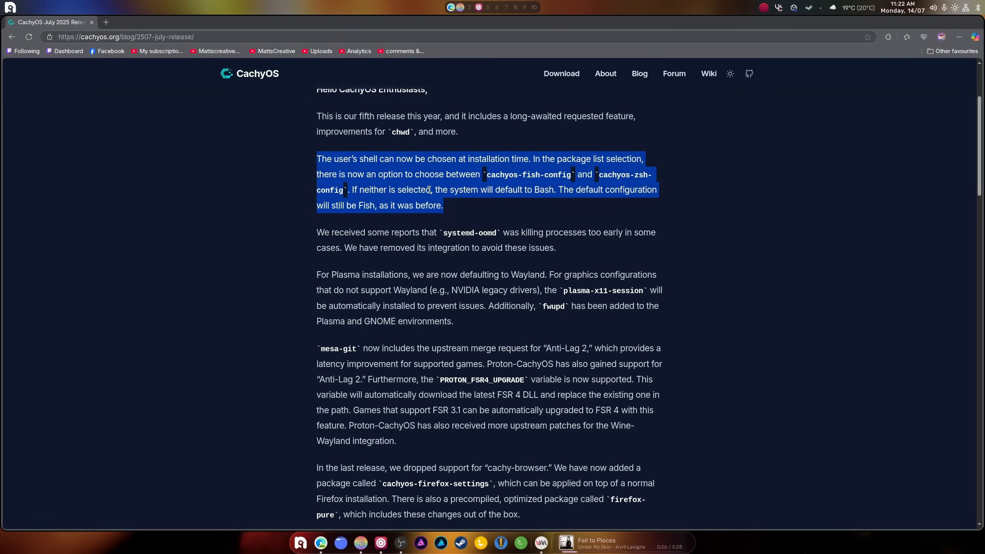
Zoom the release post to 250% and scroll back up to the shell paragraph.
{"action": "key", "text": "ctrl+plus"}
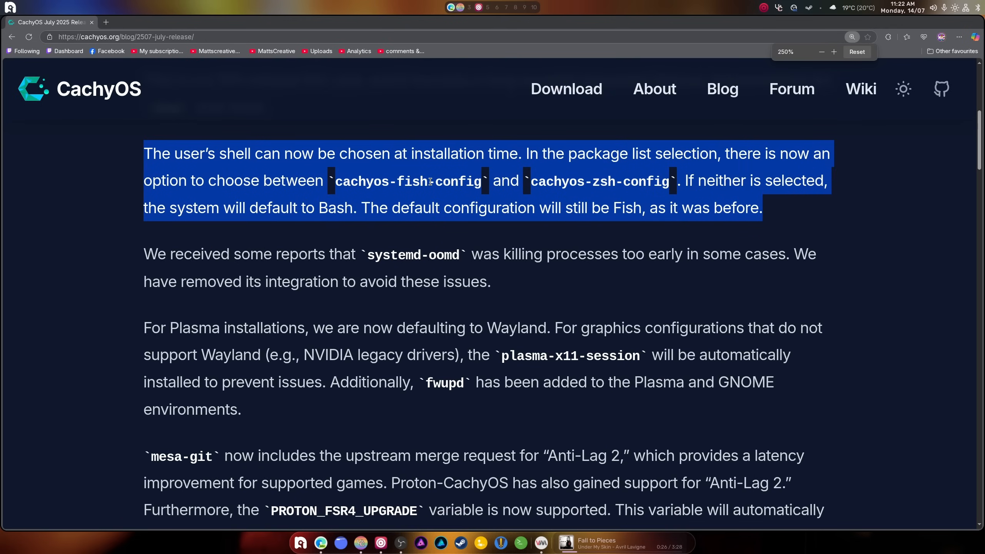
{"action": "scroll", "scroll_direction": "up", "scroll_amount": 3}
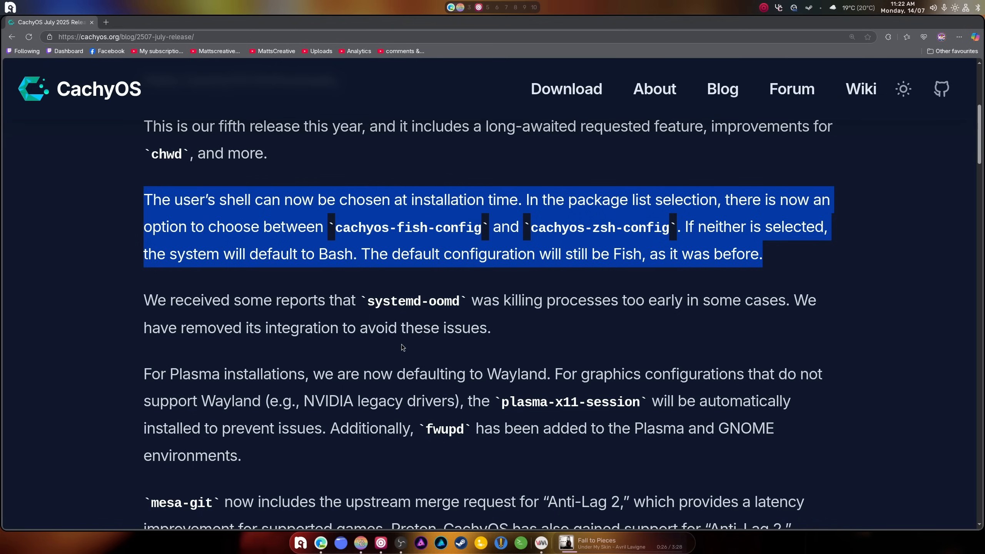
{"action": "mouse_move", "coordinate": [371, 233]}
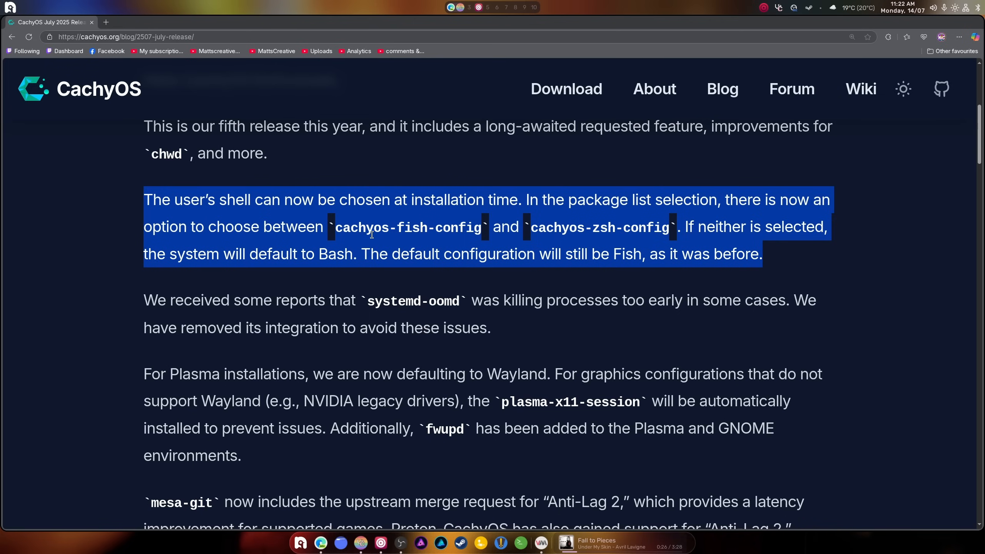
{"action": "mouse_move", "coordinate": [606, 231]}
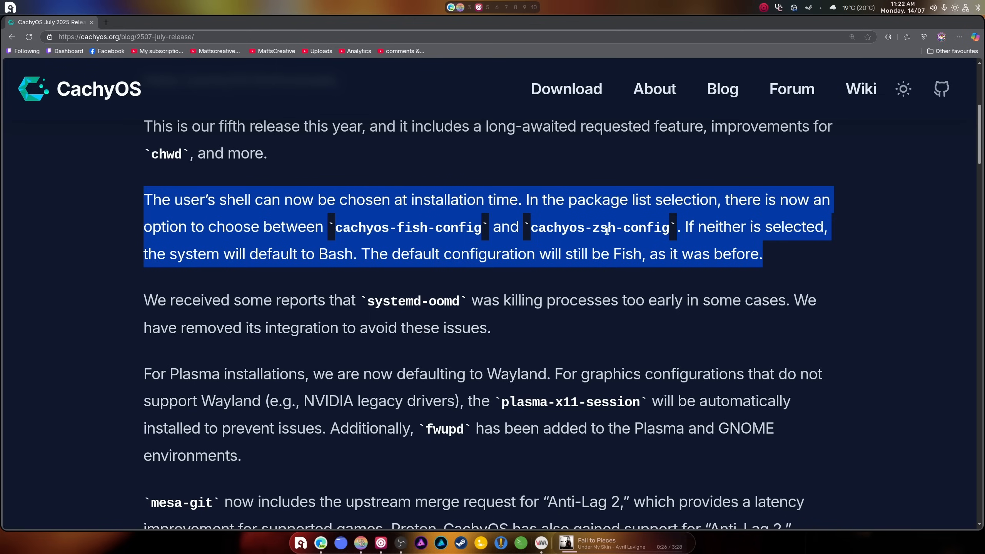
{"action": "mouse_move", "coordinate": [742, 230]}
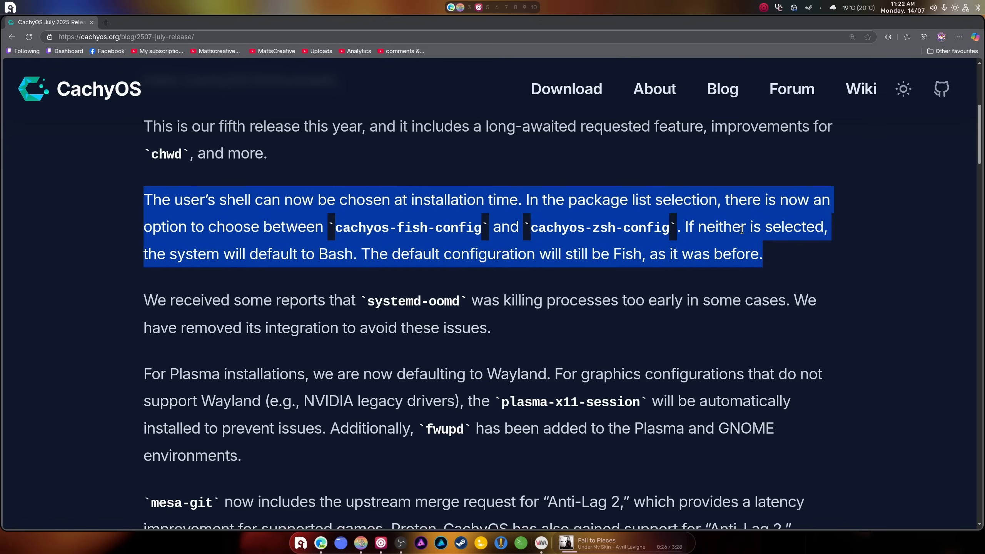
{"action": "mouse_move", "coordinate": [350, 303]}
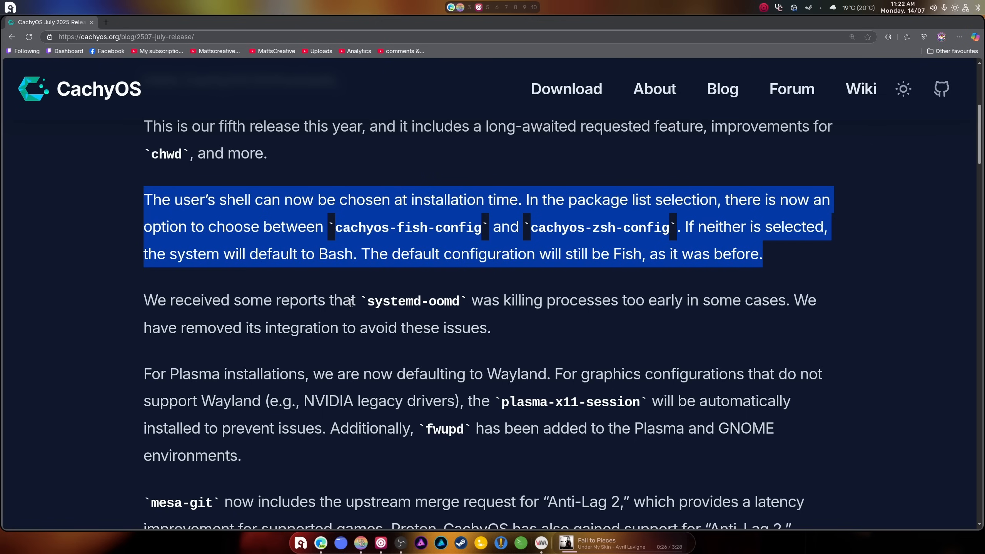
{"action": "mouse_move", "coordinate": [778, 252]}
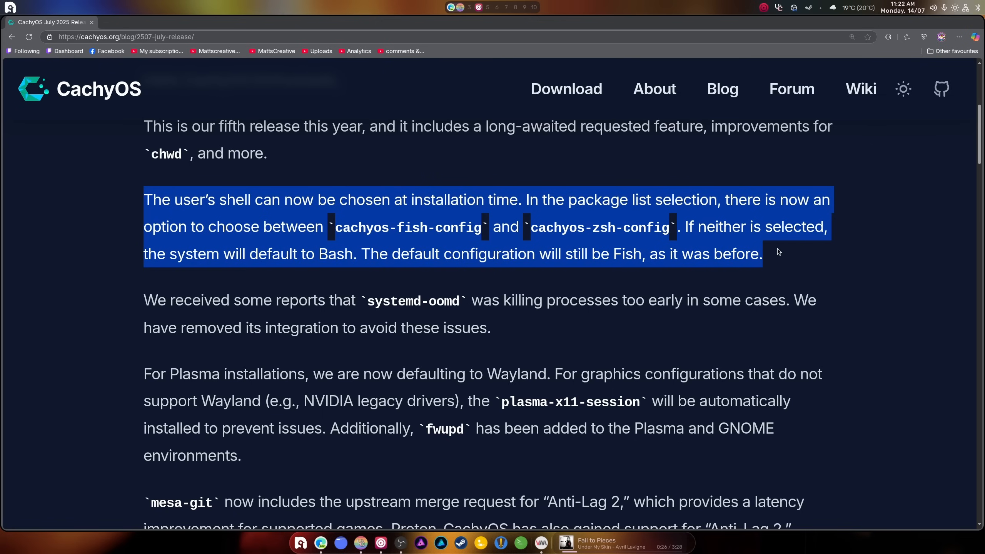
Clear the text selection on the shell-selection paragraph.
{"action": "left_click", "coordinate": [503, 254]}
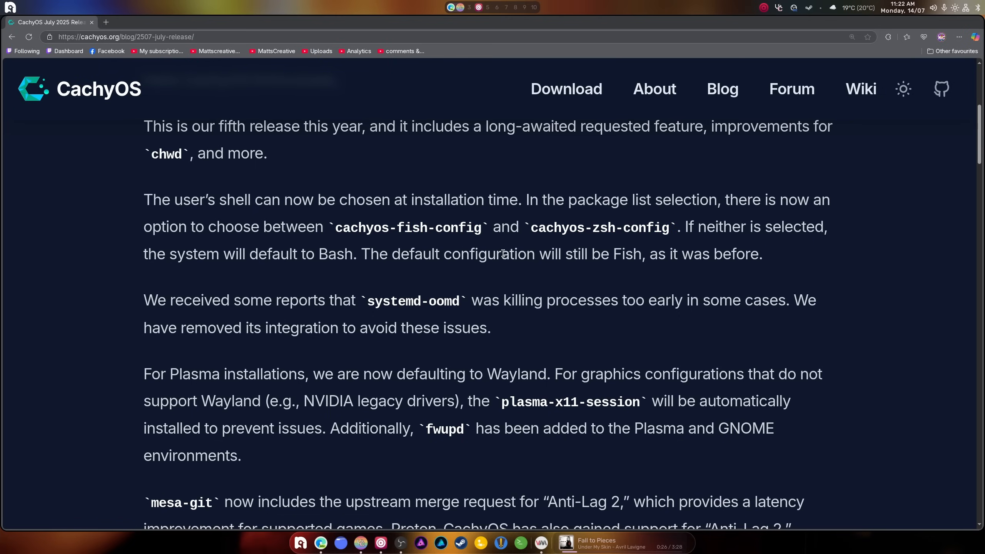
{"action": "mouse_move", "coordinate": [382, 259]}
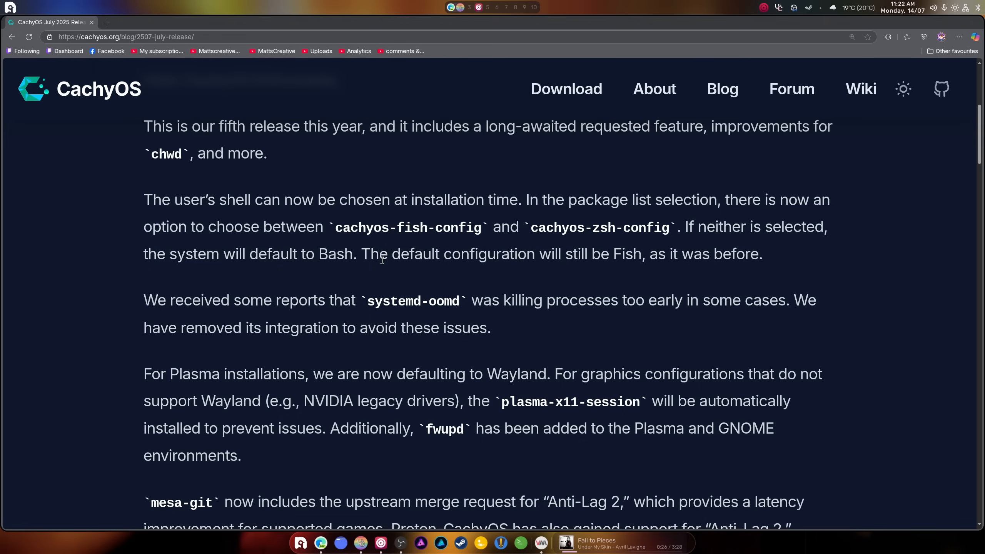
{"action": "mouse_move", "coordinate": [703, 193]}
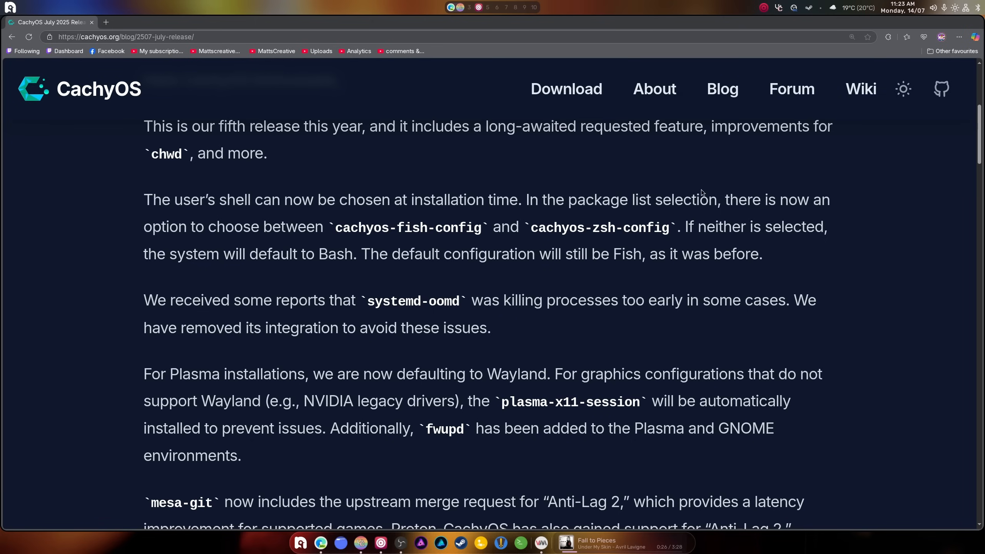
{"action": "mouse_move", "coordinate": [568, 321]}
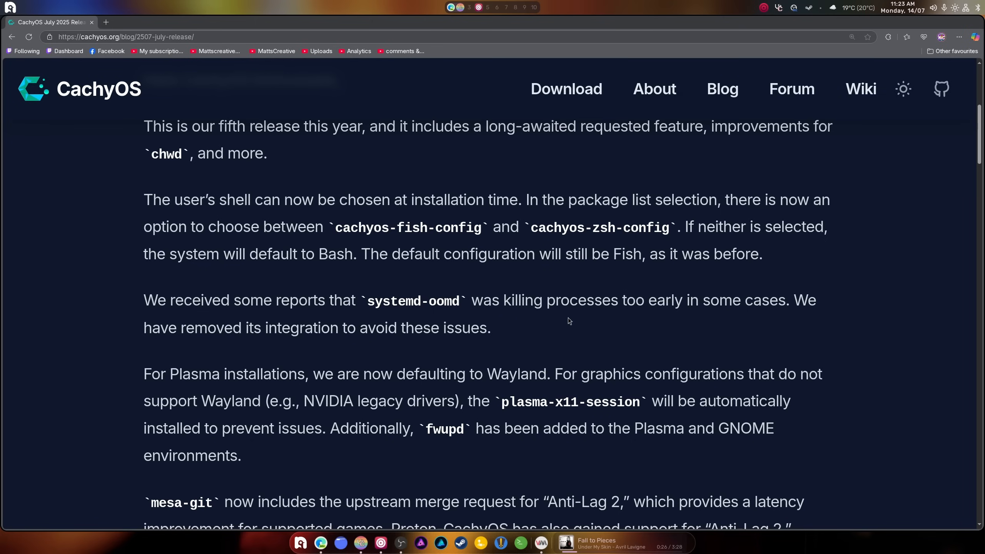
{"action": "mouse_move", "coordinate": [588, 298]}
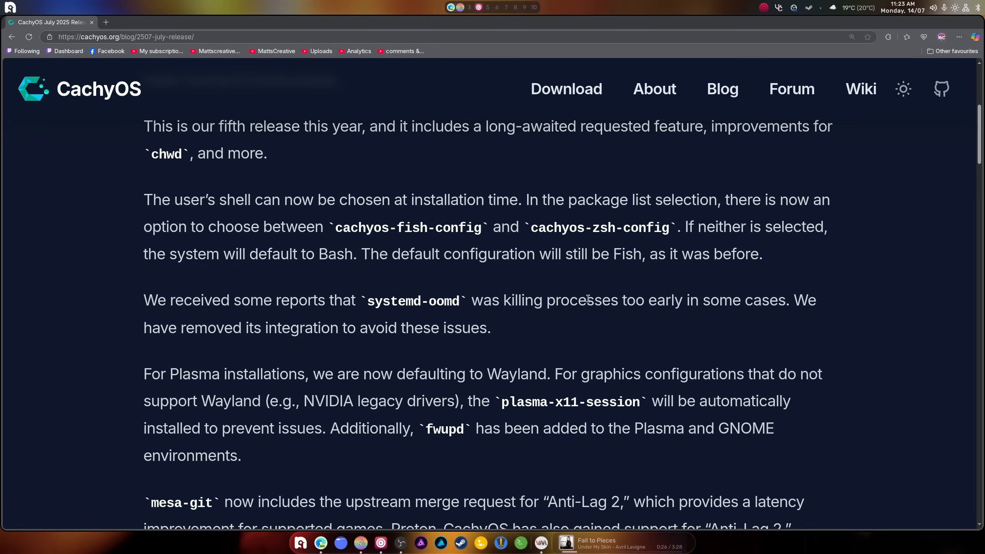
{"action": "mouse_move", "coordinate": [595, 324]}
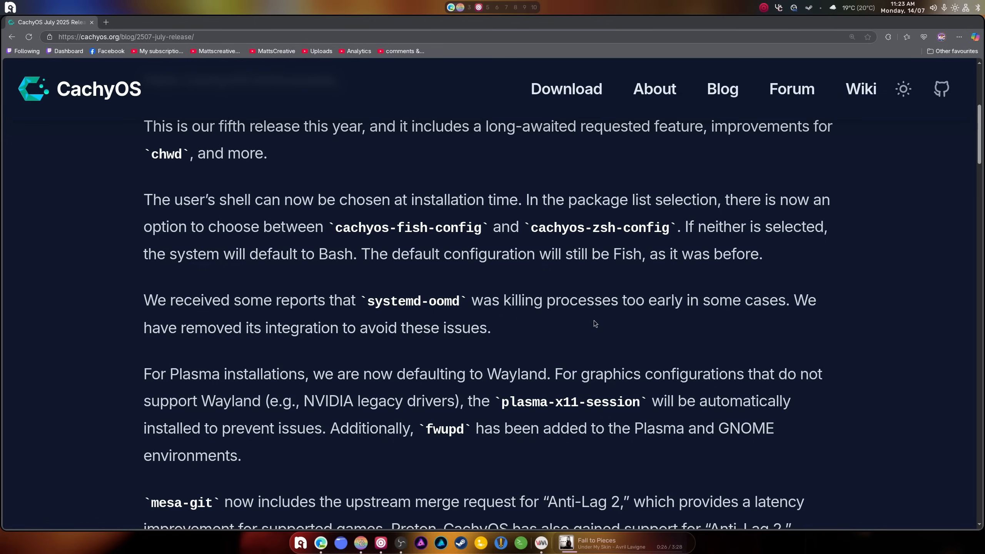
{"action": "scroll", "scroll_direction": "down", "scroll_amount": 3}
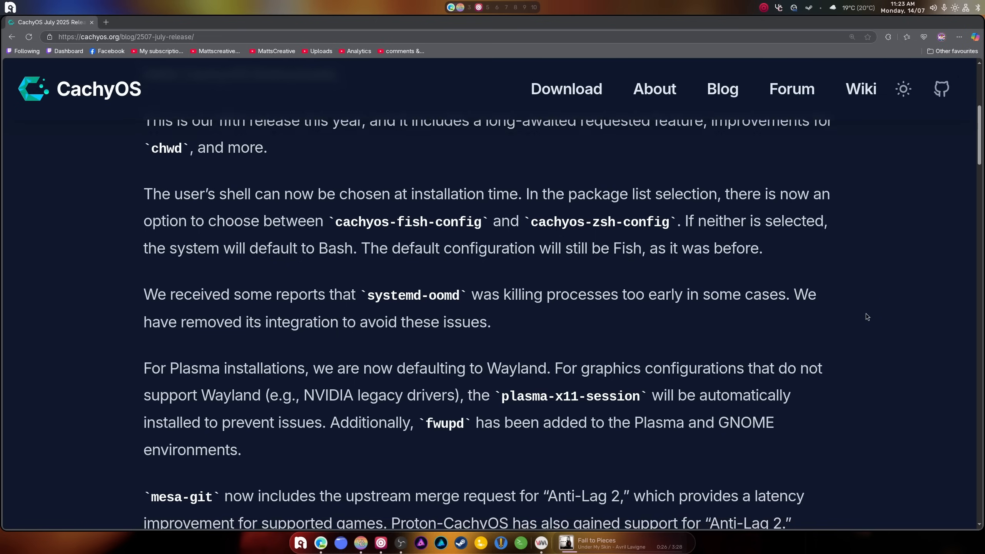
{"action": "scroll", "scroll_direction": "down", "scroll_amount": 3}
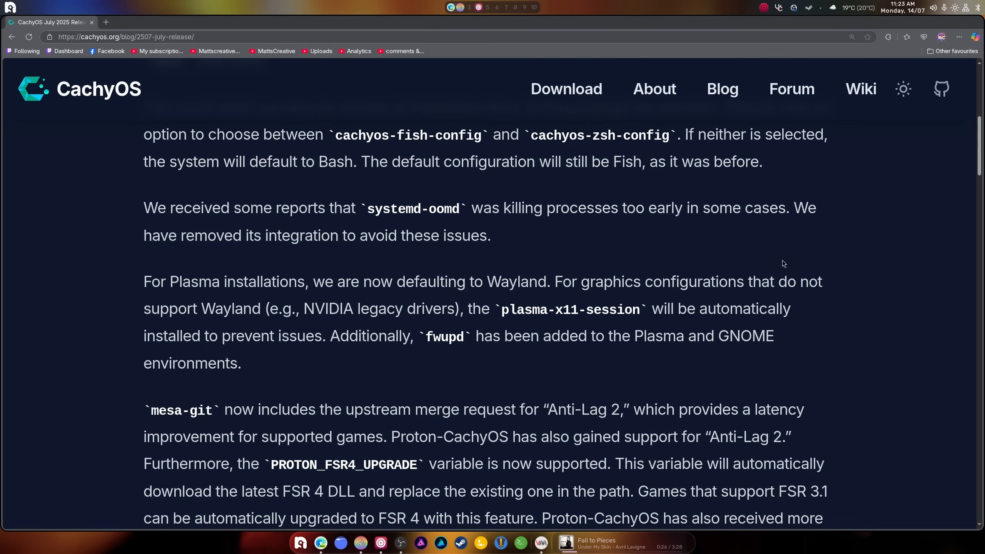
{"action": "mouse_move", "coordinate": [195, 300]}
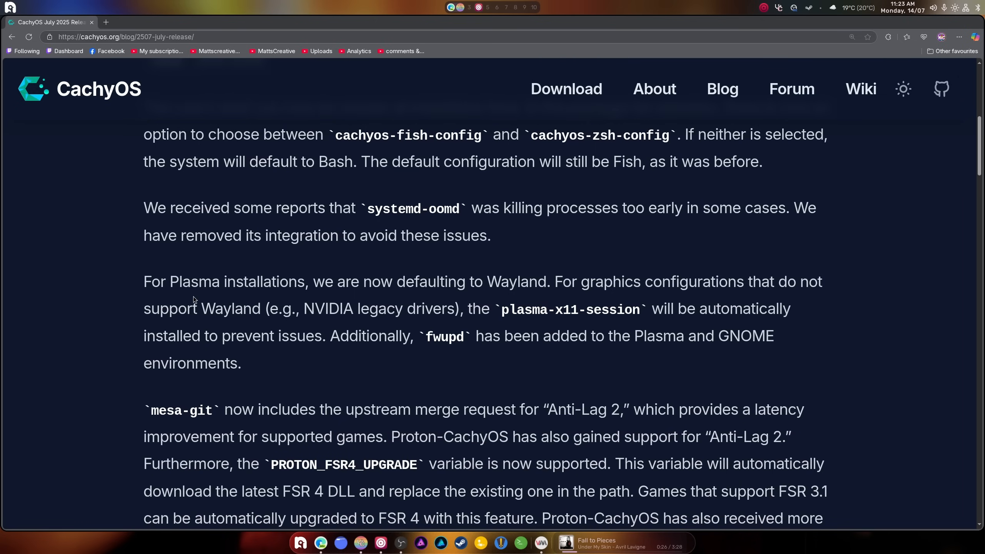
{"action": "mouse_move", "coordinate": [451, 288]}
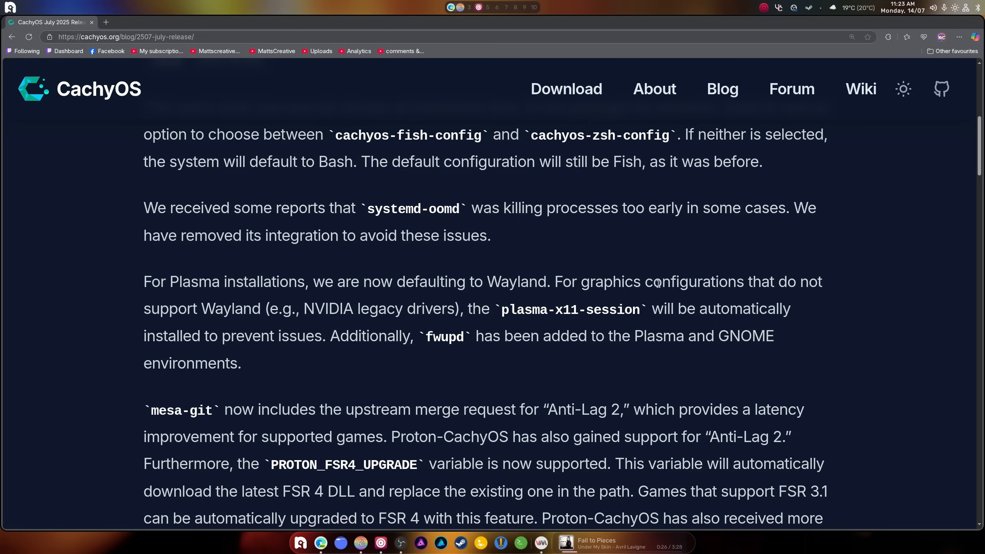
{"action": "scroll", "scroll_direction": "down", "scroll_amount": 3}
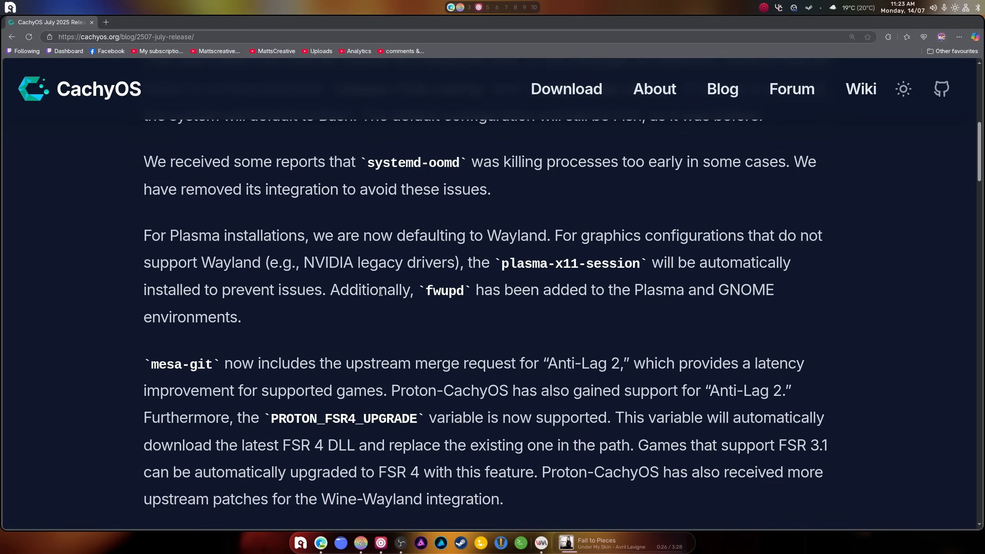
{"action": "mouse_move", "coordinate": [308, 283]}
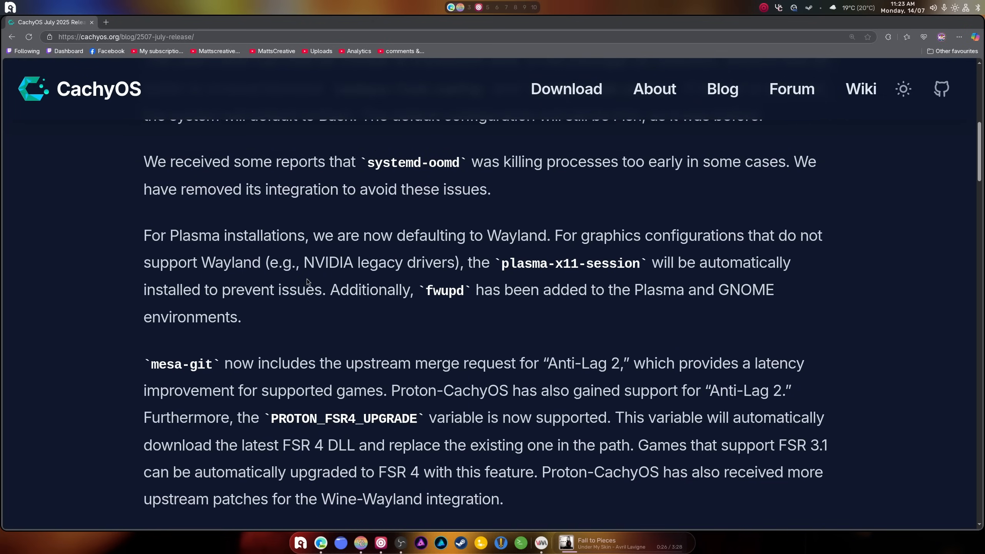
{"action": "mouse_move", "coordinate": [652, 274]}
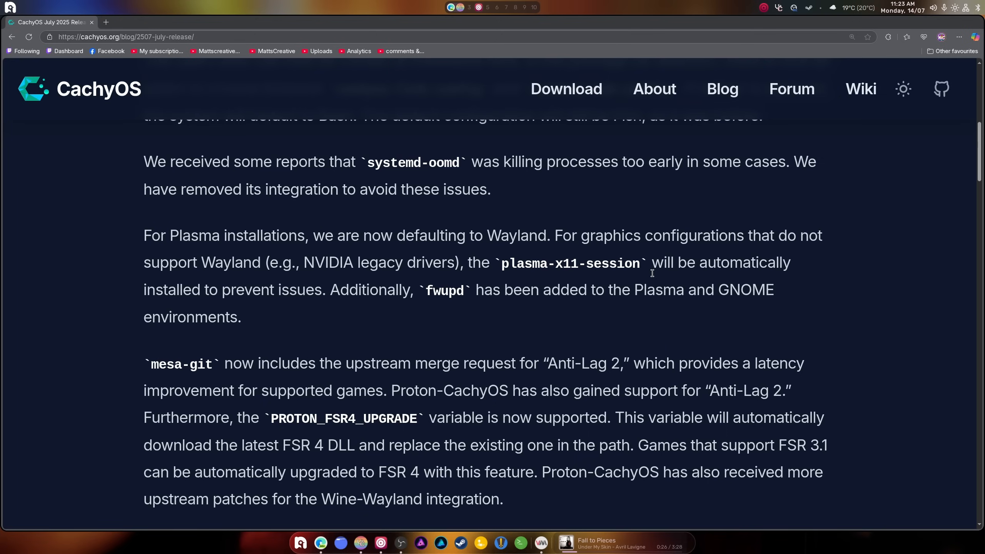
{"action": "mouse_move", "coordinate": [661, 282]}
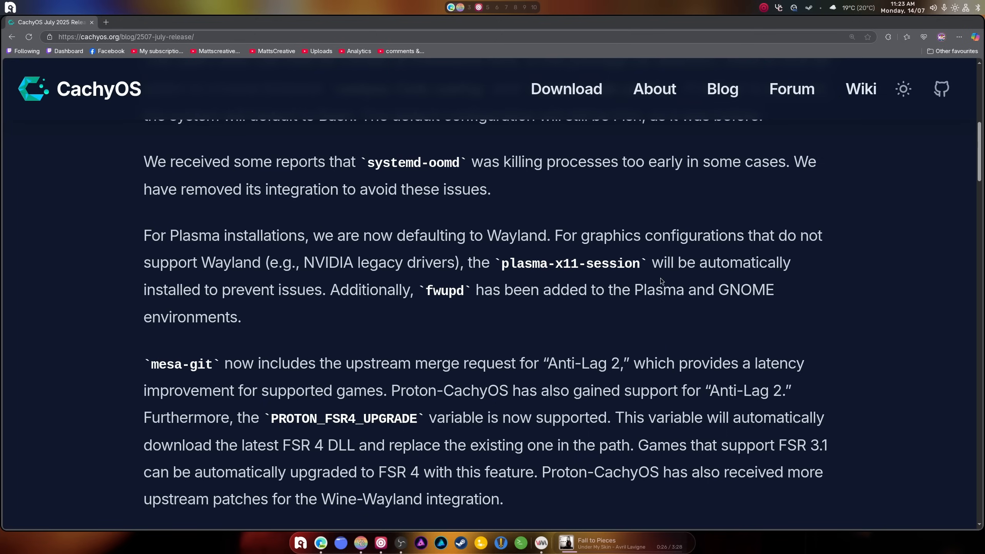
{"action": "scroll", "scroll_direction": "down", "scroll_amount": 3}
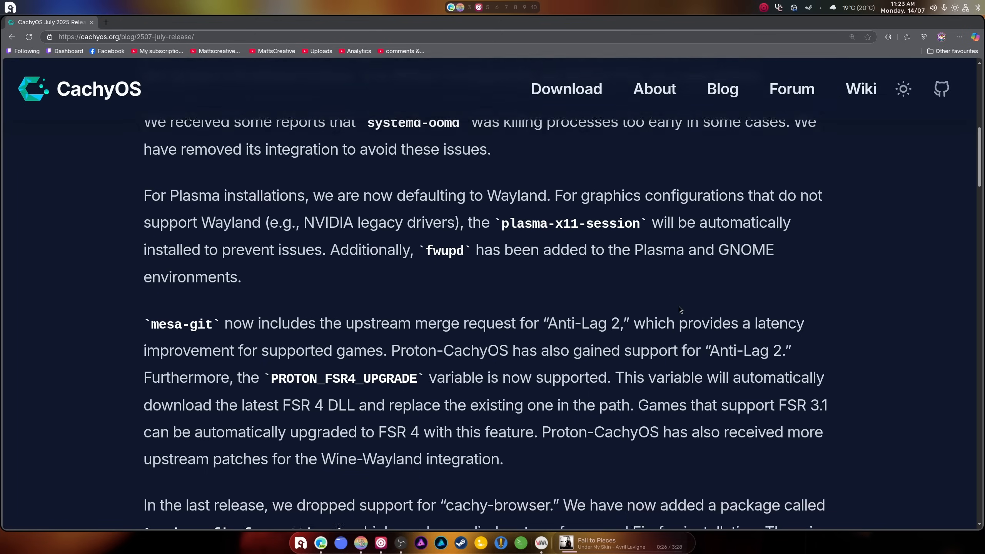
{"action": "scroll", "scroll_direction": "down", "scroll_amount": 3}
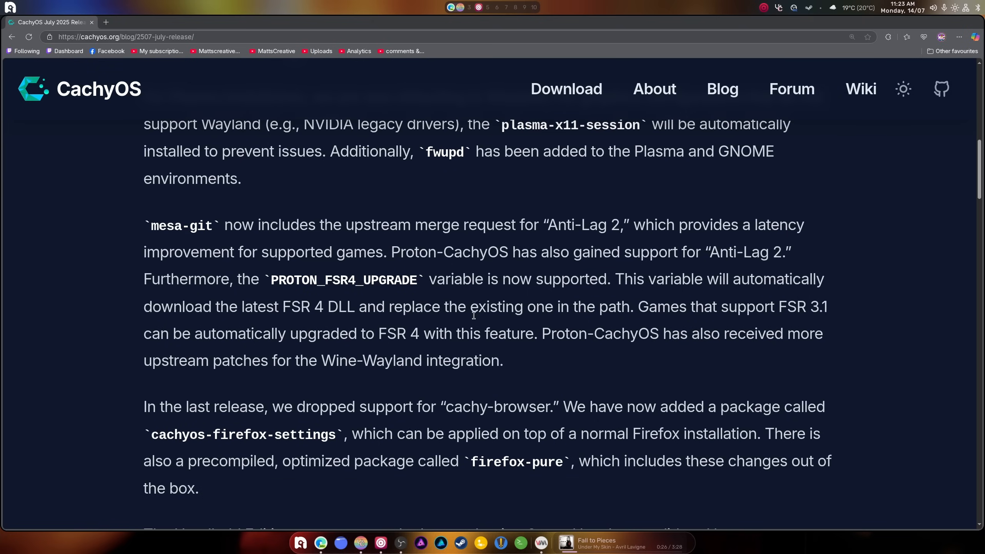
{"action": "mouse_move", "coordinate": [438, 238]}
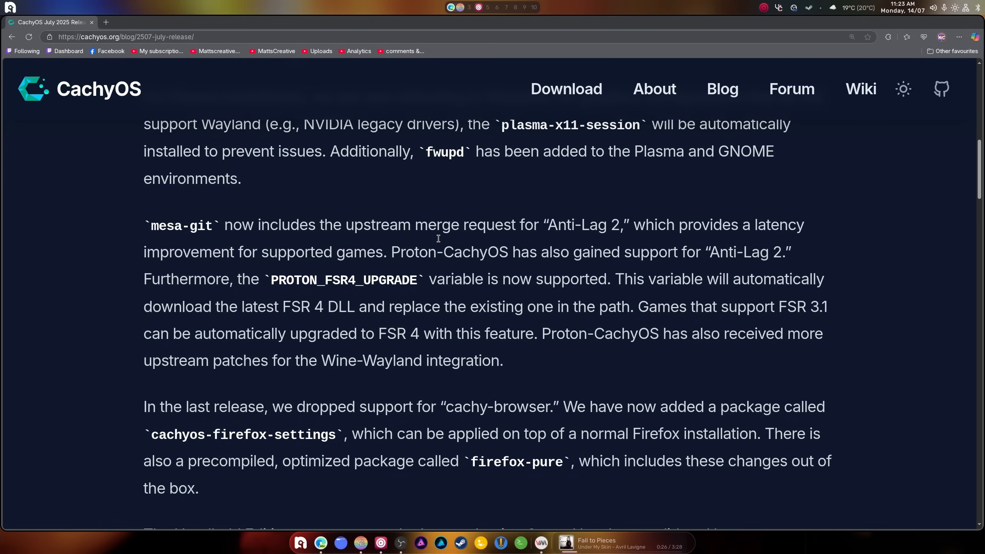
{"action": "mouse_move", "coordinate": [619, 237]}
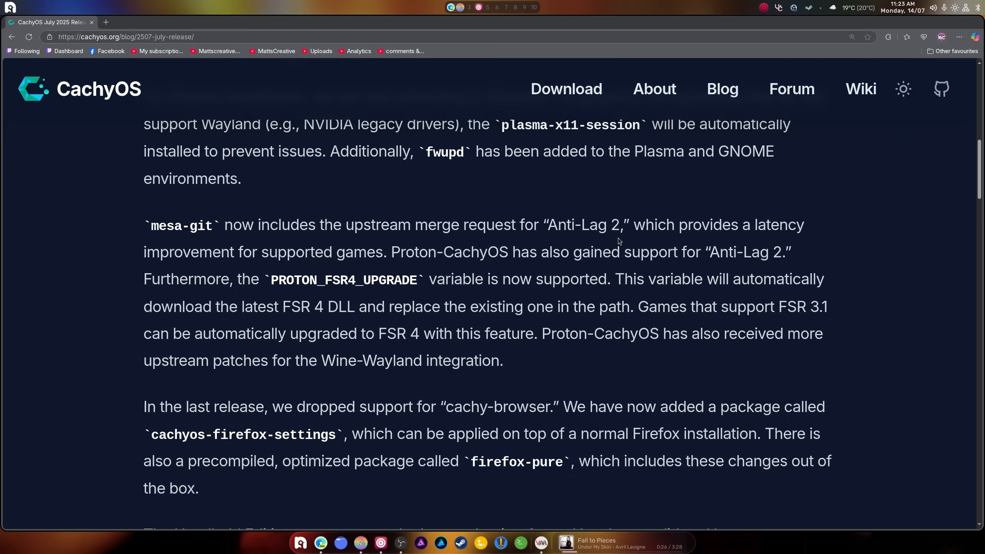
{"action": "mouse_move", "coordinate": [511, 264]}
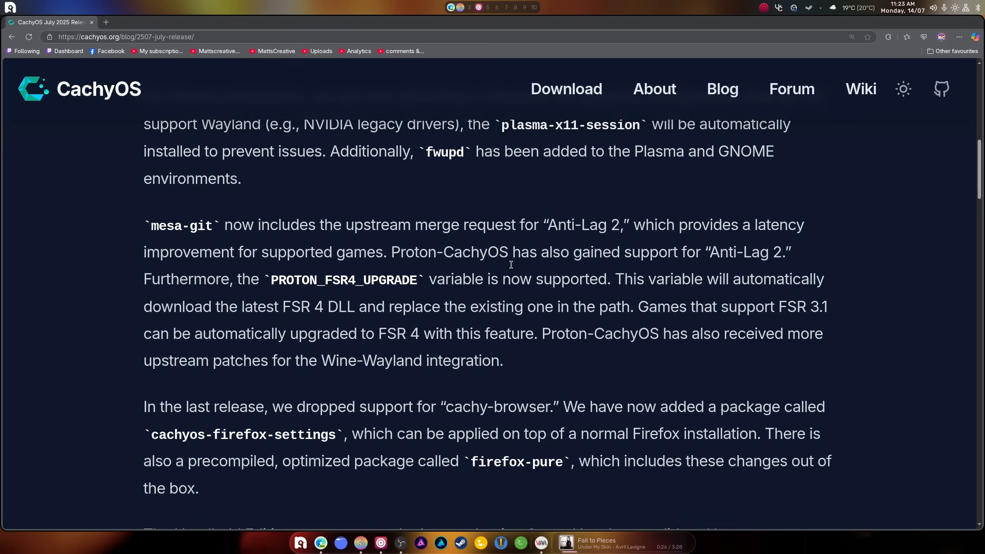
{"action": "mouse_move", "coordinate": [706, 261]}
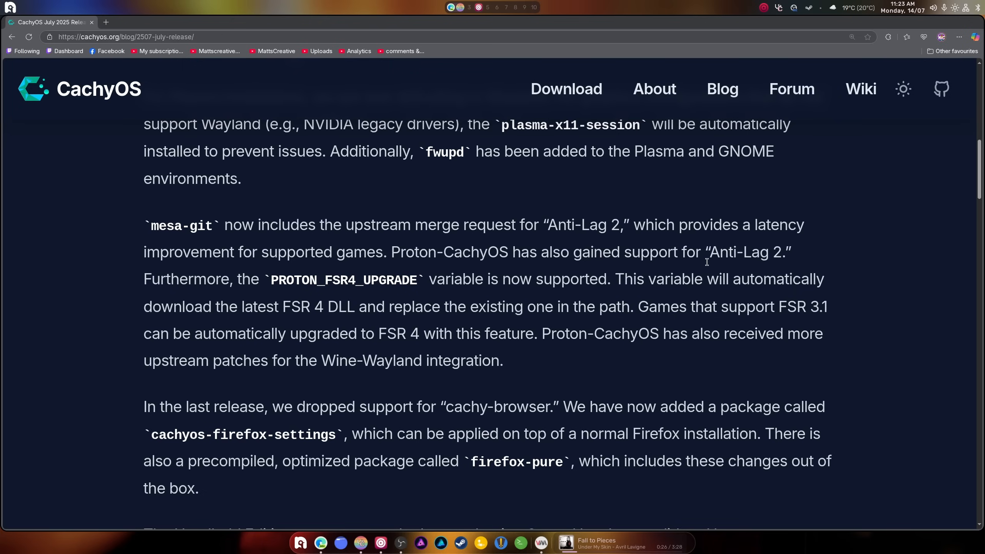
{"action": "mouse_move", "coordinate": [323, 291]}
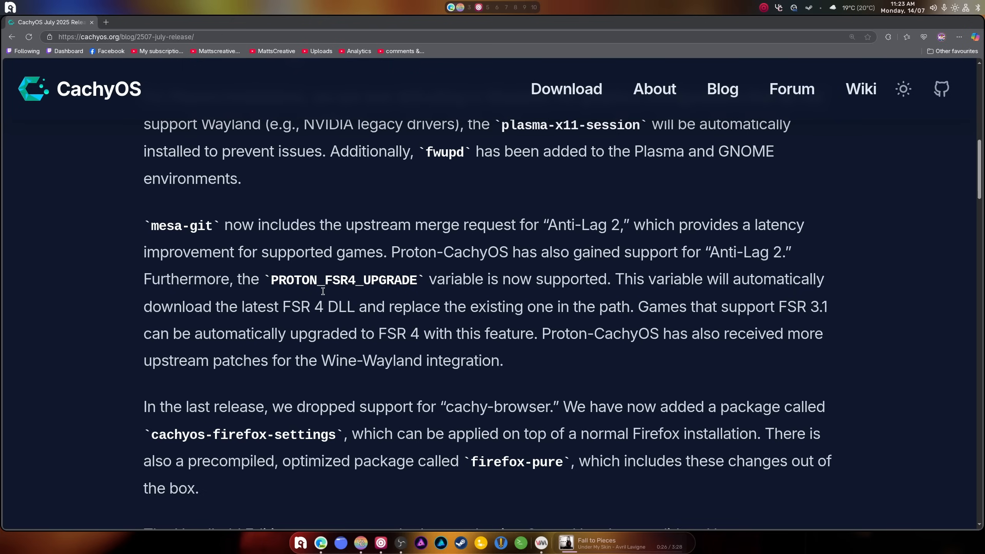
{"action": "mouse_move", "coordinate": [360, 291]}
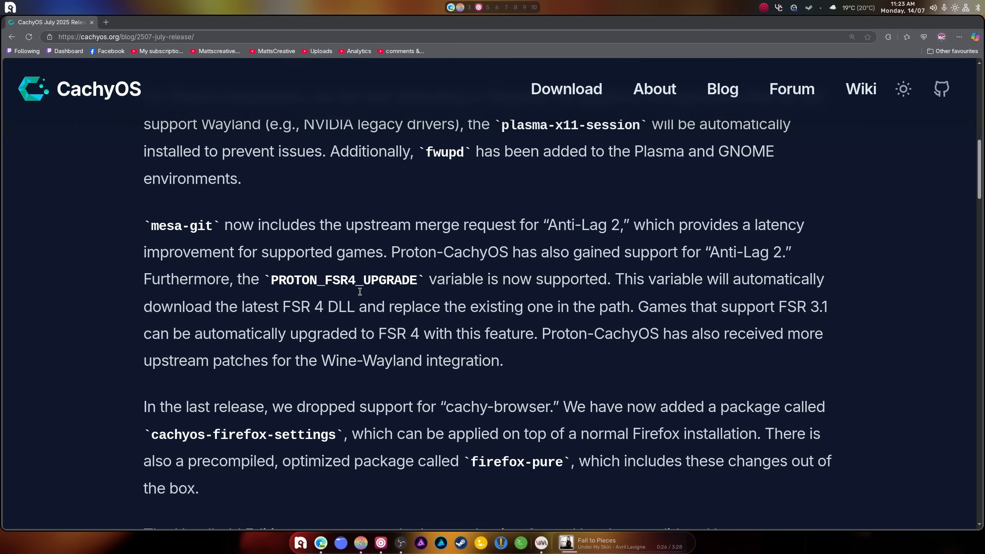
{"action": "mouse_move", "coordinate": [402, 292]}
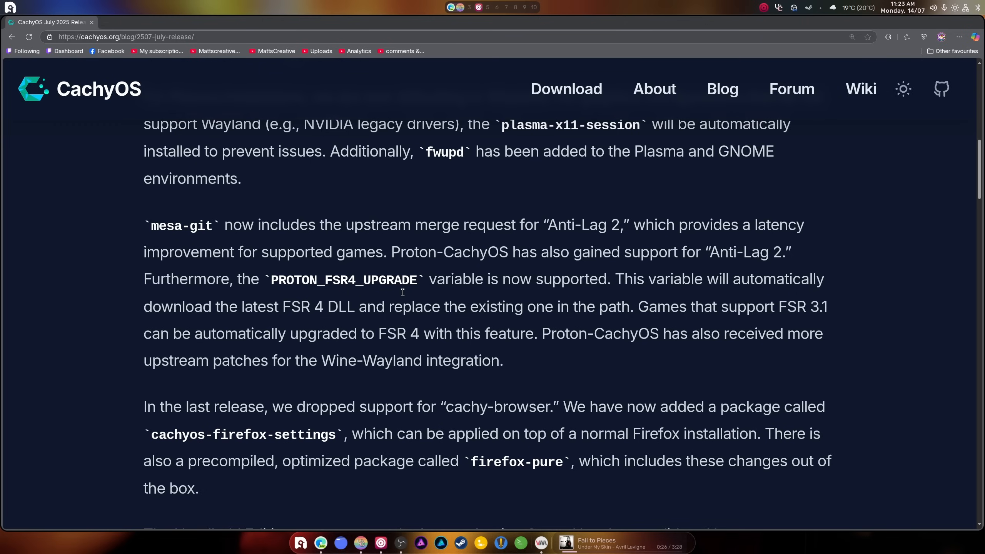
{"action": "mouse_move", "coordinate": [433, 294]}
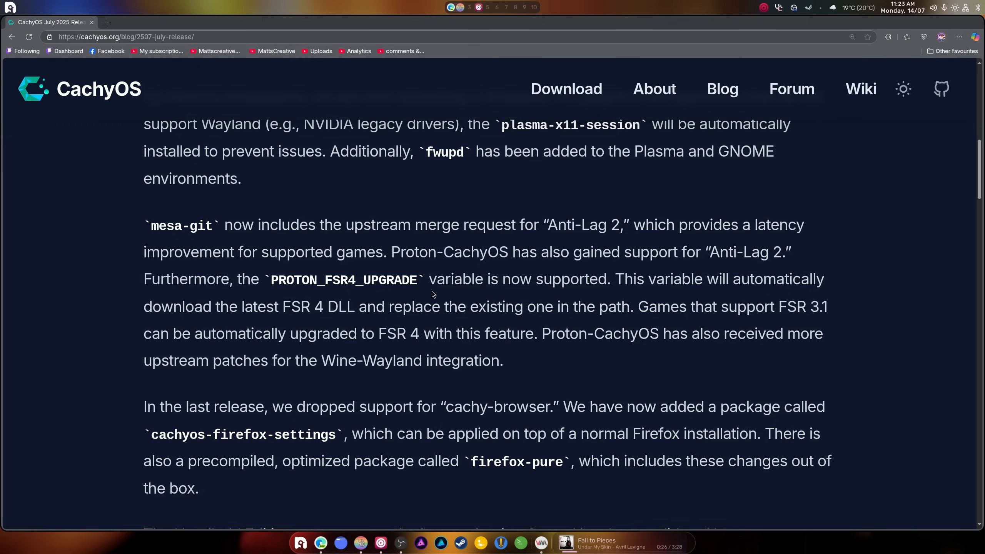
{"action": "mouse_move", "coordinate": [757, 297]}
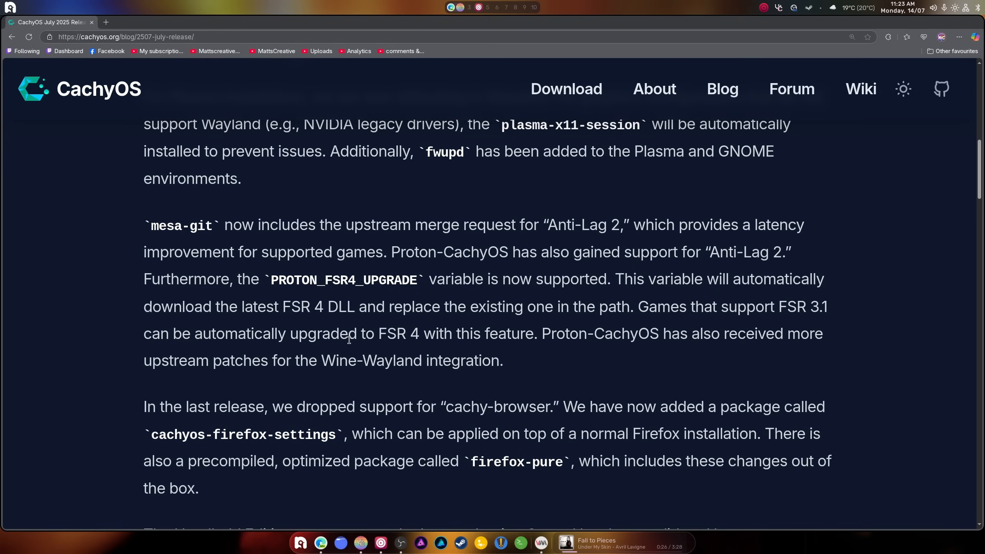
{"action": "mouse_move", "coordinate": [712, 331]}
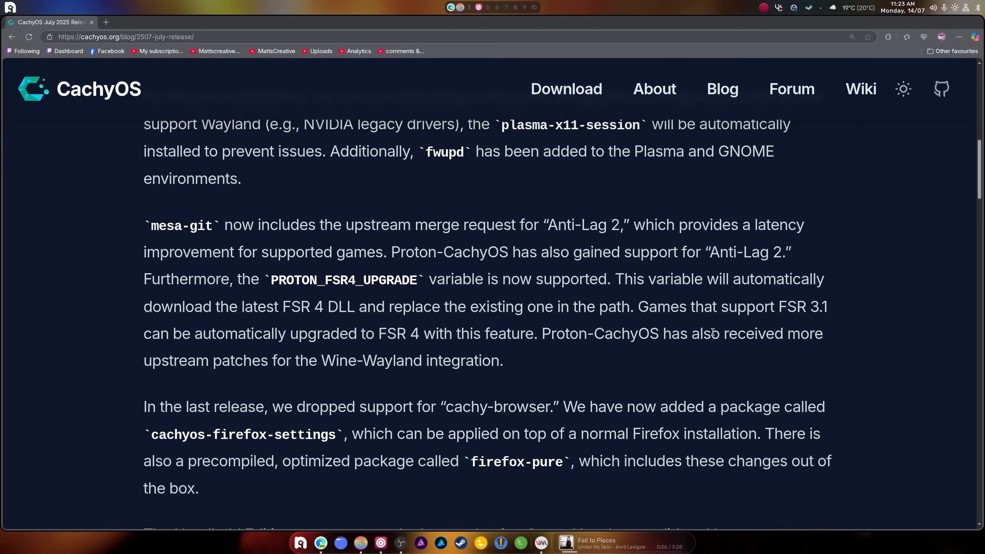
{"action": "mouse_move", "coordinate": [842, 317]}
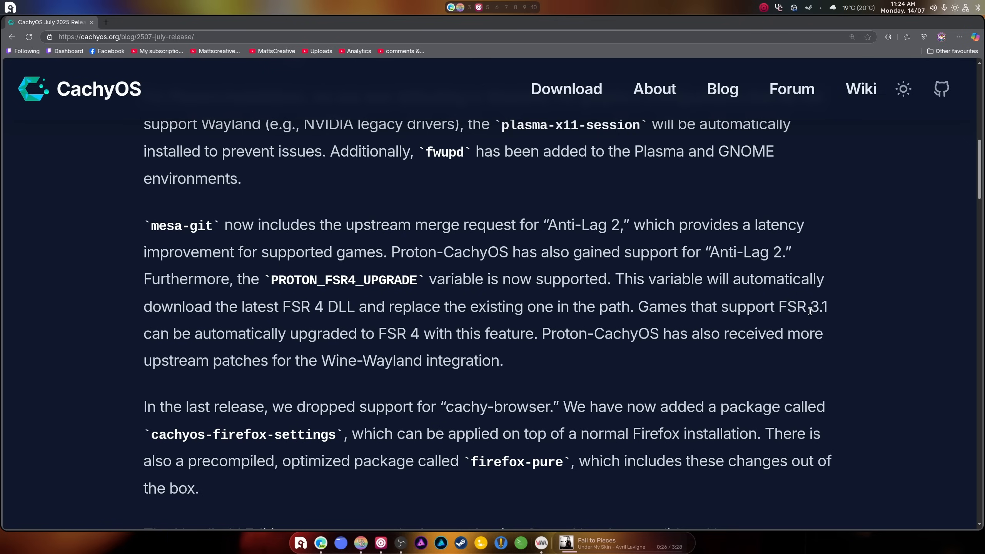
{"action": "mouse_move", "coordinate": [841, 336]}
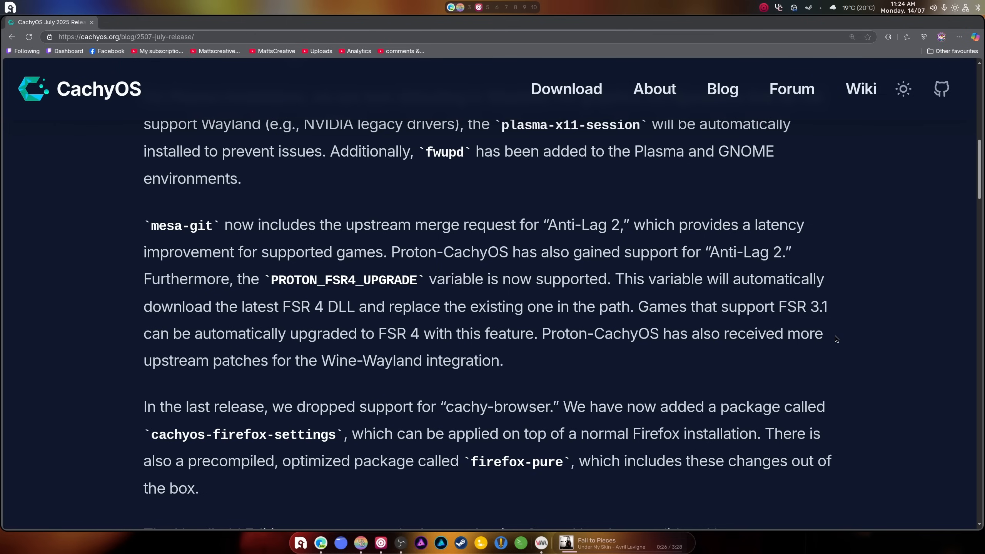
{"action": "scroll", "scroll_direction": "down", "scroll_amount": 3}
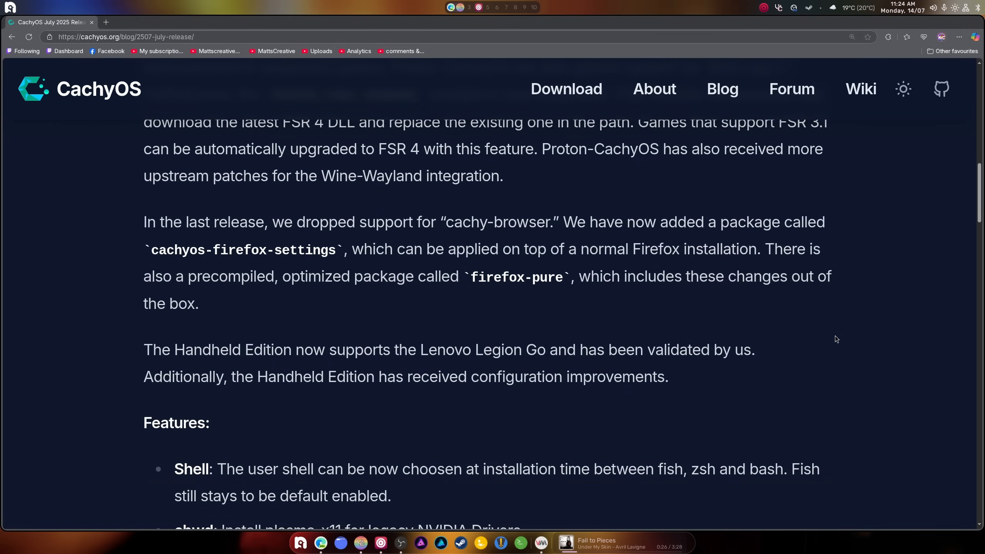
{"action": "scroll", "scroll_direction": "up", "scroll_amount": 3}
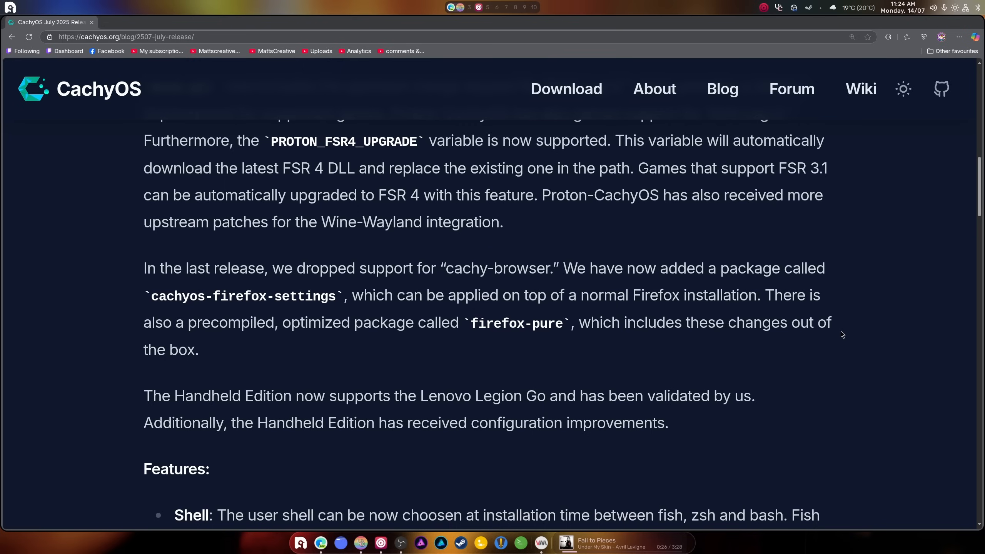
{"action": "mouse_move", "coordinate": [848, 327]}
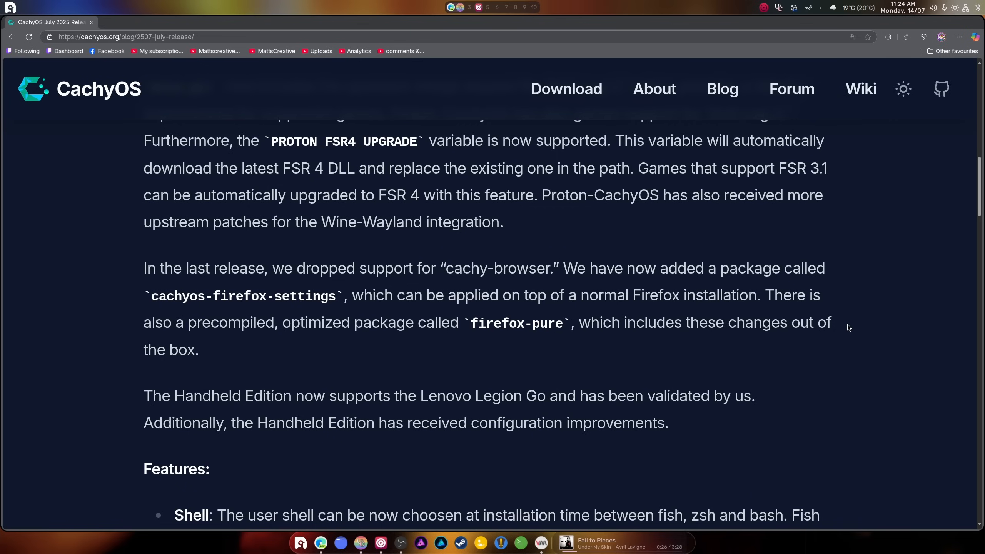
{"action": "mouse_move", "coordinate": [596, 235]}
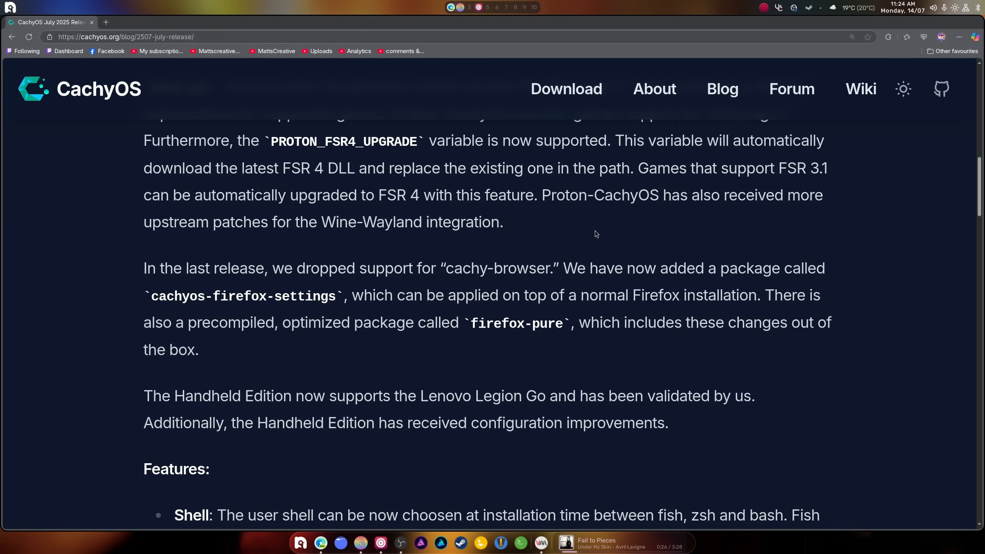
{"action": "mouse_move", "coordinate": [658, 216]}
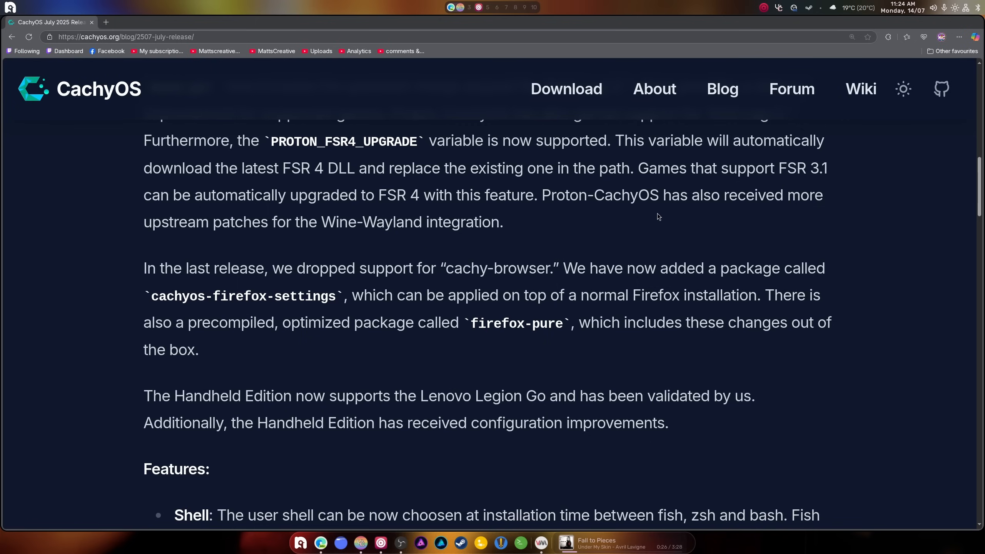
{"action": "mouse_move", "coordinate": [367, 249]}
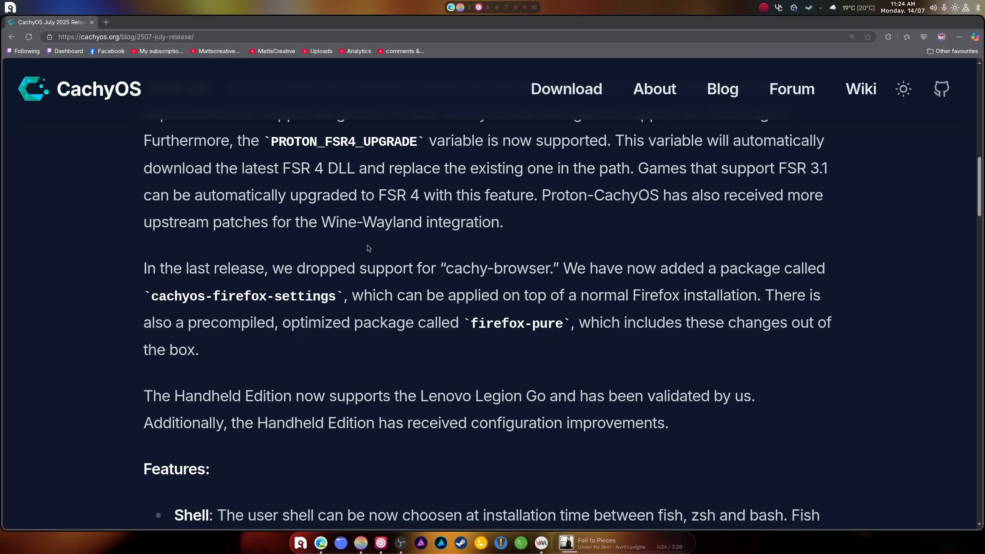
{"action": "scroll", "scroll_direction": "down", "scroll_amount": 3}
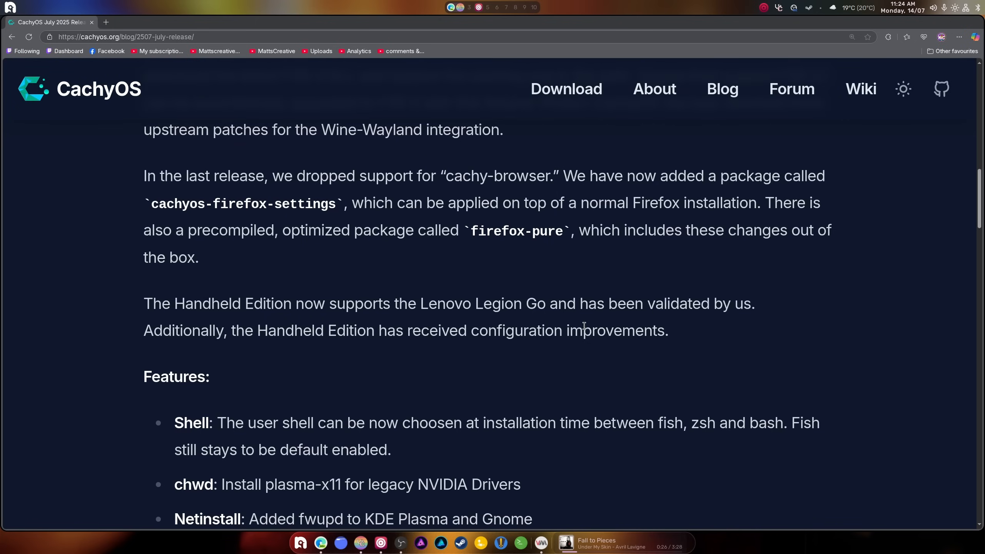
{"action": "mouse_move", "coordinate": [249, 215]}
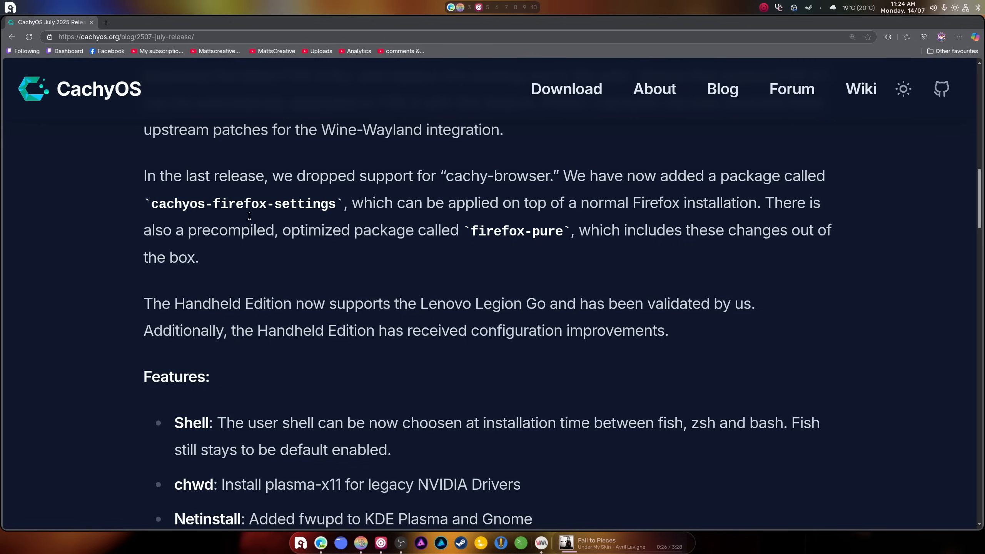
{"action": "mouse_move", "coordinate": [563, 209]}
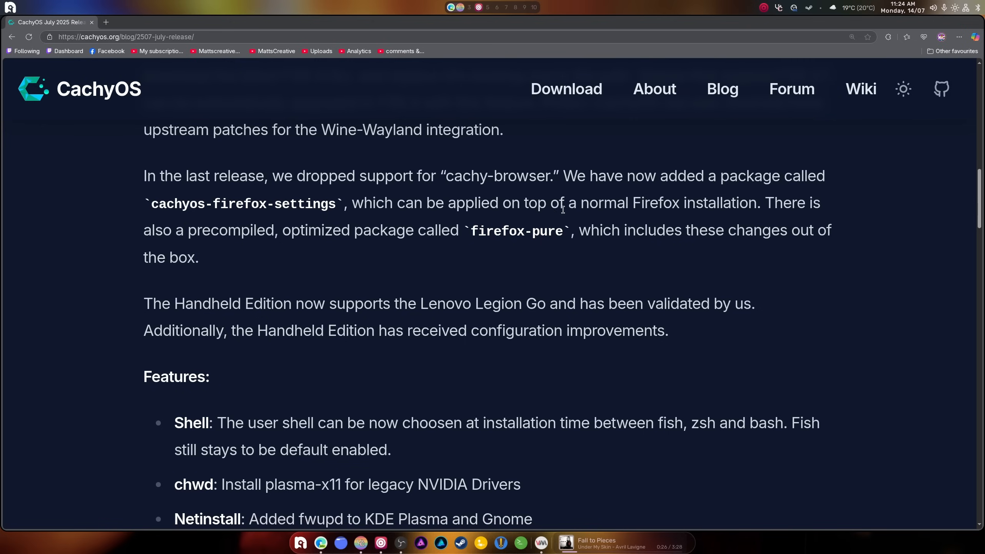
{"action": "mouse_move", "coordinate": [781, 249]}
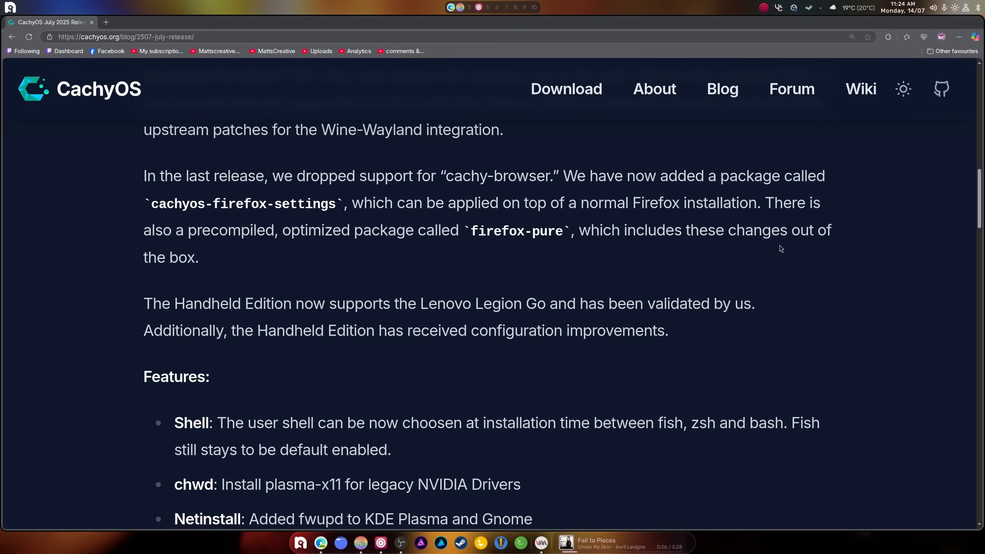
{"action": "mouse_move", "coordinate": [231, 241]}
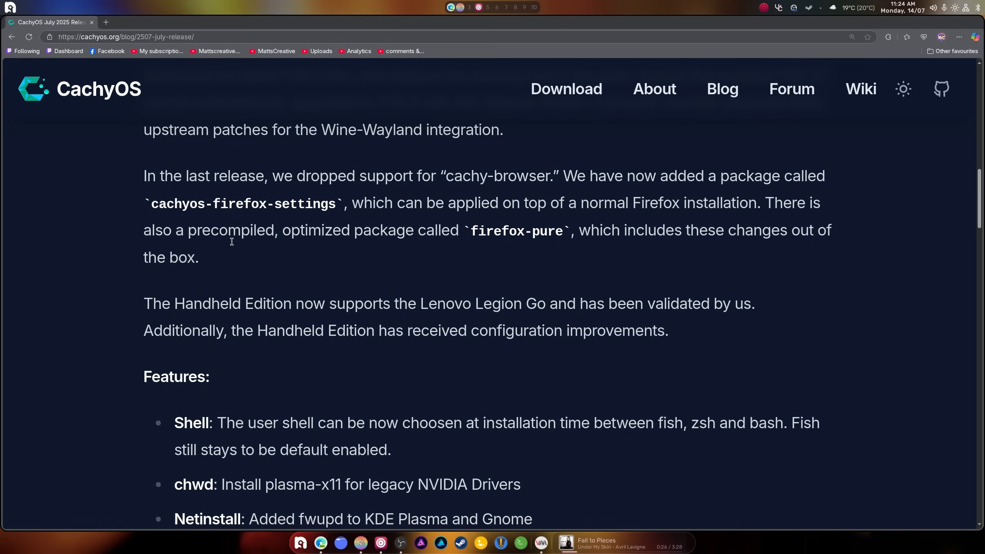
{"action": "mouse_move", "coordinate": [540, 154]}
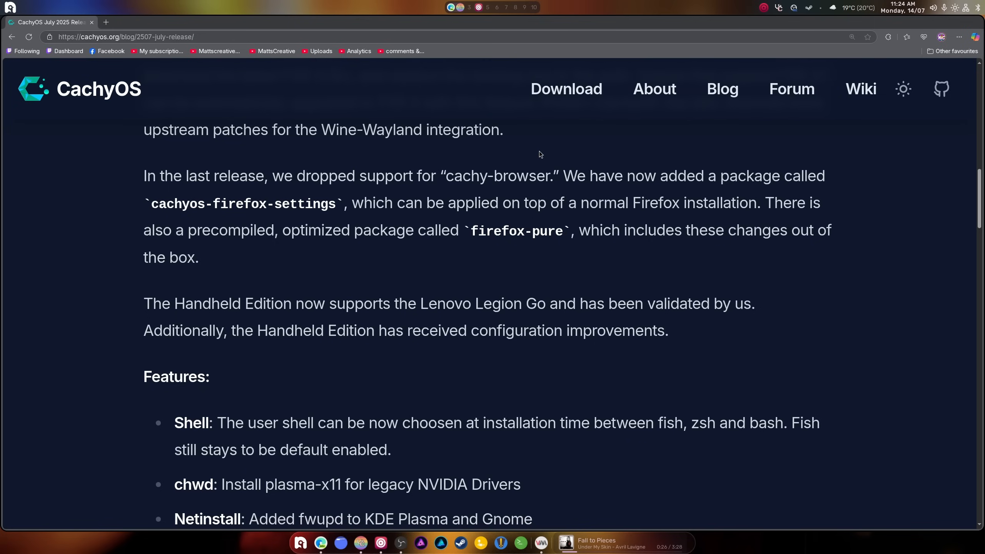
{"action": "mouse_move", "coordinate": [546, 159]}
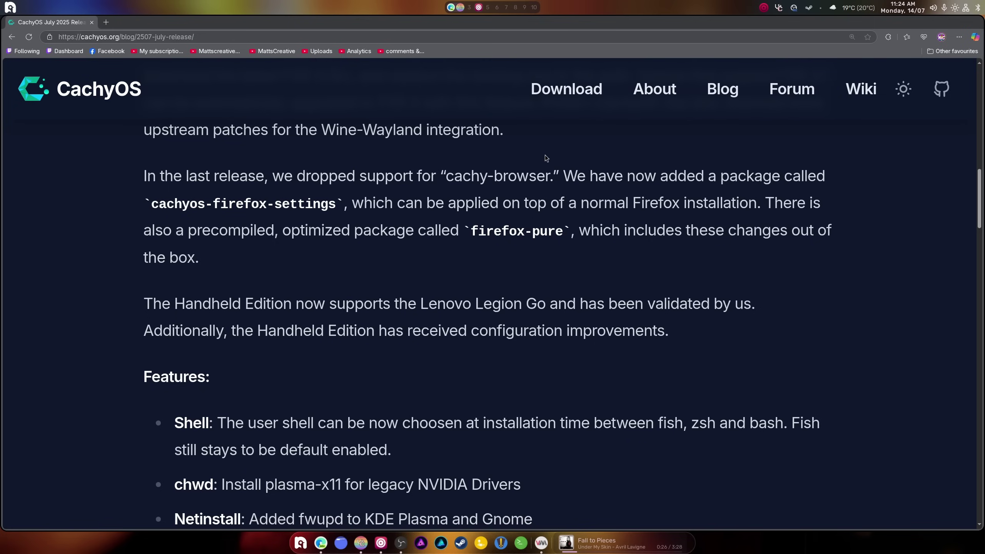
{"action": "mouse_move", "coordinate": [791, 235]}
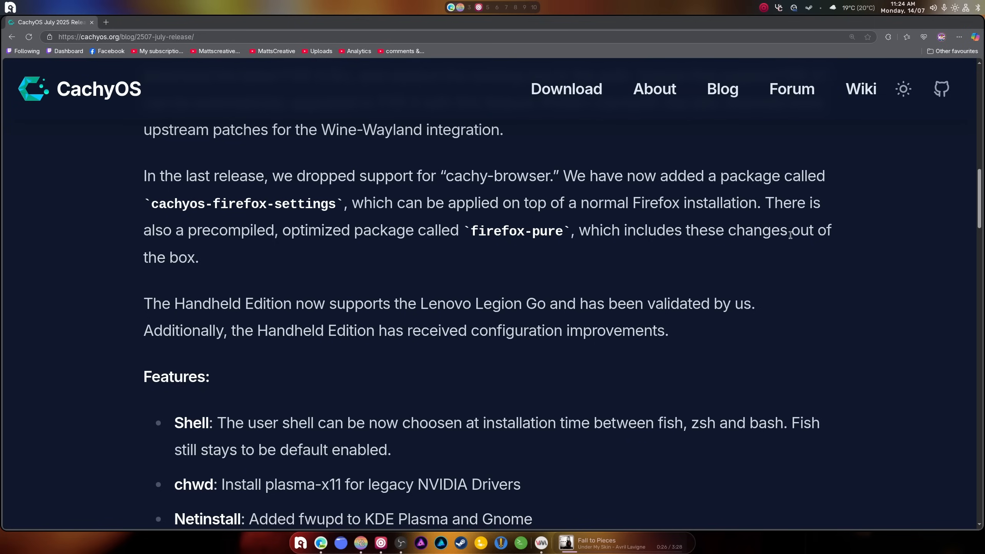
{"action": "mouse_move", "coordinate": [330, 247]}
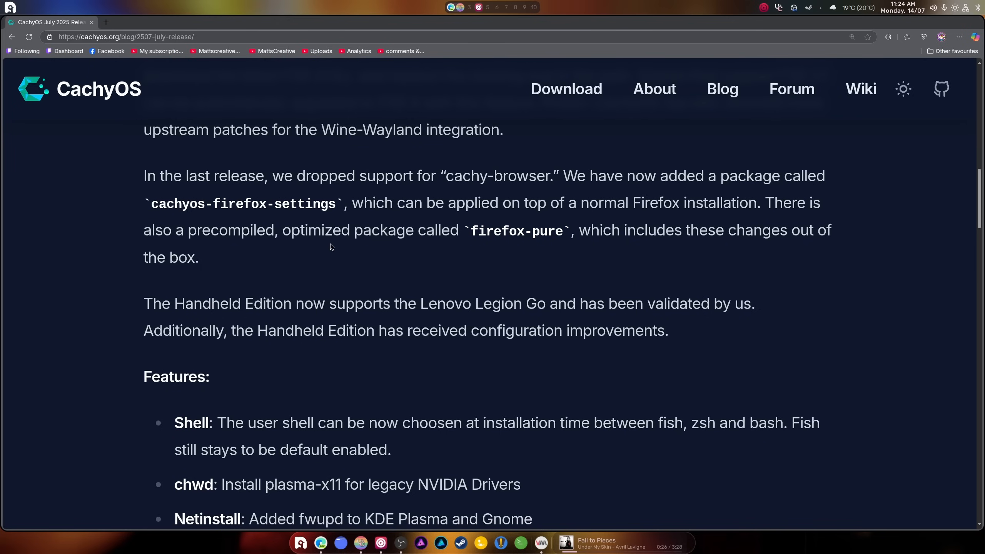
{"action": "mouse_move", "coordinate": [568, 234]}
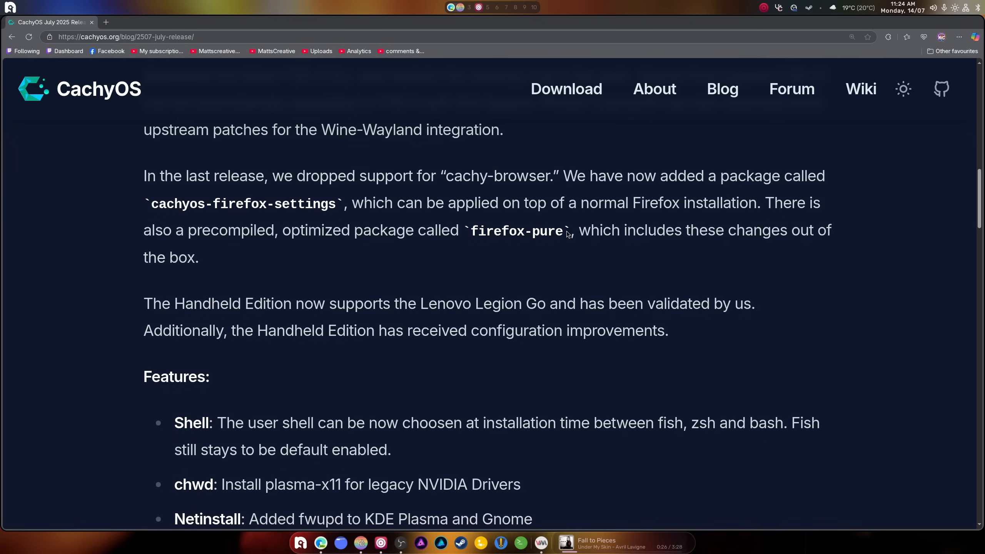
{"action": "mouse_move", "coordinate": [747, 257]}
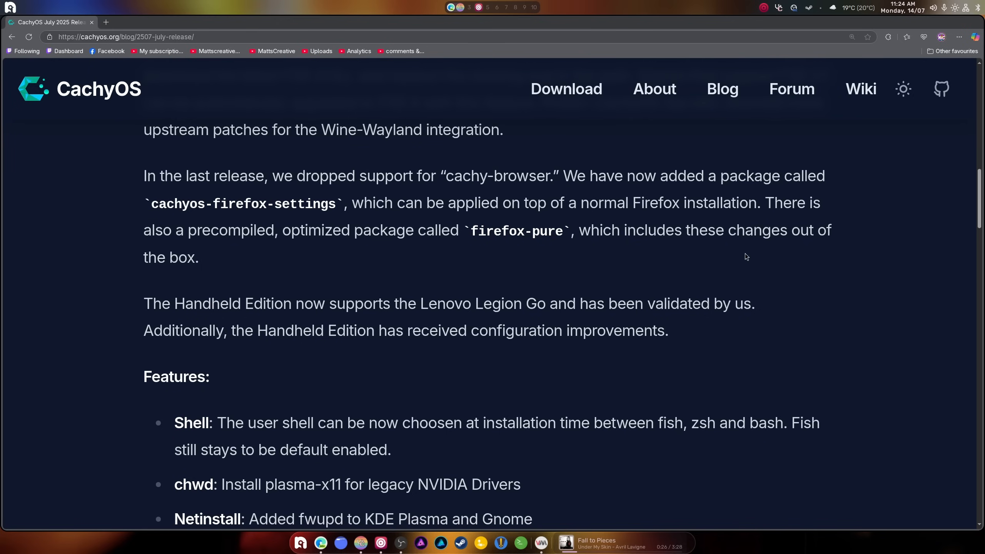
Scroll the 2507 release post past the changelog to the Download section's mirror links.
{"action": "scroll", "scroll_direction": "down", "scroll_amount": 3}
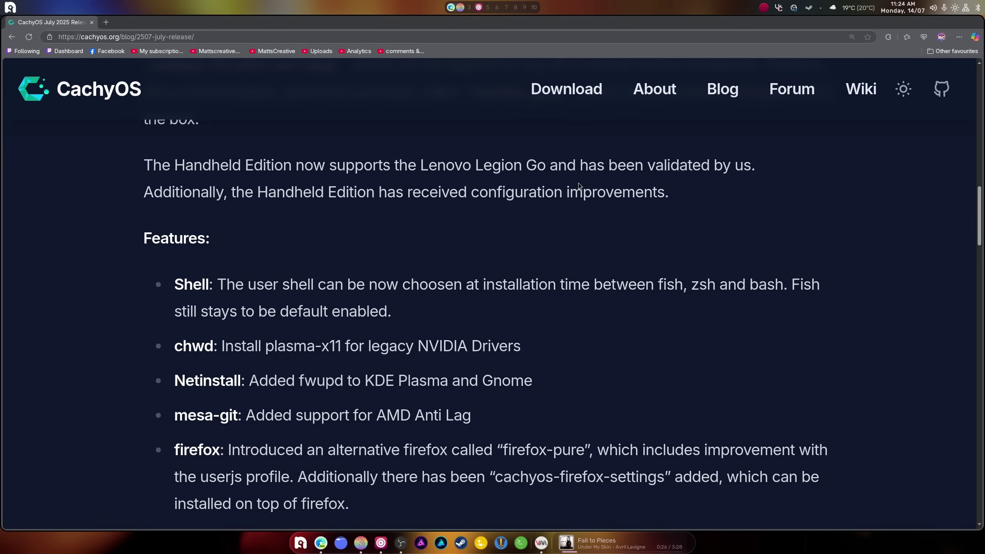
{"action": "scroll", "scroll_direction": "down", "scroll_amount": 3}
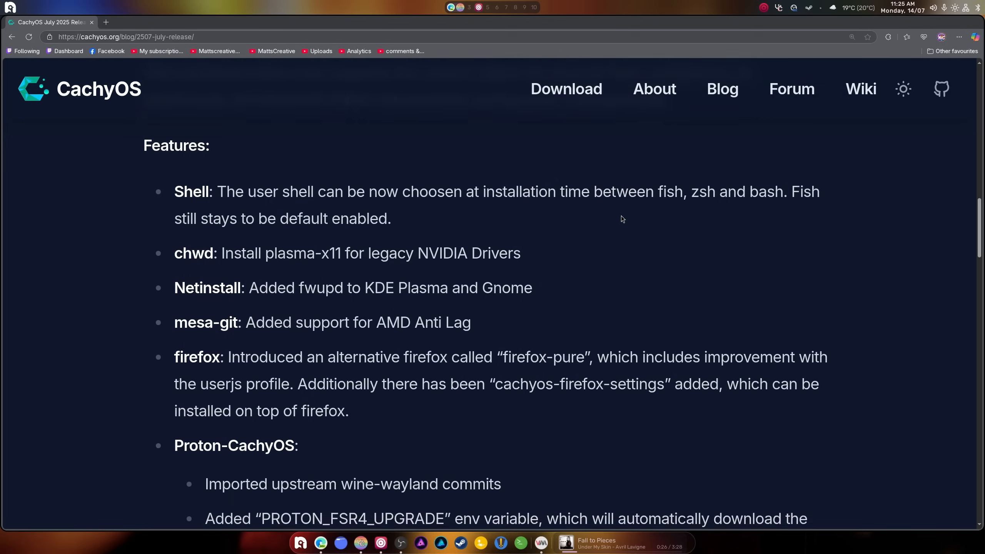
{"action": "scroll", "scroll_direction": "down", "scroll_amount": 3}
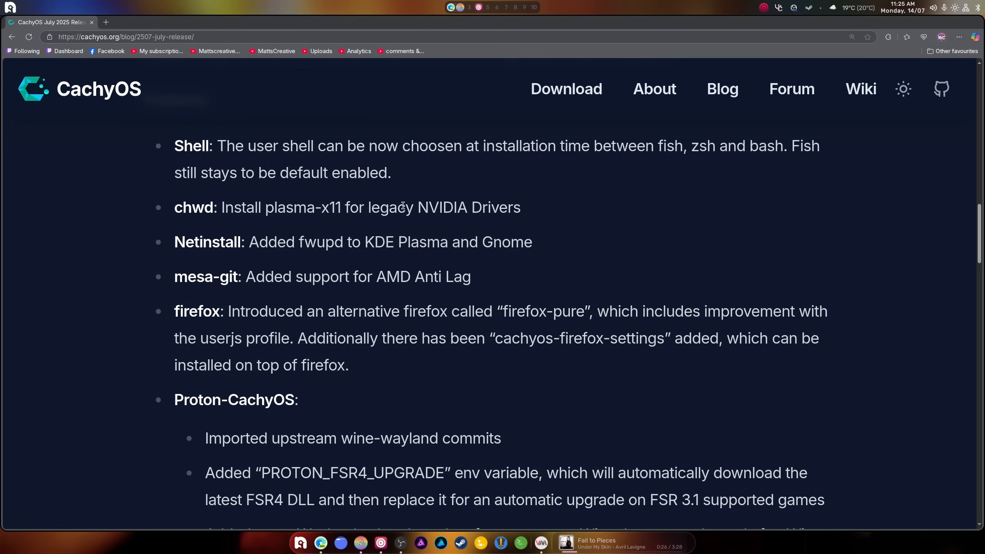
{"action": "scroll", "scroll_direction": "down", "scroll_amount": 3}
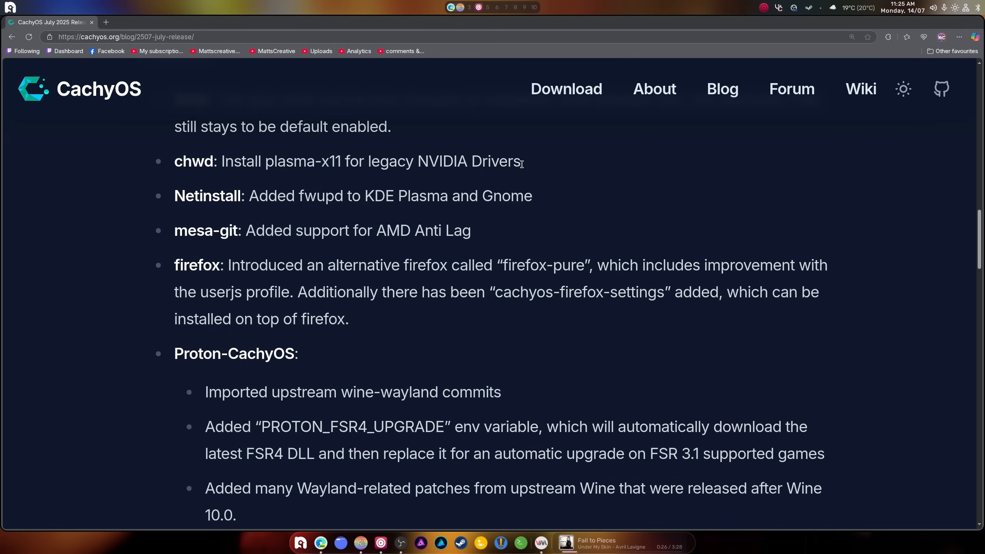
{"action": "scroll", "scroll_direction": "down", "scroll_amount": 3}
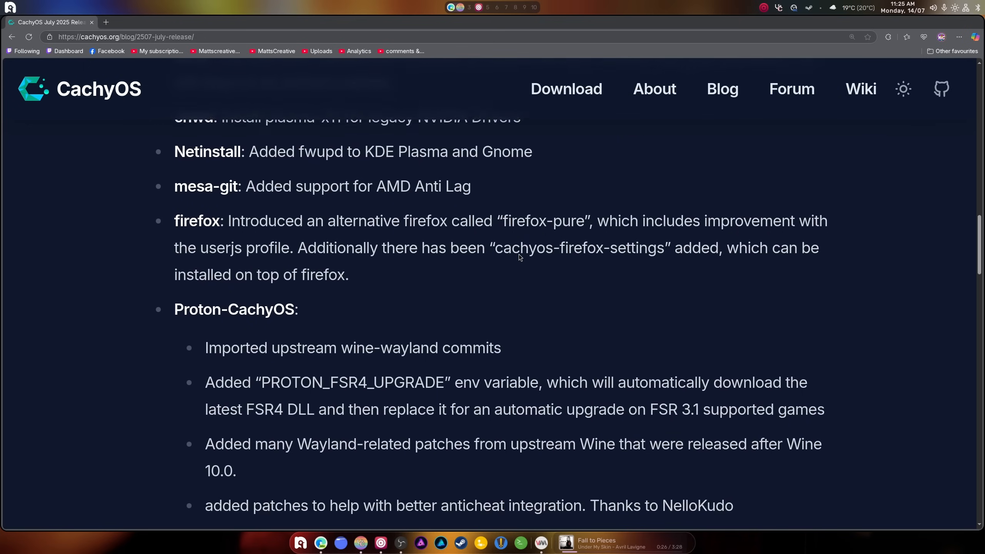
{"action": "scroll", "scroll_direction": "down", "scroll_amount": 3}
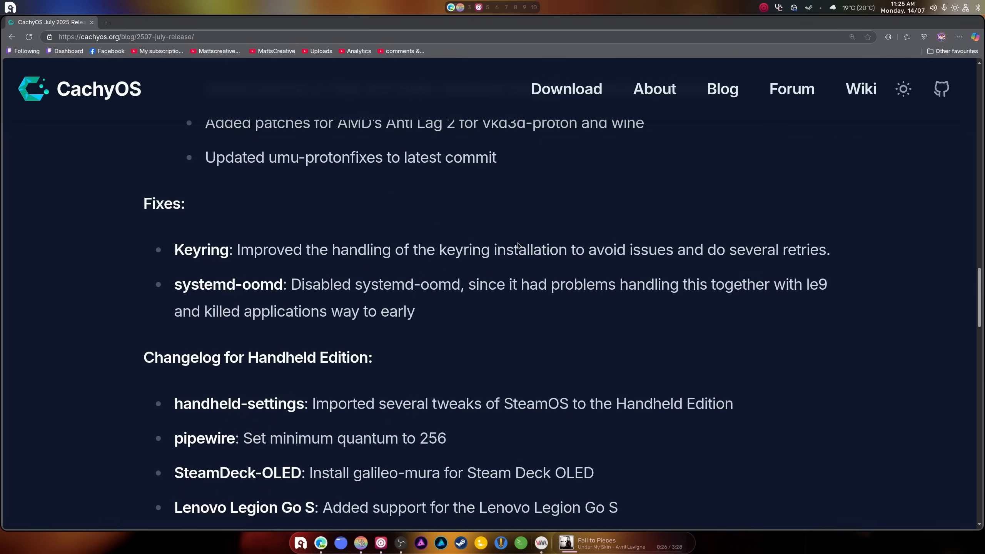
{"action": "scroll", "scroll_direction": "down", "scroll_amount": 3}
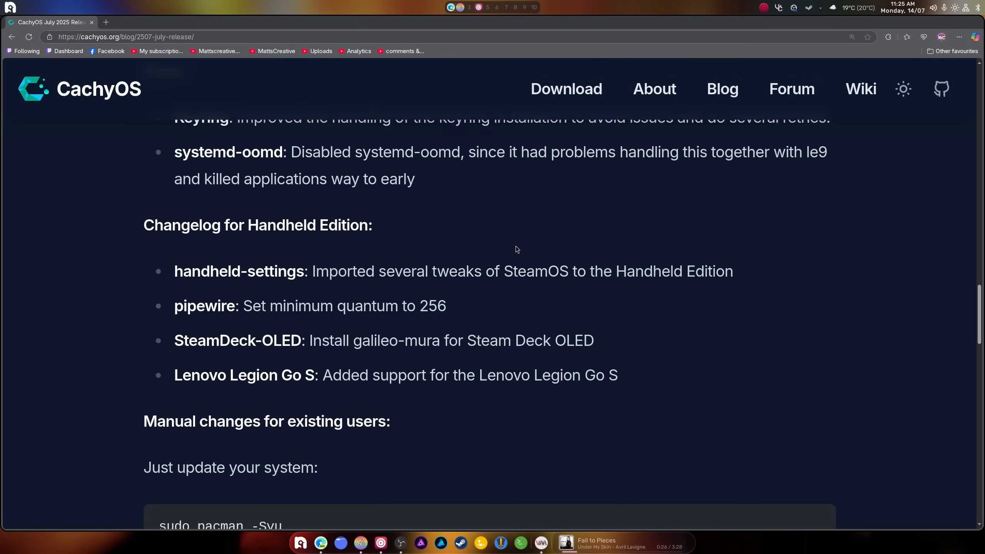
{"action": "scroll", "scroll_direction": "down", "scroll_amount": 3}
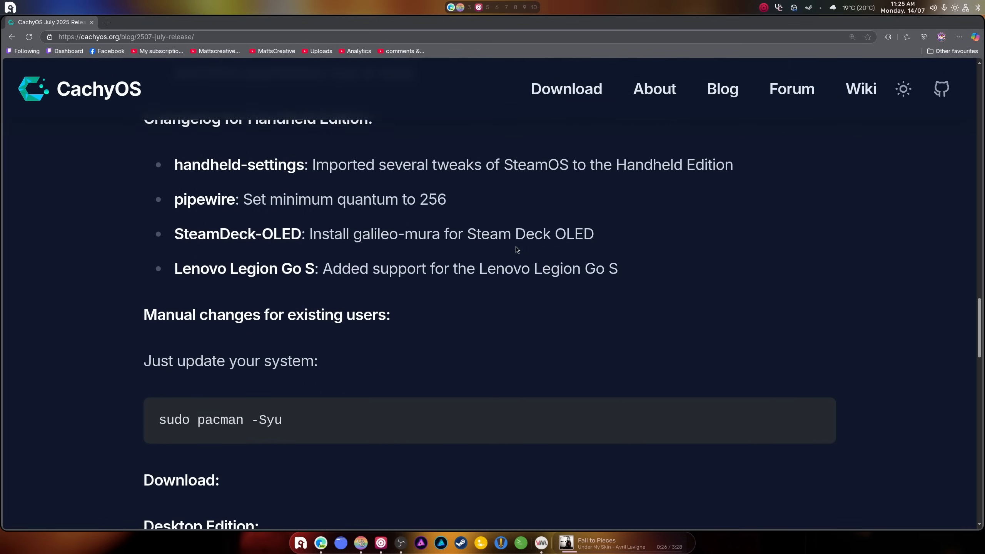
{"action": "scroll", "scroll_direction": "down", "scroll_amount": 3}
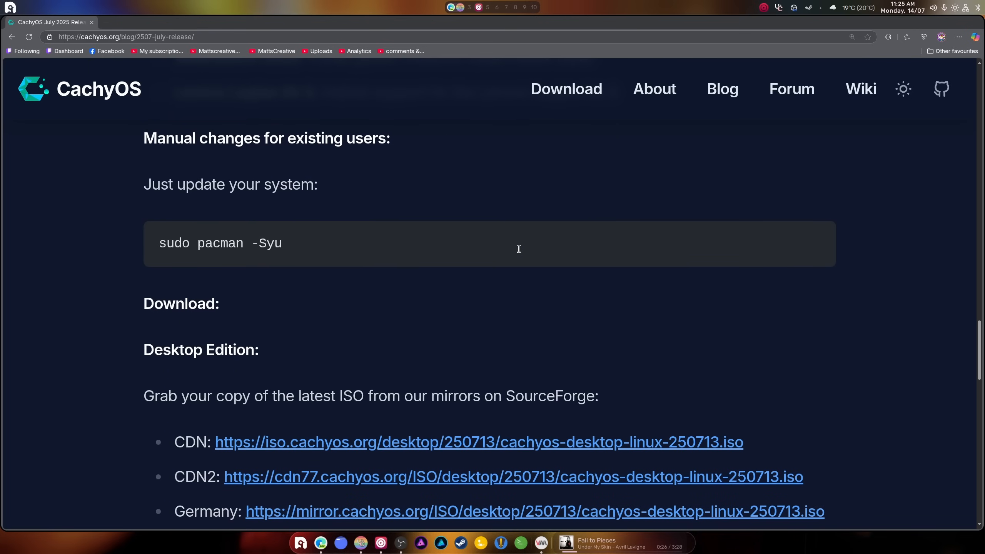
{"action": "scroll", "scroll_direction": "down", "scroll_amount": 3}
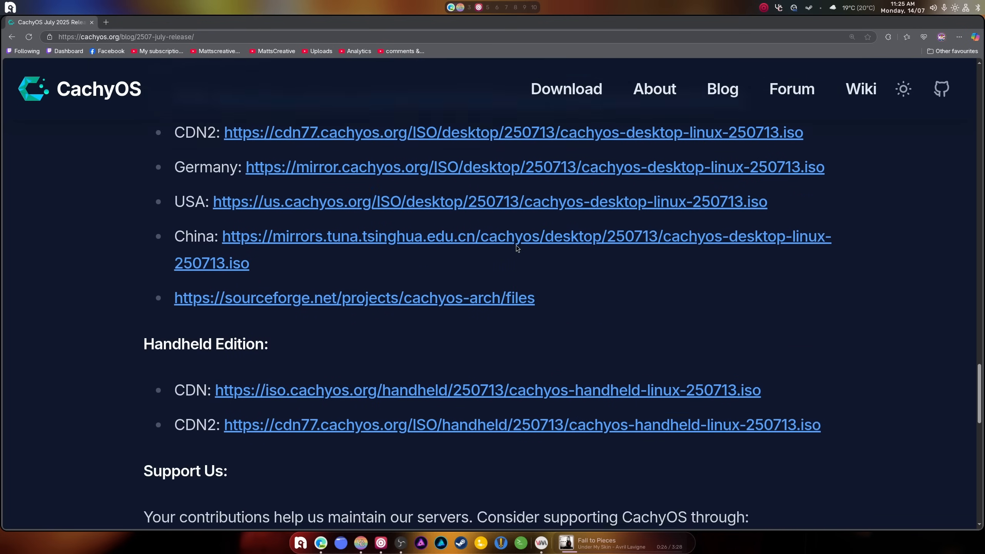
{"action": "scroll", "scroll_direction": "up", "scroll_amount": 3}
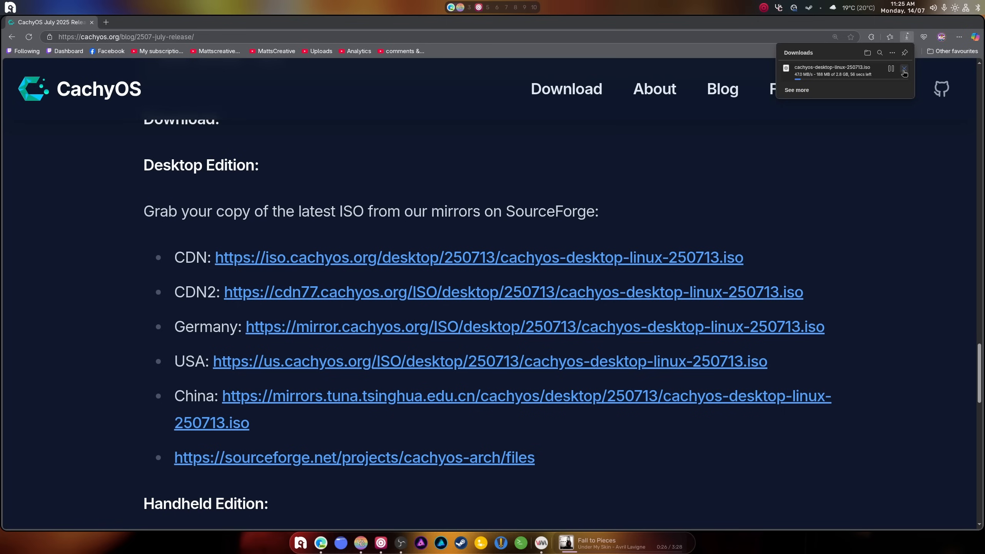
{"action": "mouse_move", "coordinate": [904, 69]}
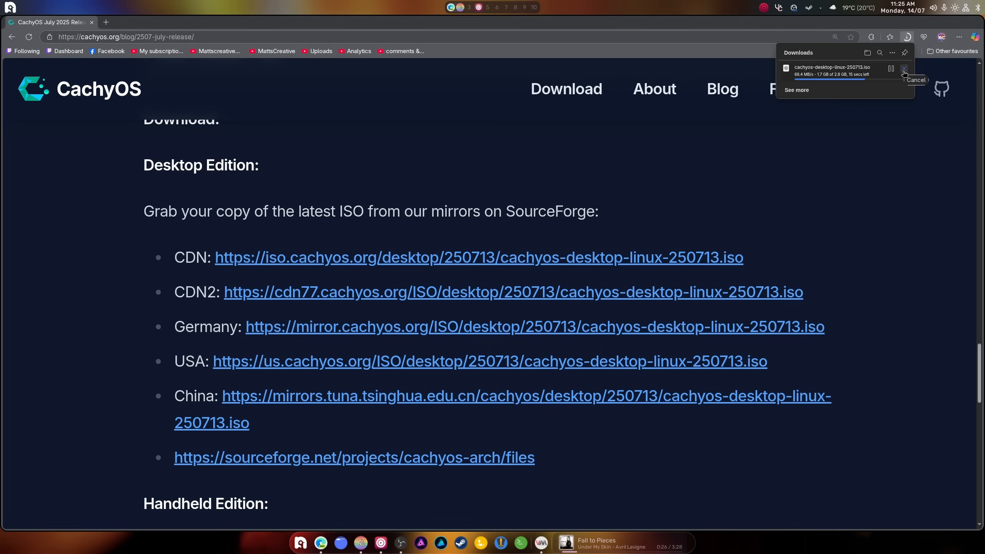
Cancel the desktop ISO download and bring up the QEMU/KVM connection menu in virt-manager.
{"action": "left_click", "coordinate": [904, 69]}
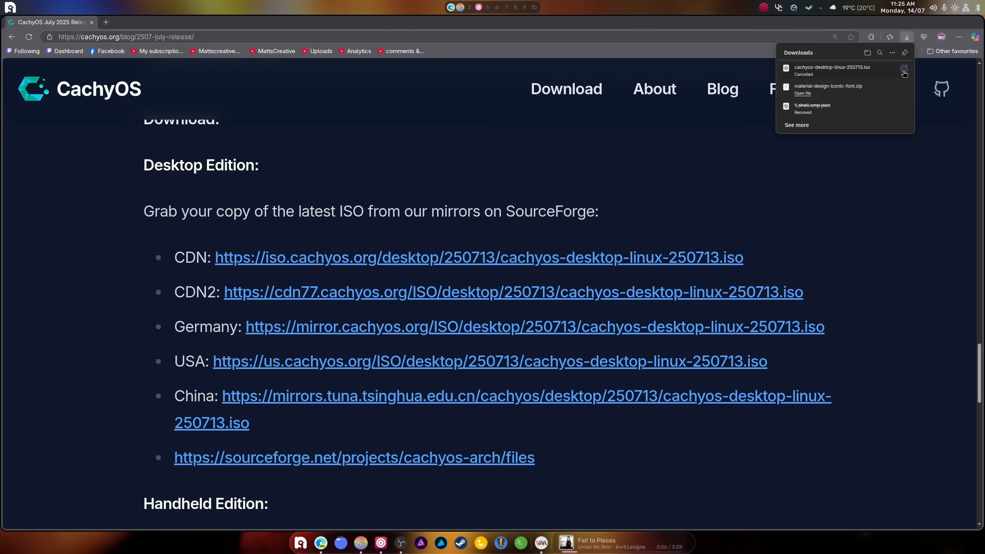
{"action": "left_click", "coordinate": [904, 69]}
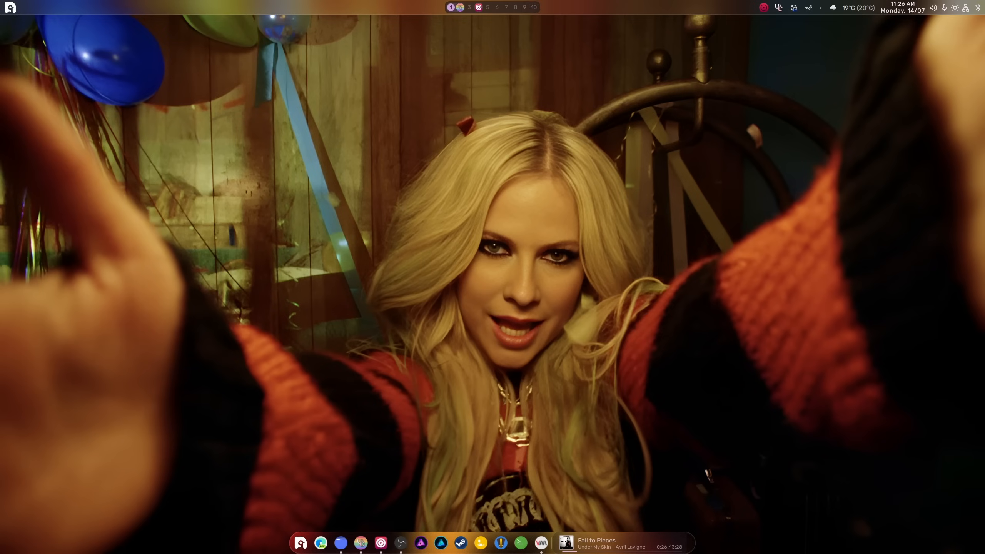
{"action": "mouse_move", "coordinate": [129, 428]}
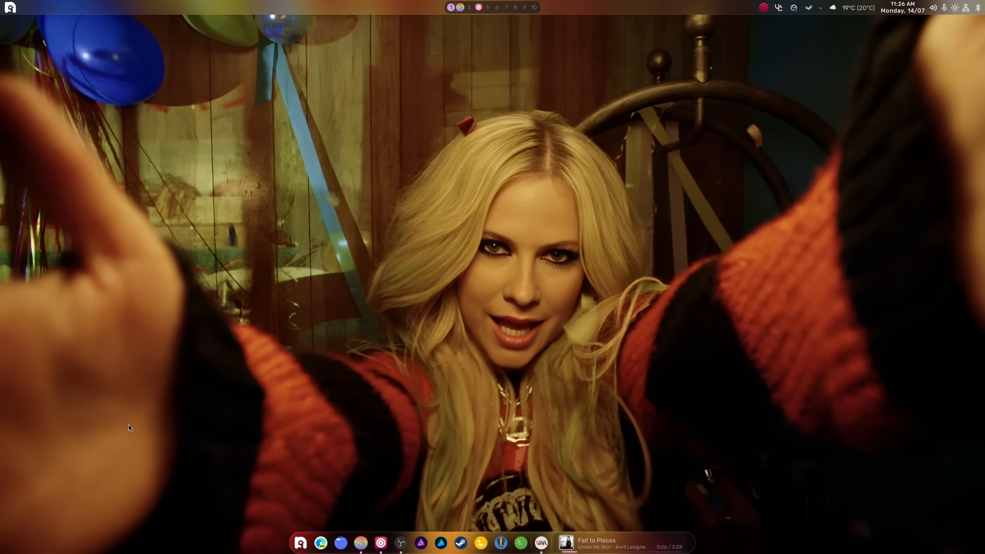
{"action": "right_click", "coordinate": [22, 57]}
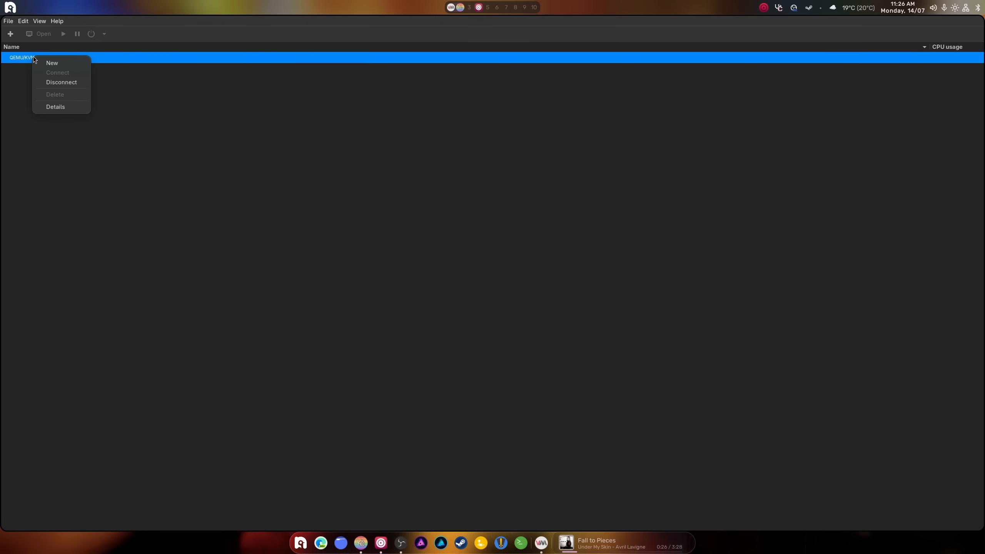
Start a new VM using the CachyOS desktop ISO from Downloads as local install media.
{"action": "left_click", "coordinate": [53, 63]}
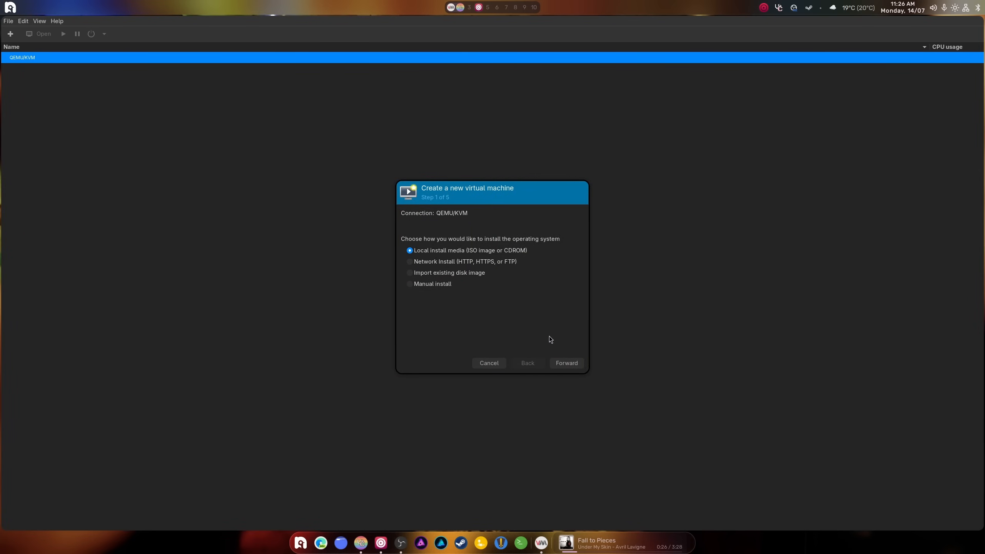
{"action": "left_click", "coordinate": [565, 363]}
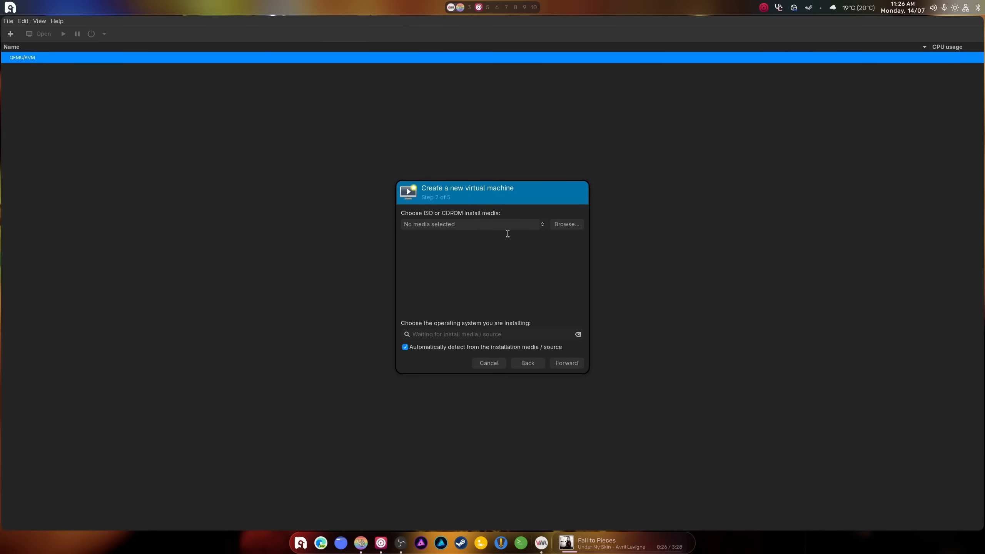
{"action": "left_click", "coordinate": [565, 224]}
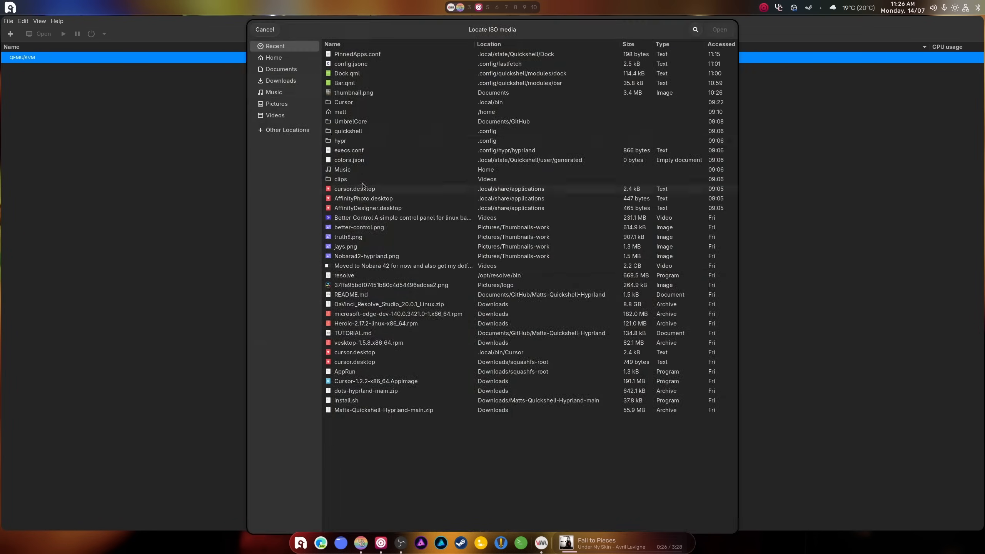
{"action": "left_click", "coordinate": [280, 80]}
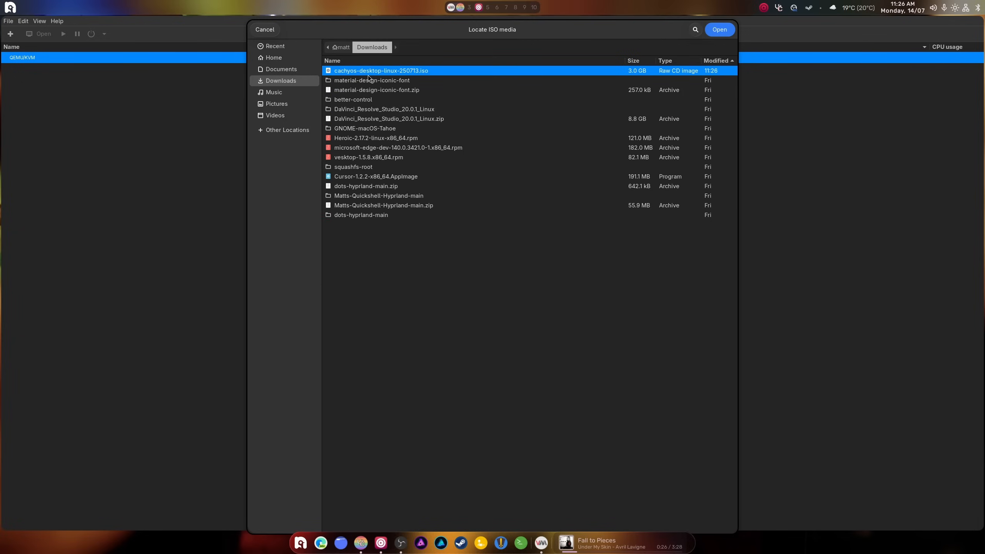
{"action": "left_click", "coordinate": [719, 29]}
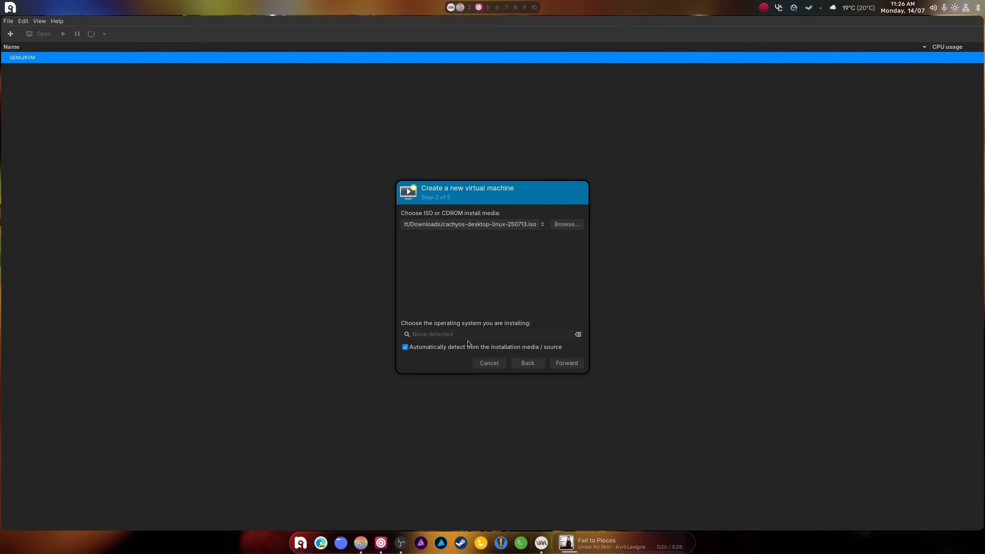
Set the operating system manually to Arch Linux instead of auto-detection.
{"action": "left_click", "coordinate": [490, 334]}
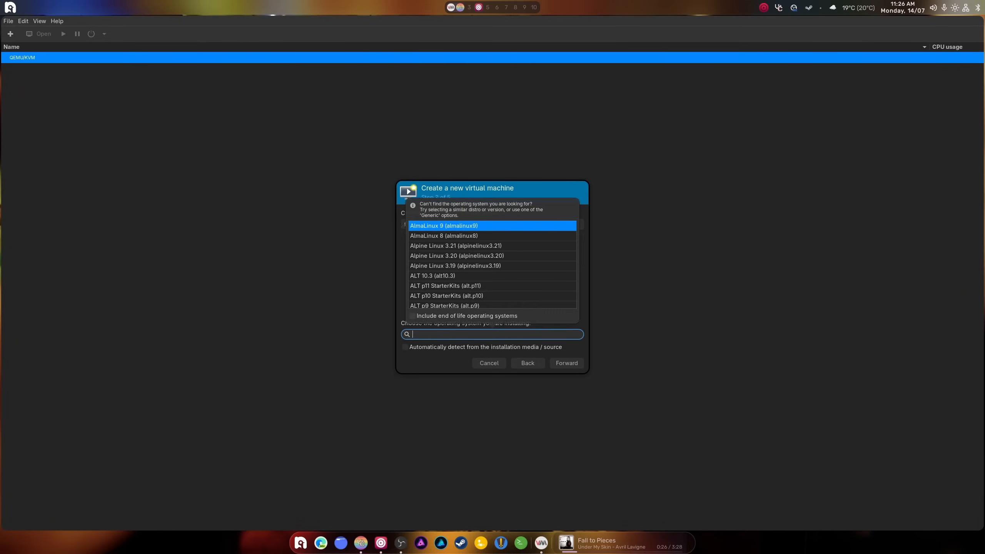
{"action": "type", "text": "ARCH"}
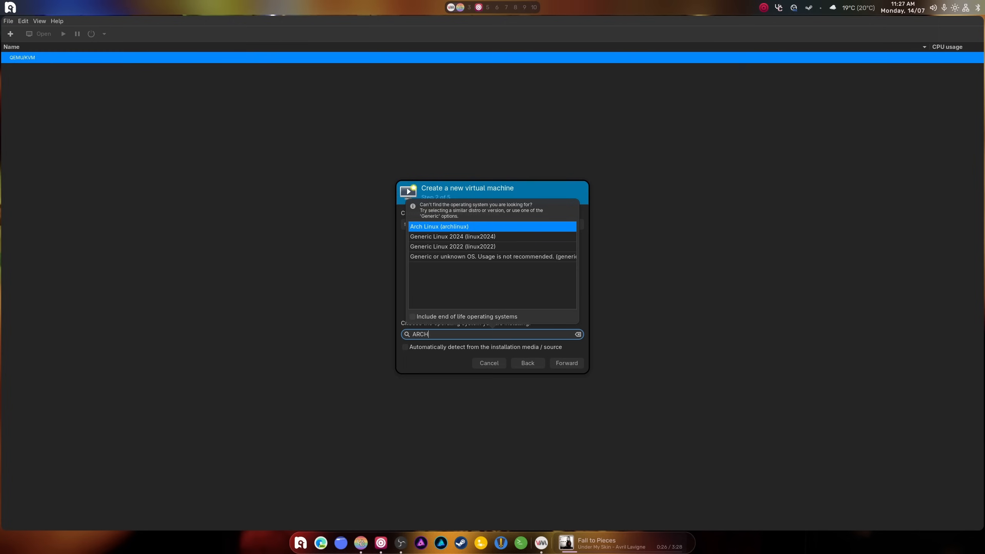
{"action": "left_click", "coordinate": [439, 226]}
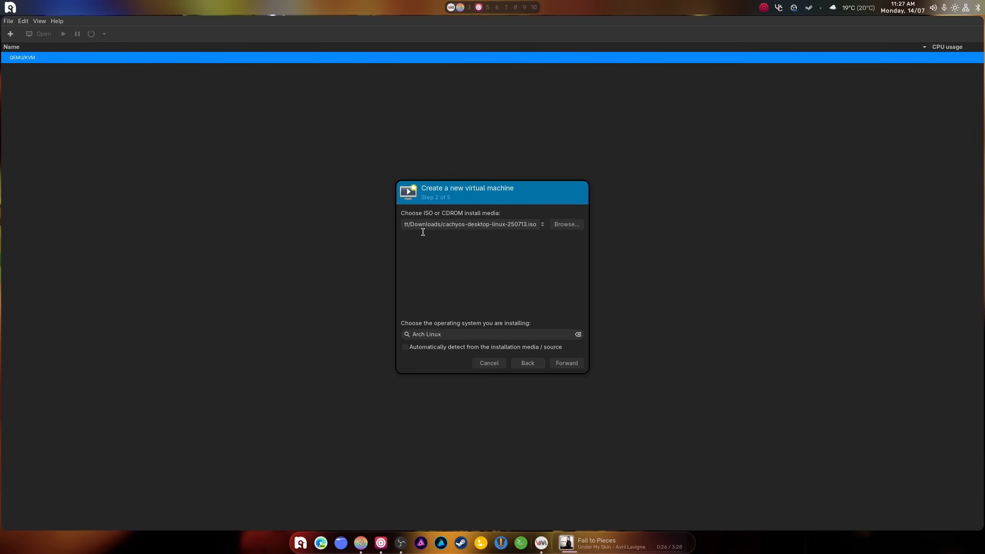
{"action": "left_click", "coordinate": [565, 363]}
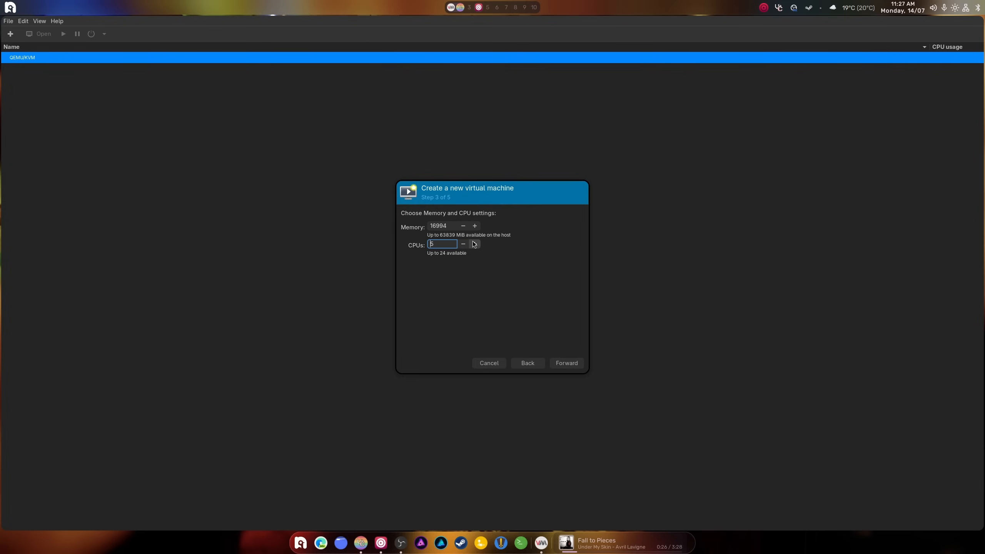
Keep 16994 MiB memory and 6 CPUs, and set the disk size to 100 GiB.
{"action": "left_click", "coordinate": [565, 364]}
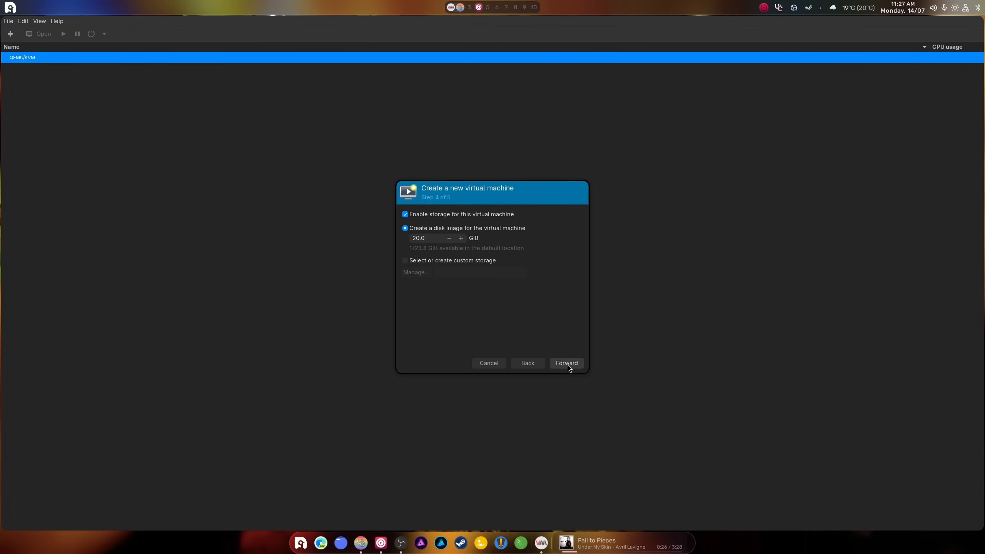
{"action": "triple_click", "coordinate": [426, 237]}
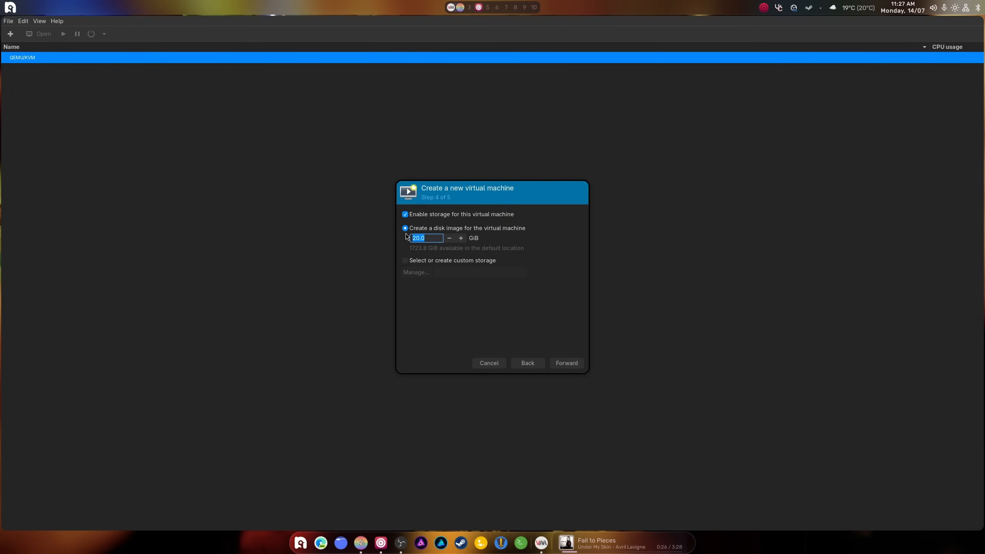
{"action": "type", "text": "100"}
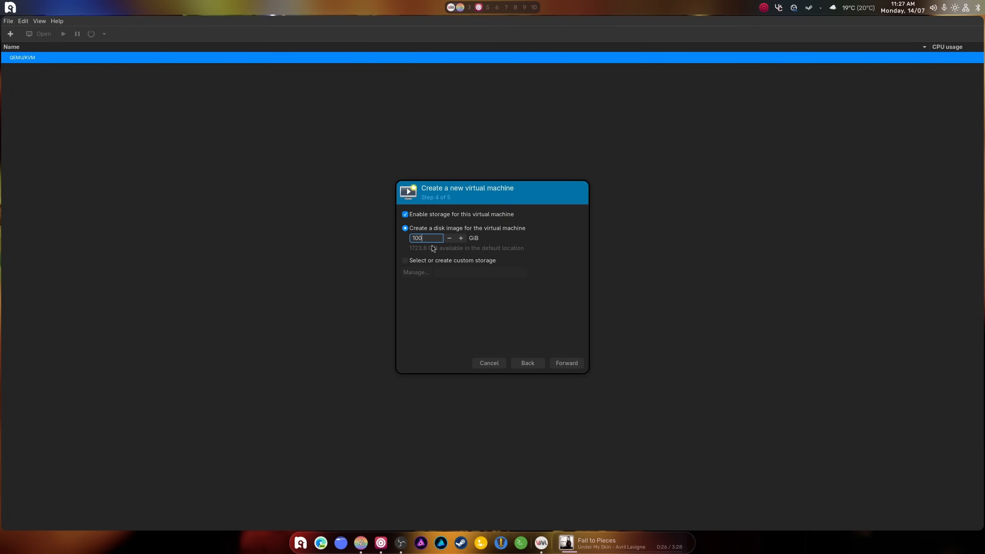
{"action": "left_click", "coordinate": [565, 363]}
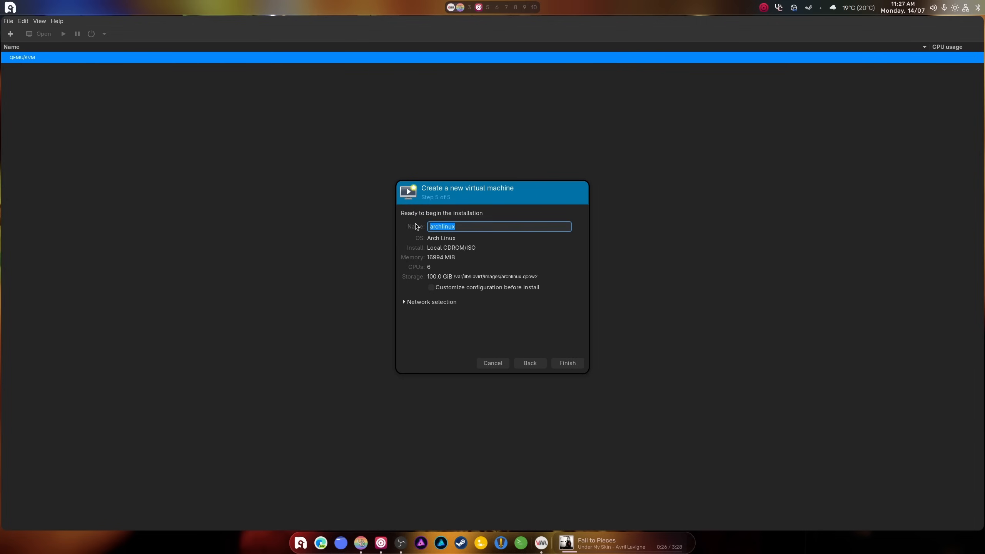
Name the VM 'Cachyos', enable customizing the configuration before install, and finish the wizard.
{"action": "type", "text": "Cachyos"}
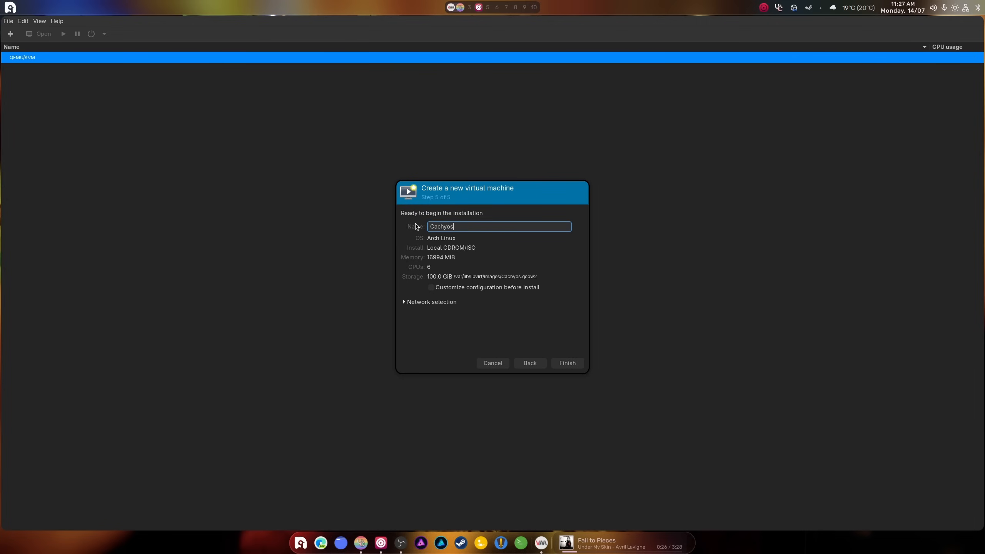
{"action": "type", "text": "juk"}
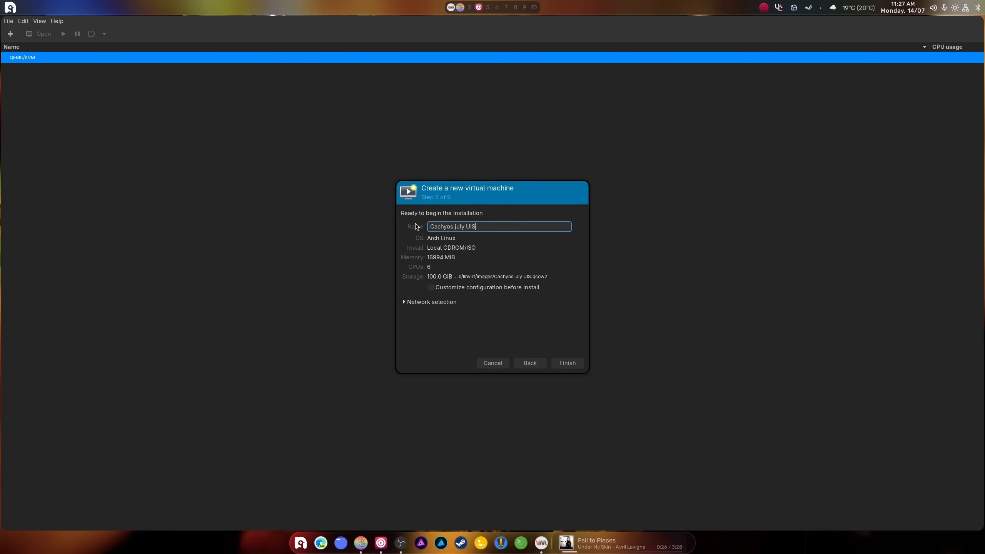
{"action": "key", "text": "BackSpace"}
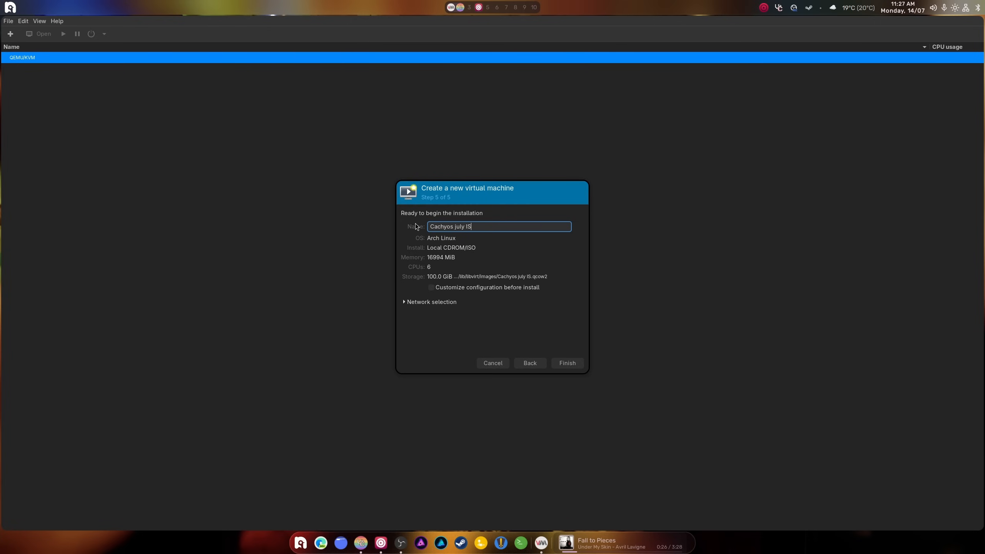
{"action": "left_click", "coordinate": [431, 288]}
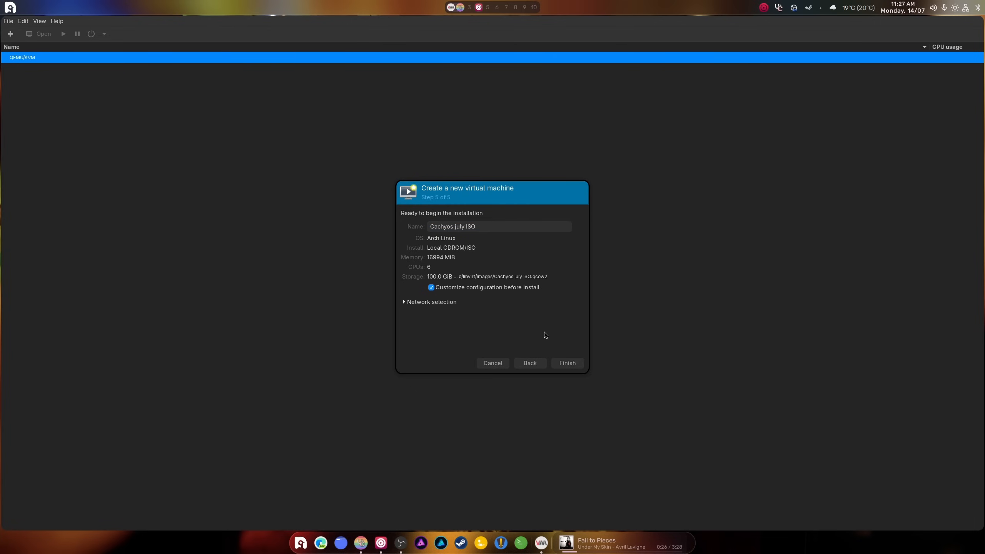
{"action": "left_click", "coordinate": [566, 363]}
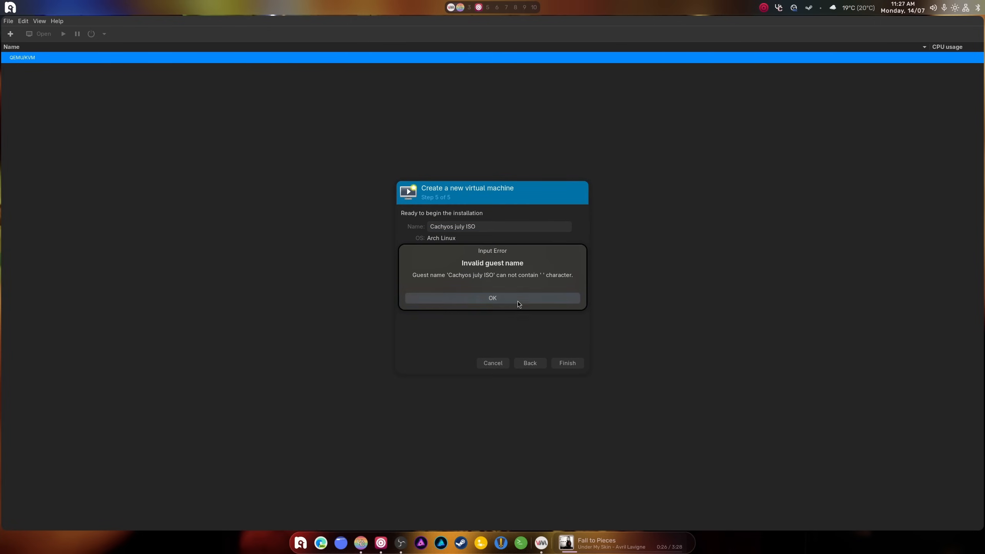
{"action": "left_click", "coordinate": [491, 298]}
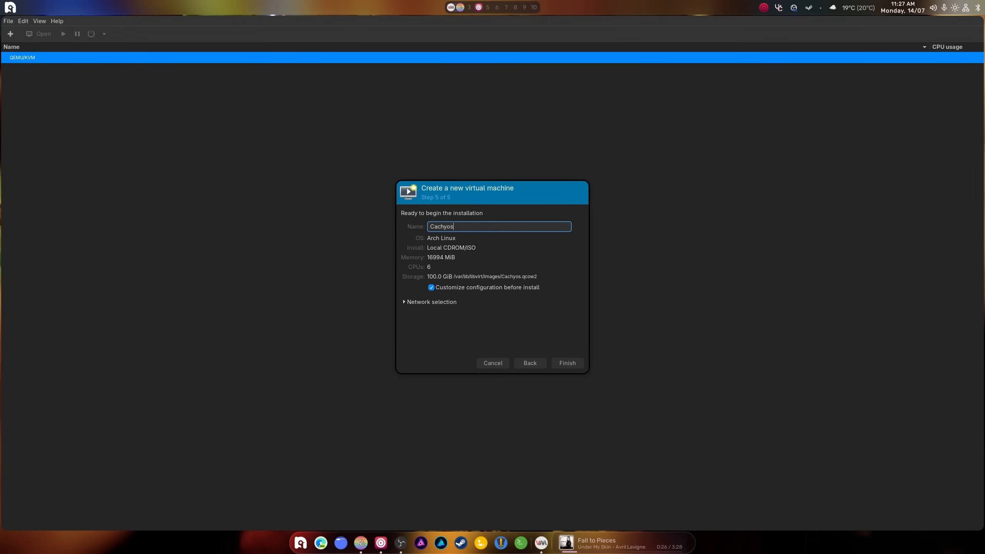
{"action": "mouse_move", "coordinate": [492, 317]}
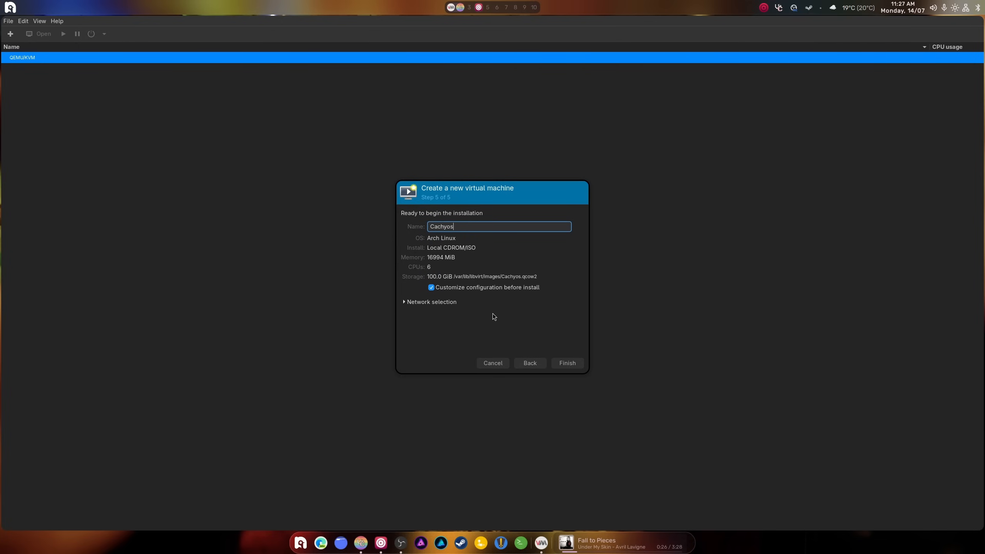
Switch the Cachyos VM firmware to UEFI and apply the change.
{"action": "left_click", "coordinate": [566, 364]}
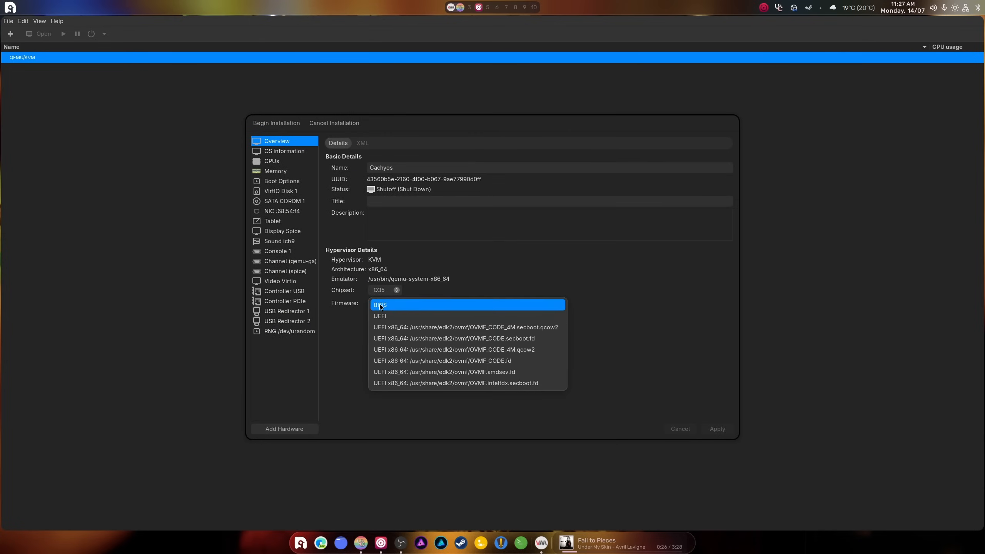
{"action": "left_click", "coordinate": [379, 316]}
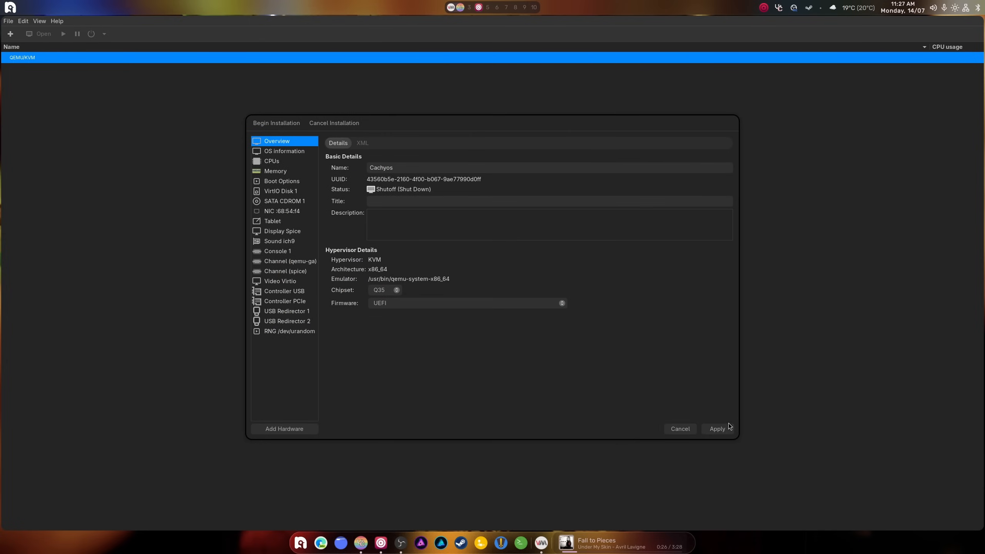
{"action": "left_click", "coordinate": [281, 210]}
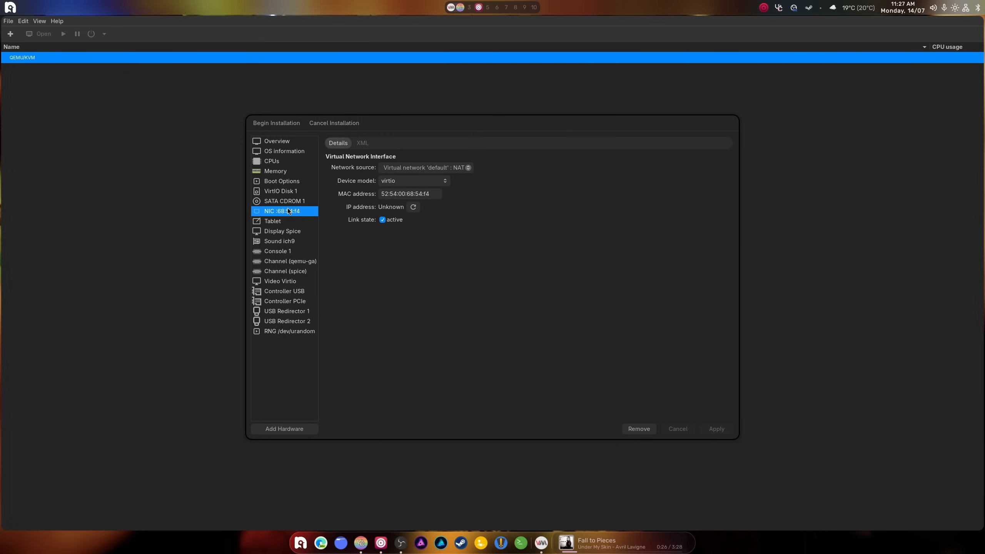
{"action": "mouse_move", "coordinate": [466, 215]}
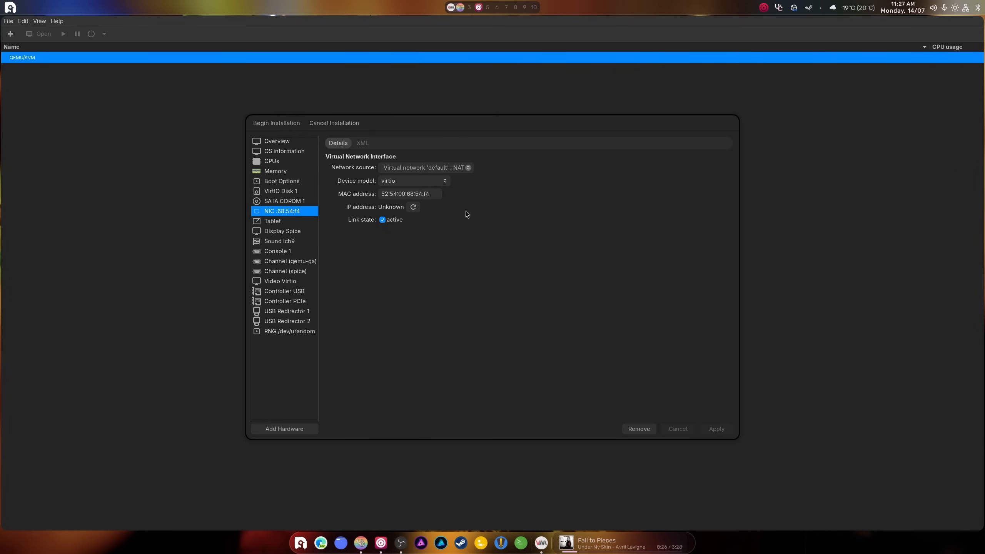
{"action": "mouse_move", "coordinate": [413, 207]}
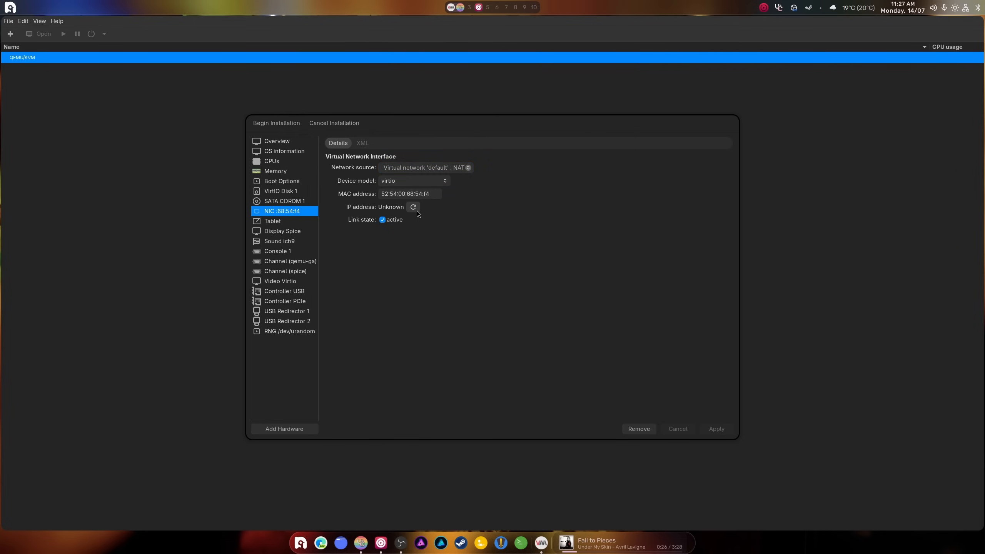
Remove the VM's network interface and begin the installation.
{"action": "left_click", "coordinate": [273, 222]}
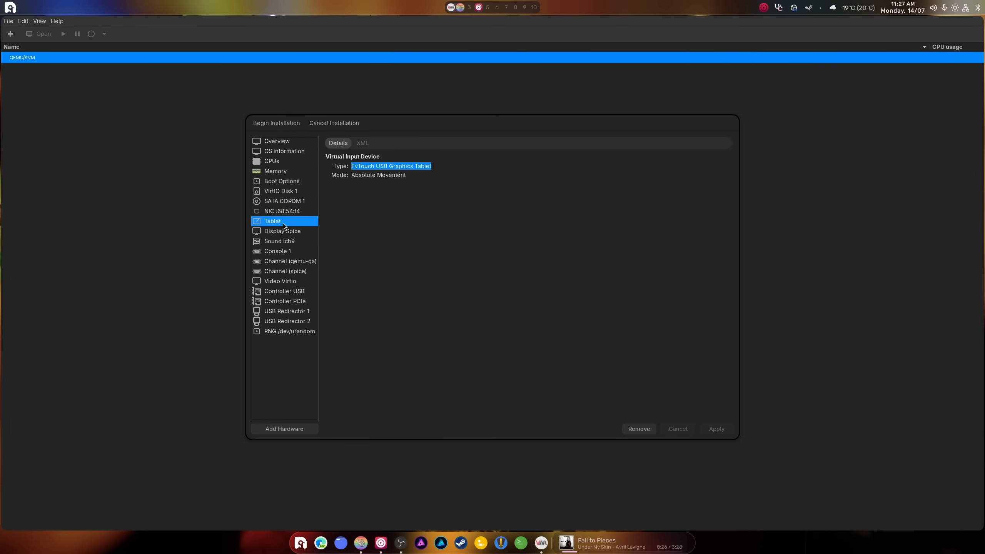
{"action": "left_click", "coordinate": [282, 211]}
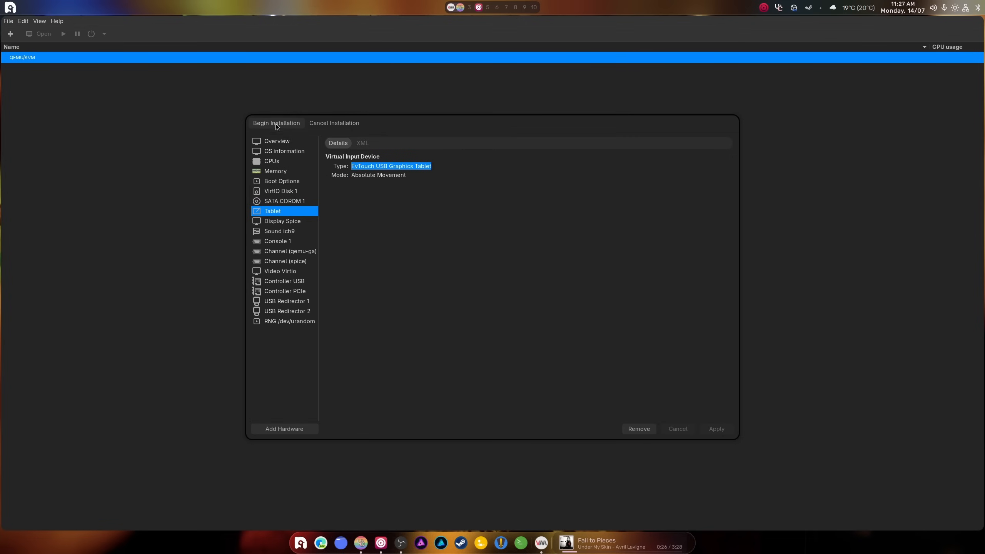
{"action": "left_click", "coordinate": [276, 122]}
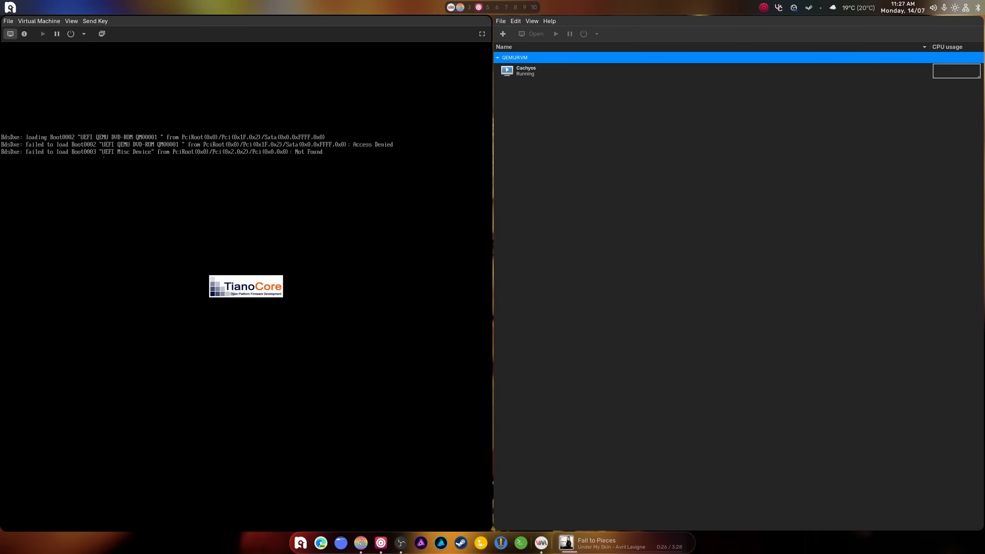
Force off the running Cachyos VM and show its hardware details.
{"action": "left_click", "coordinate": [83, 34]}
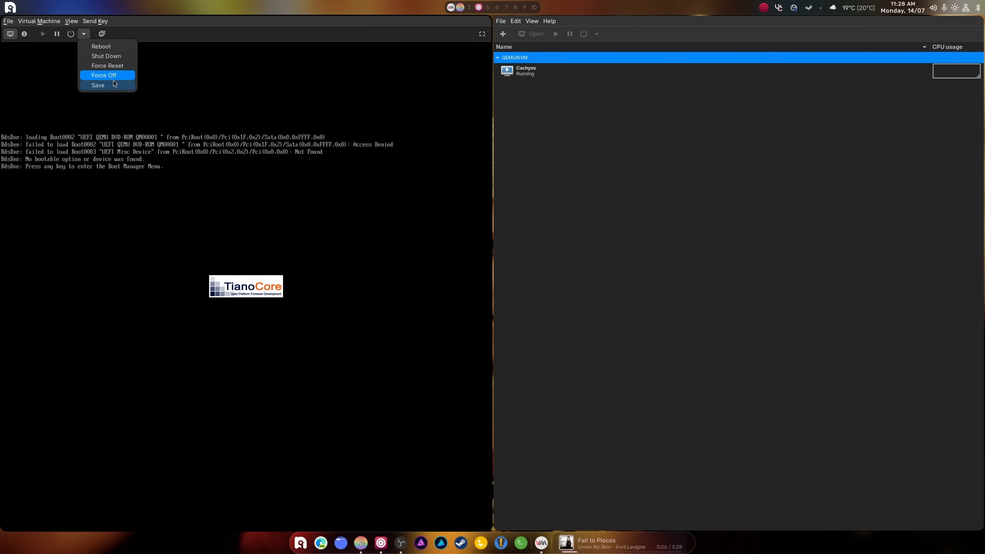
{"action": "left_click", "coordinate": [104, 76]}
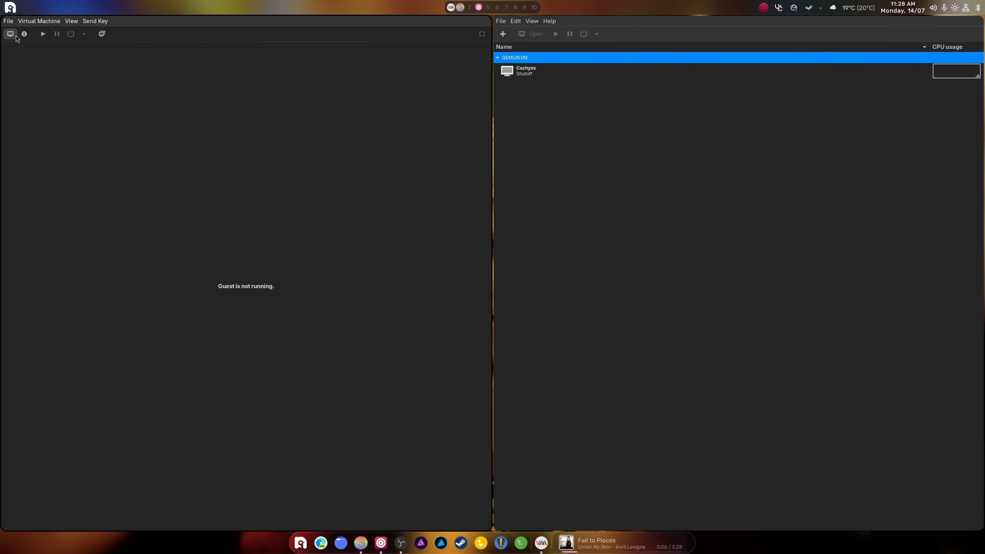
{"action": "left_click", "coordinate": [24, 33]}
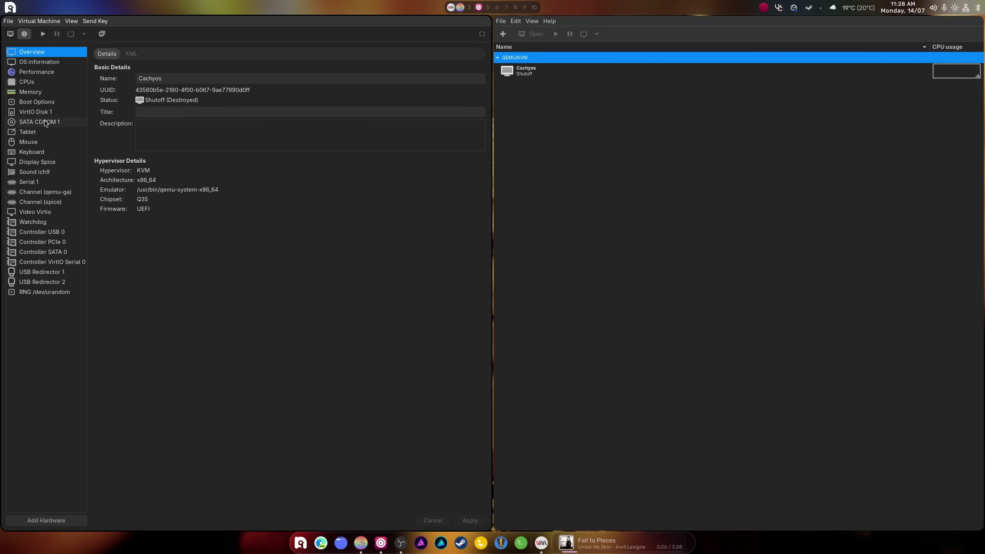
{"action": "left_click", "coordinate": [39, 122]}
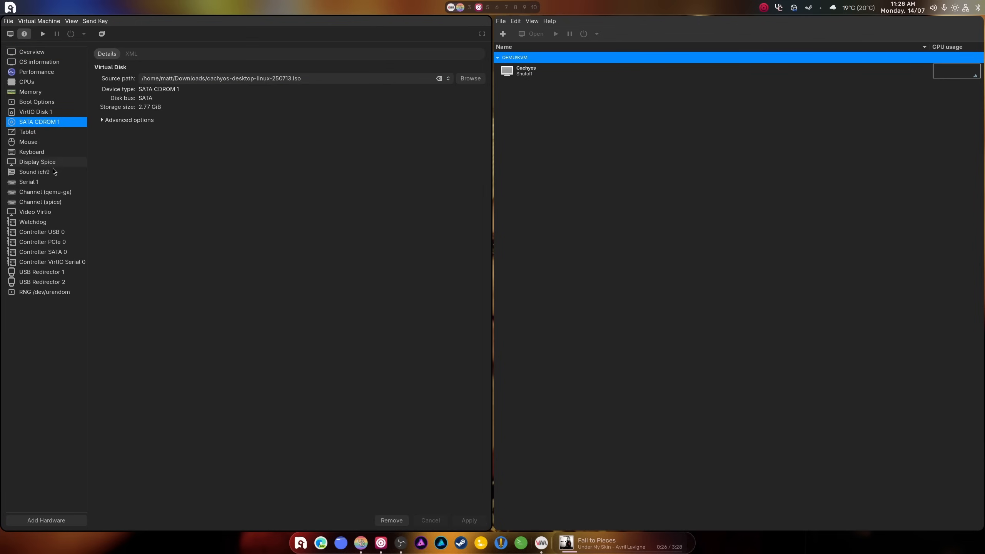
Add a network interface device to the Cachyos VM.
{"action": "left_click", "coordinate": [46, 520]}
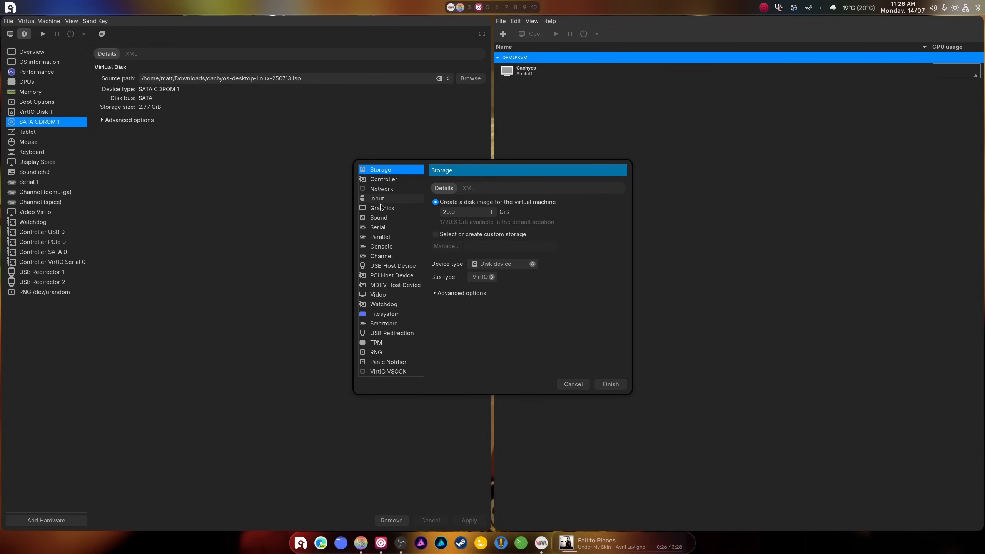
{"action": "left_click", "coordinate": [382, 189]}
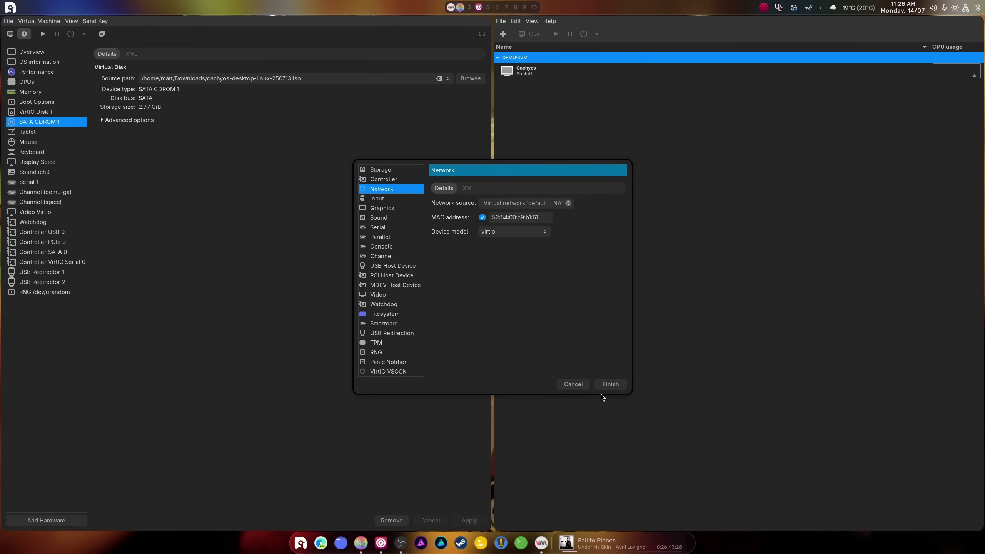
{"action": "left_click", "coordinate": [609, 384]}
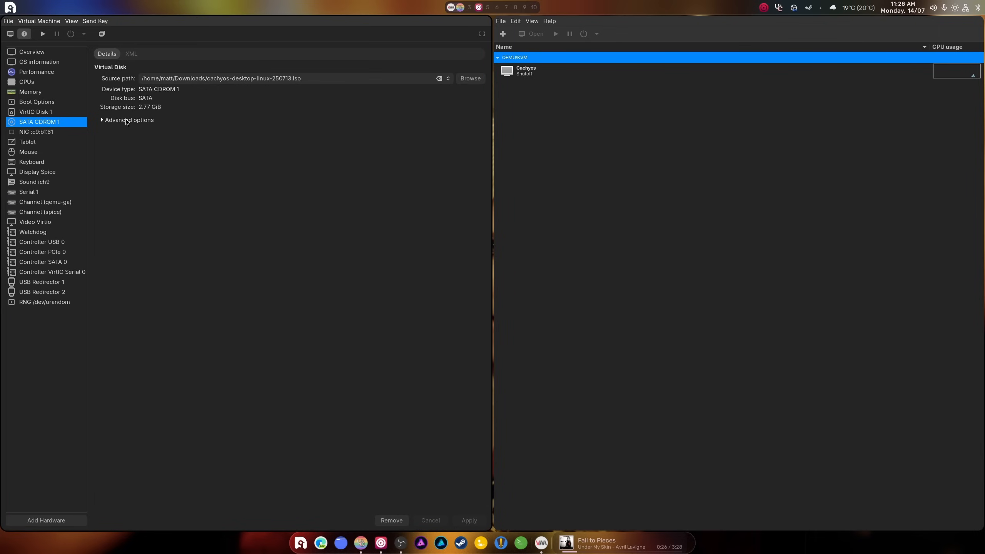
Set the Spice display listen type to None with OpenGL enabled.
{"action": "left_click", "coordinate": [37, 172]}
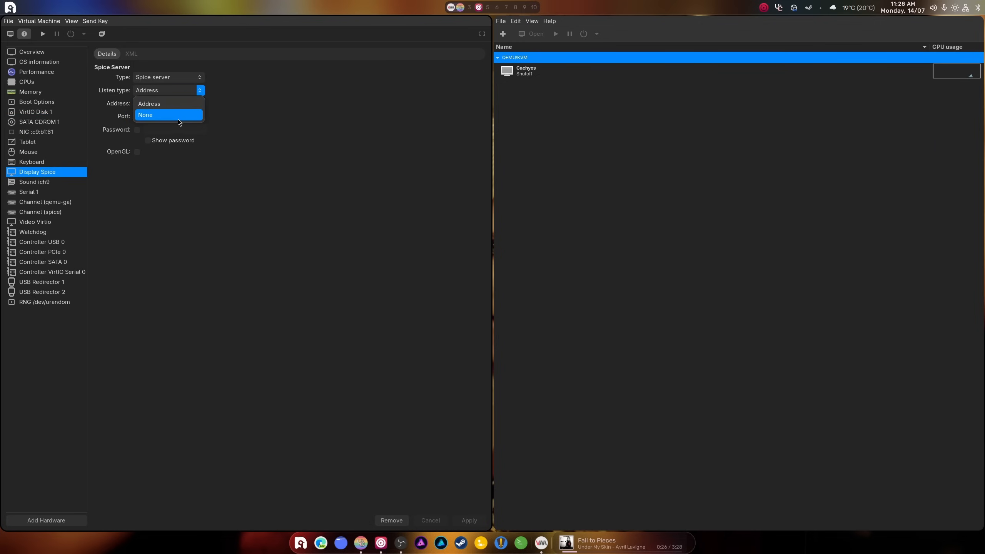
{"action": "left_click", "coordinate": [145, 115]}
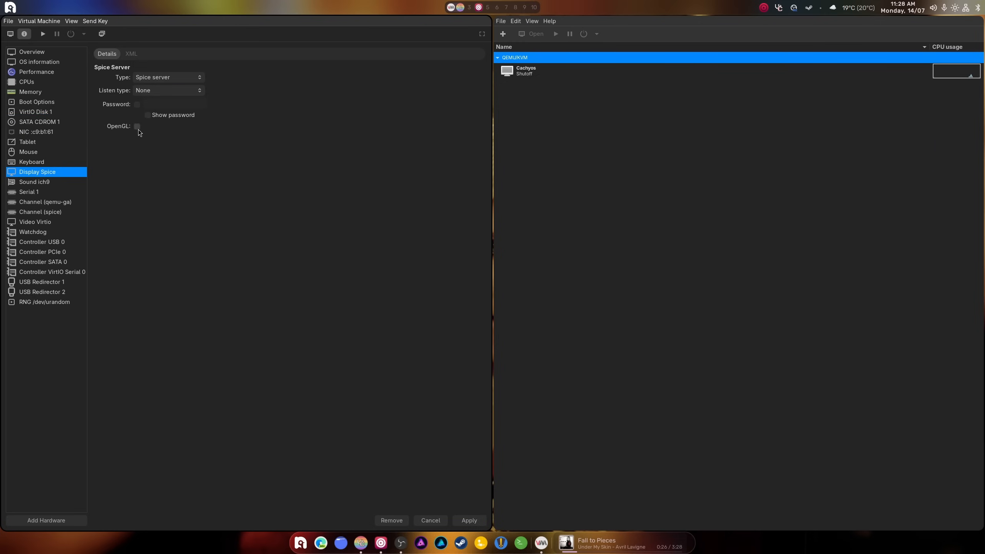
{"action": "left_click", "coordinate": [137, 126]}
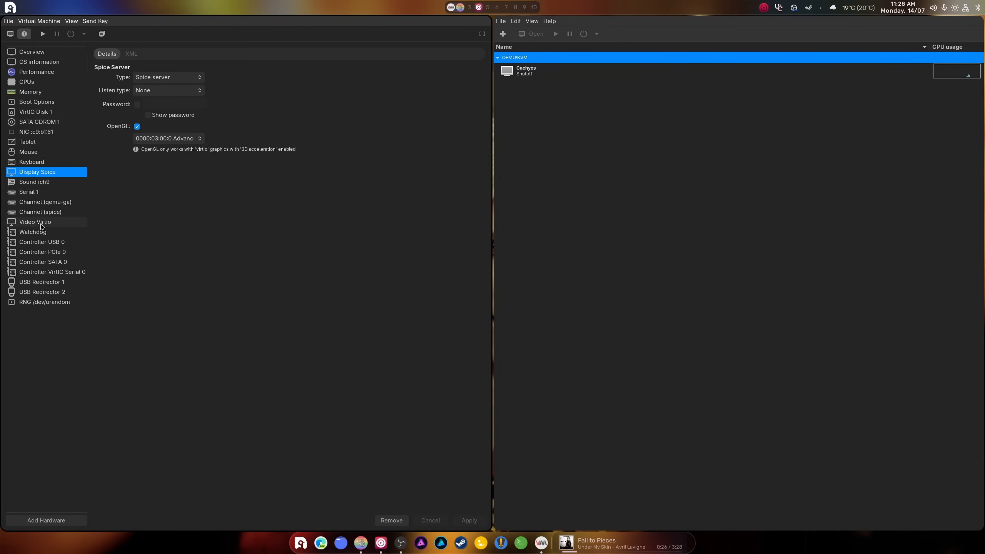
{"action": "left_click", "coordinate": [35, 222]}
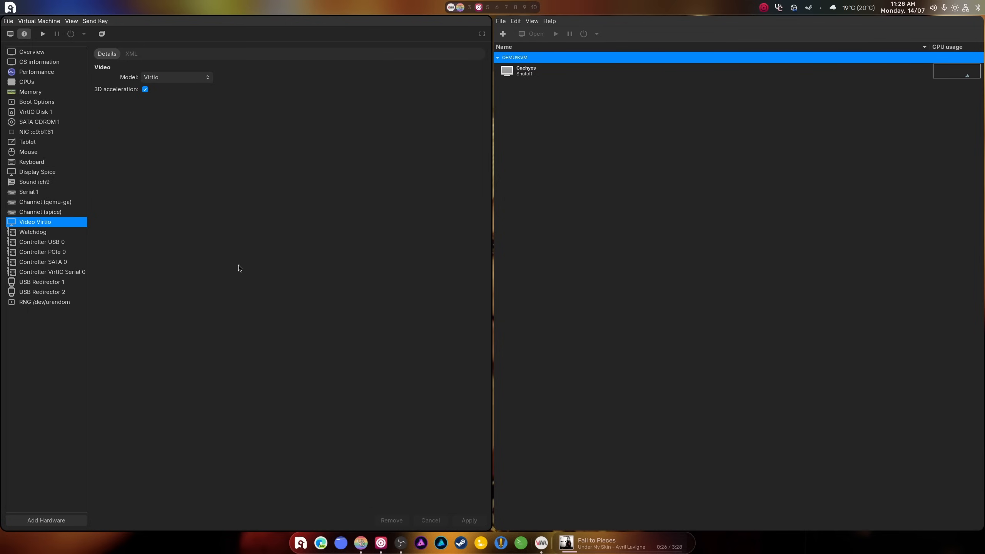
{"action": "mouse_move", "coordinate": [107, 254]}
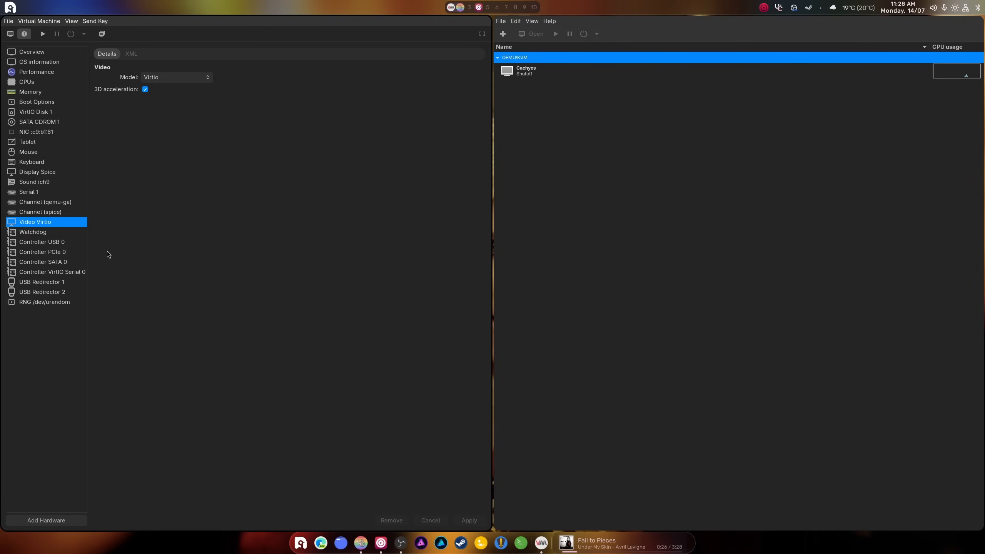
{"action": "mouse_move", "coordinate": [39, 61]}
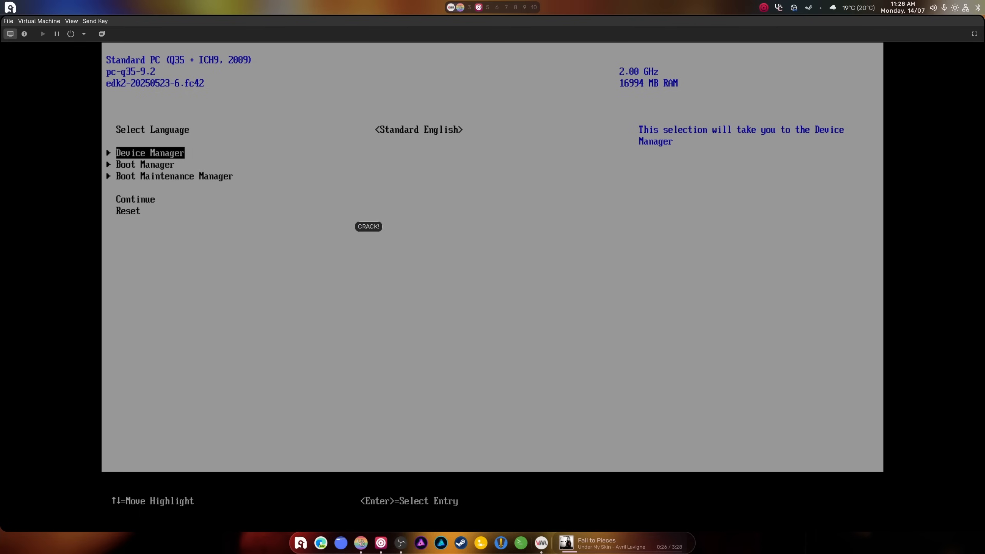
{"action": "mouse_move", "coordinate": [551, 269]}
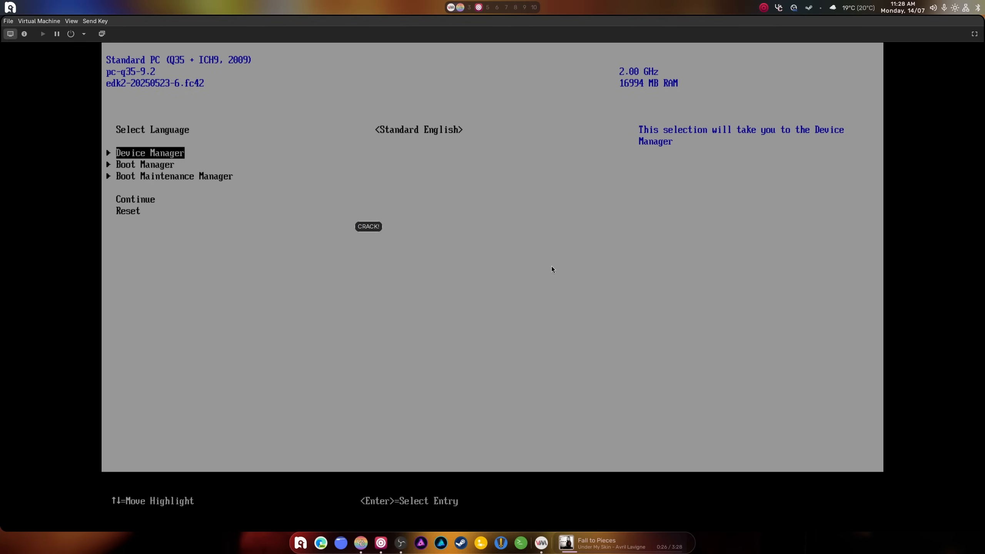
{"action": "mouse_move", "coordinate": [374, 127]}
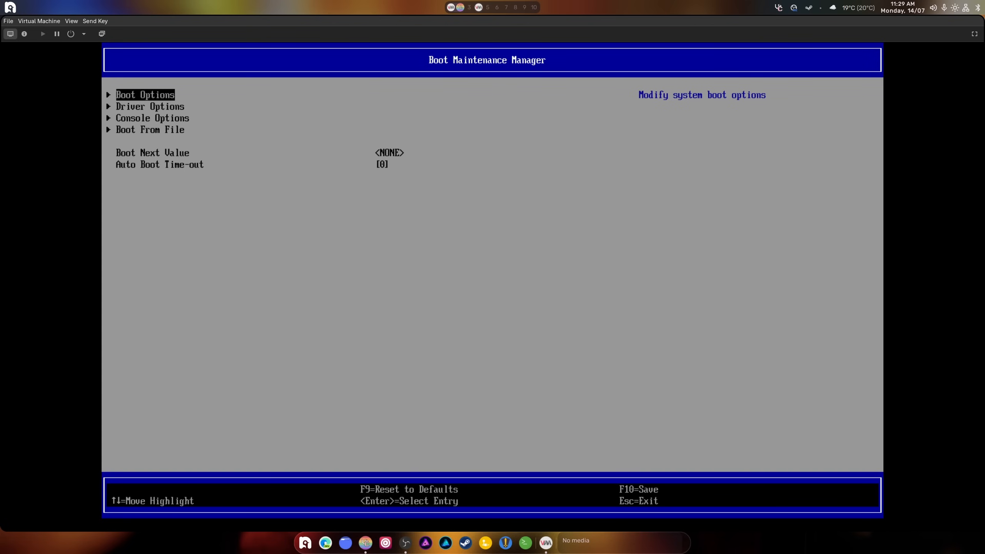
Disable Secure Boot in the VM firmware settings, then force-reset the VM.
{"action": "key", "text": "Return"}
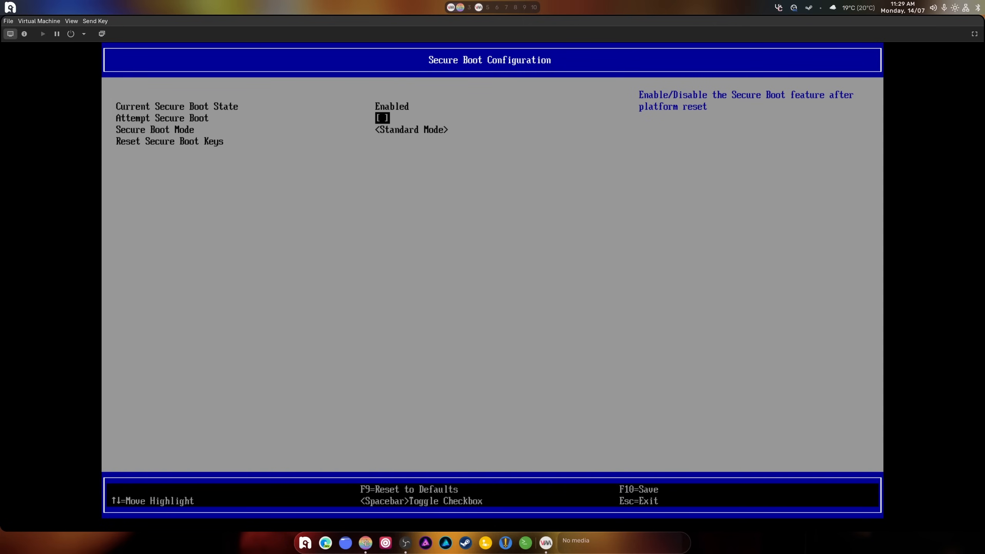
{"action": "mouse_move", "coordinate": [279, 121]}
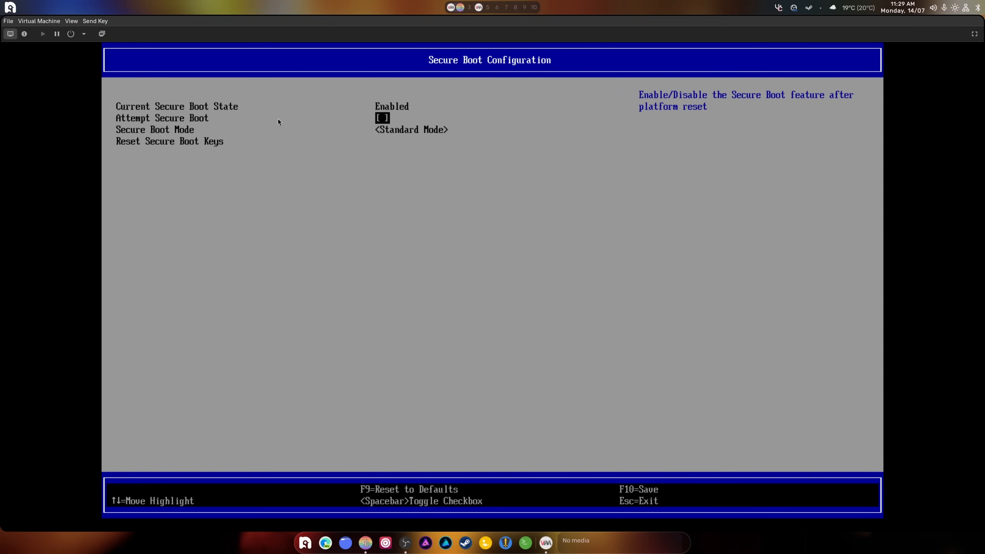
{"action": "left_click", "coordinate": [83, 34]}
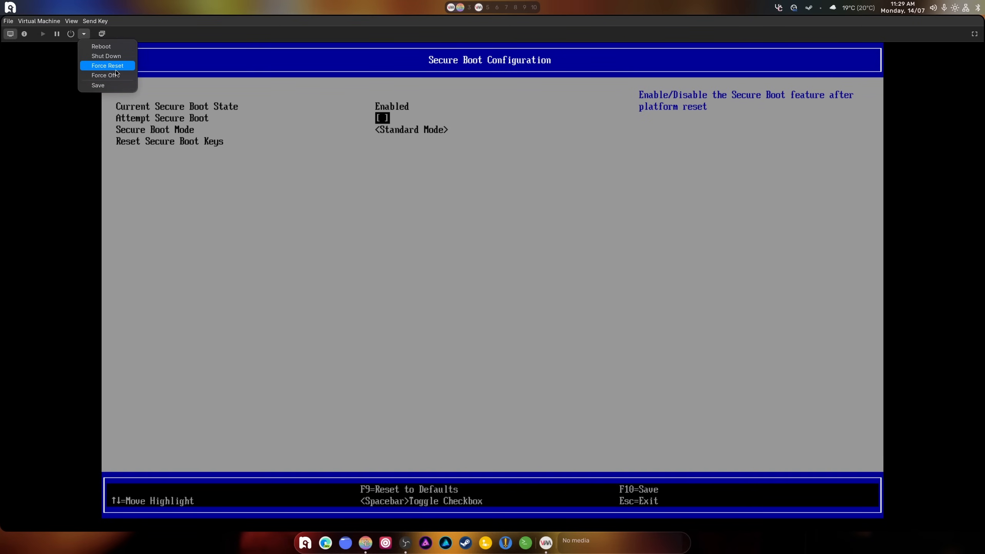
{"action": "left_click", "coordinate": [107, 66]}
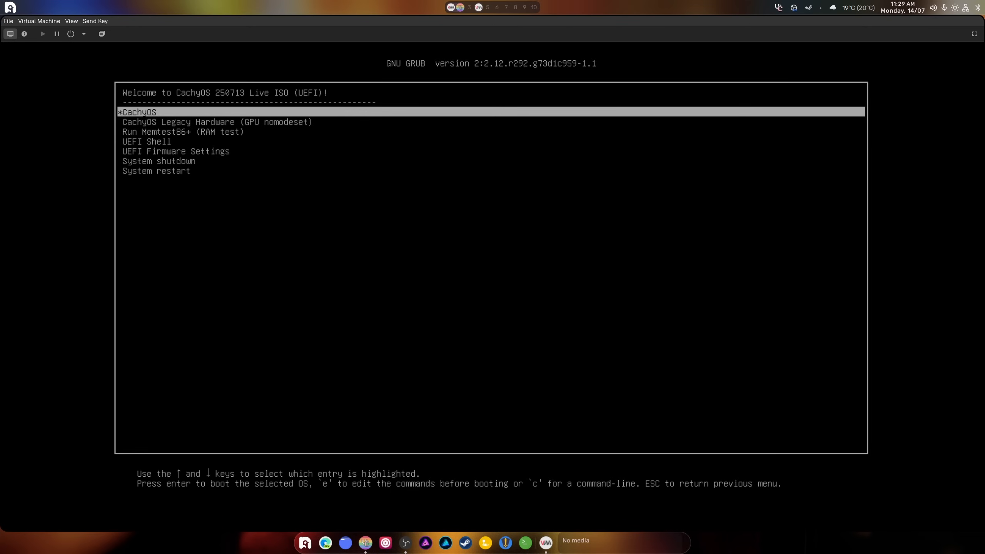
Boot the CachyOS live GRUB entry and show the VM display fullscreen.
{"action": "key", "text": "Return"}
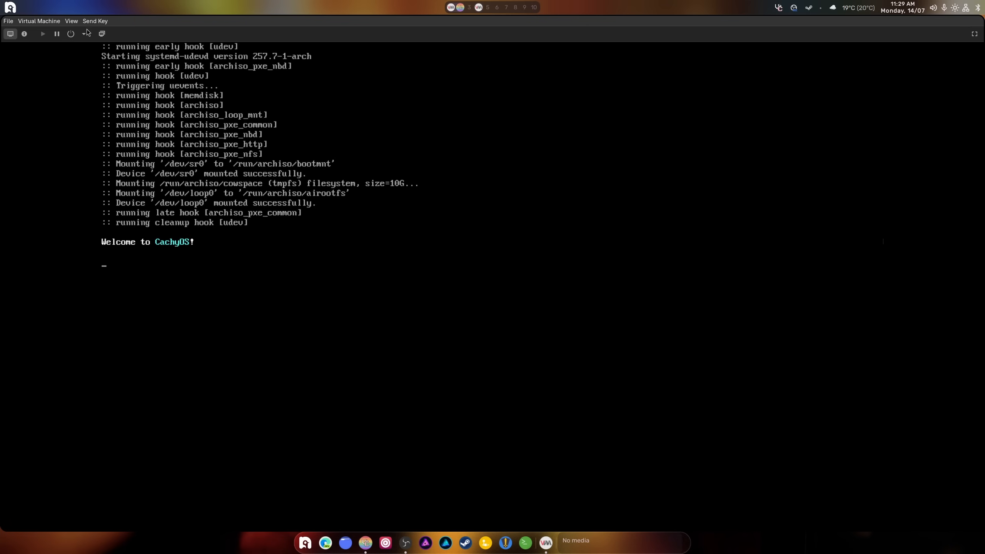
{"action": "left_click", "coordinate": [70, 21]}
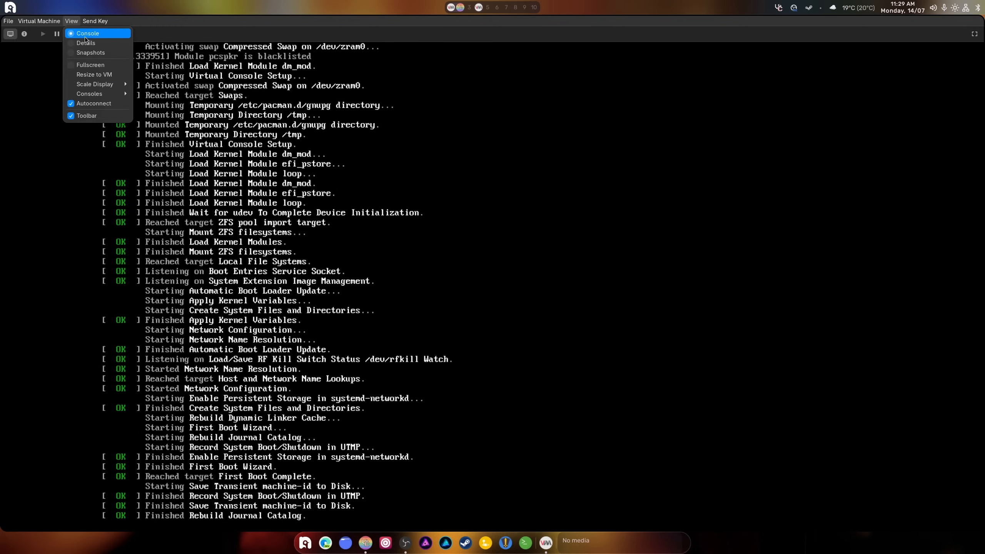
{"action": "left_click", "coordinate": [90, 65]}
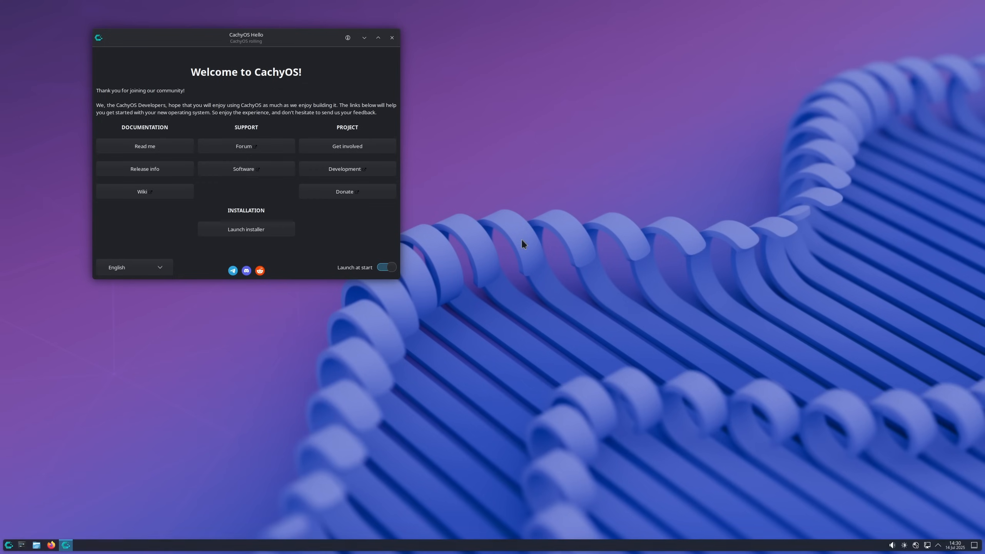
{"action": "mouse_move", "coordinate": [273, 132]}
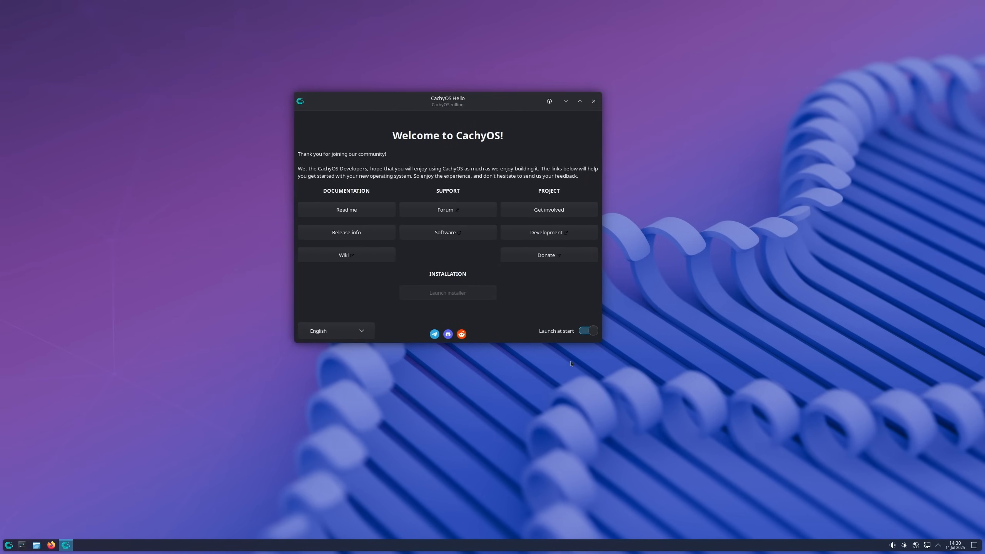
{"action": "mouse_move", "coordinate": [571, 364]}
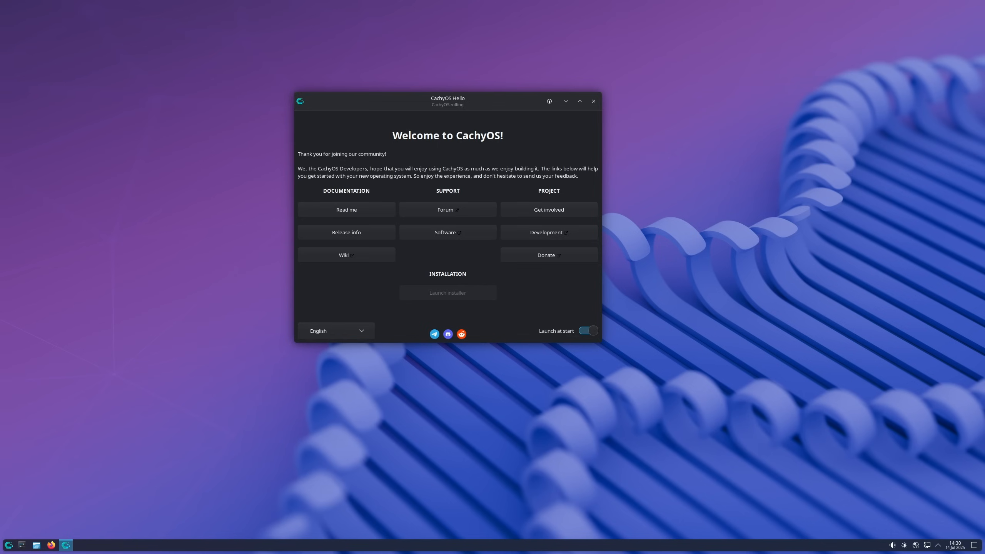
Launch the installer from CachyOS Hello and choose Grub as the bootloader.
{"action": "left_click", "coordinate": [893, 545]}
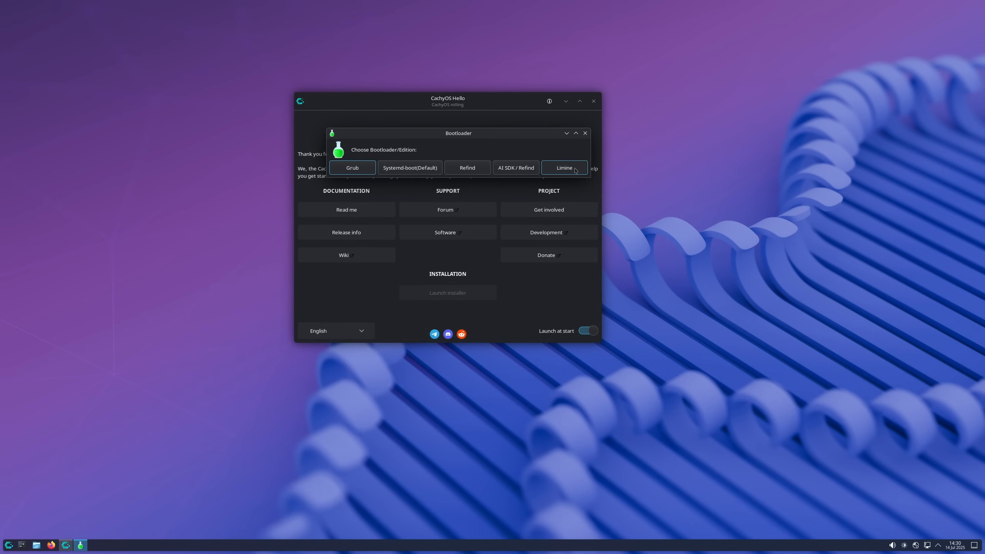
{"action": "mouse_move", "coordinate": [576, 177]}
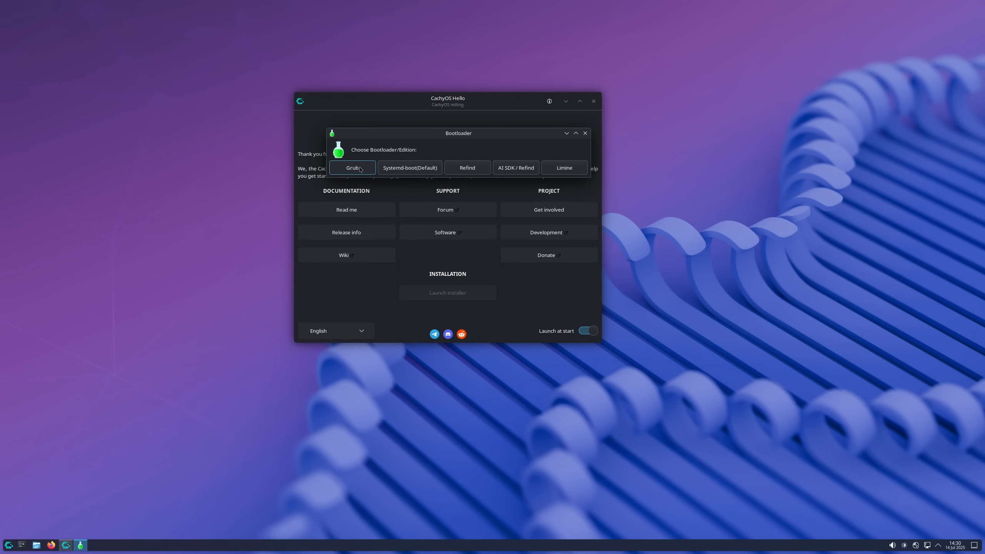
{"action": "mouse_move", "coordinate": [489, 206]}
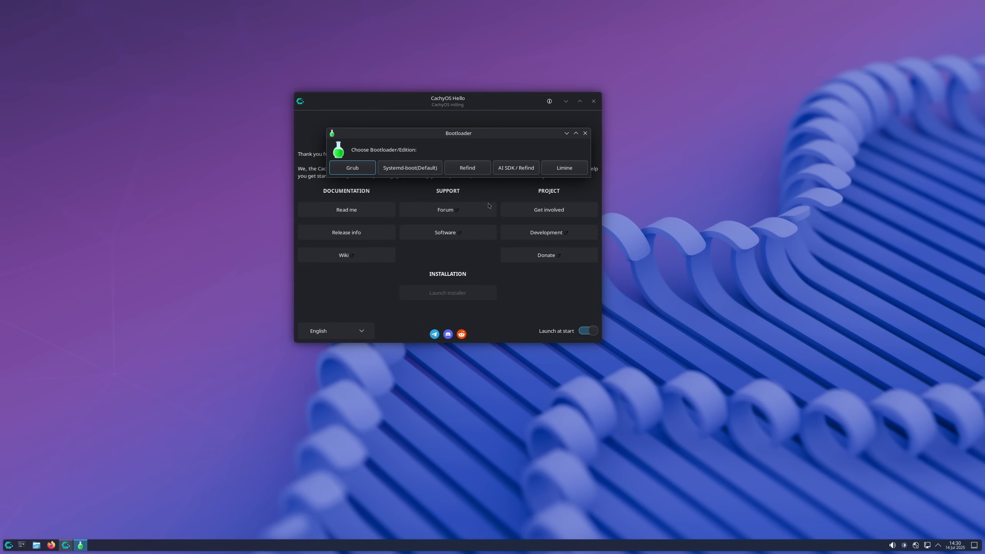
{"action": "left_click", "coordinate": [584, 132]}
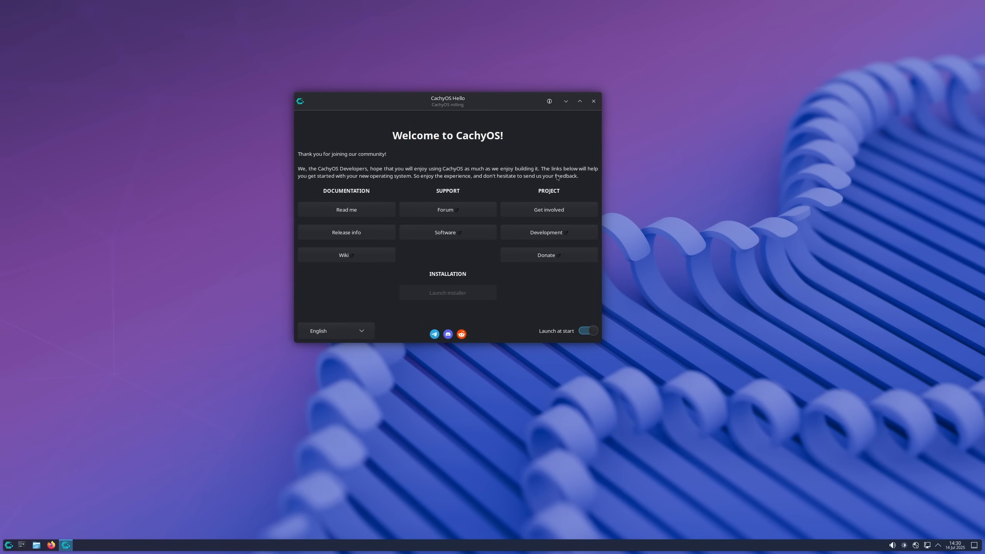
{"action": "mouse_move", "coordinate": [612, 210]}
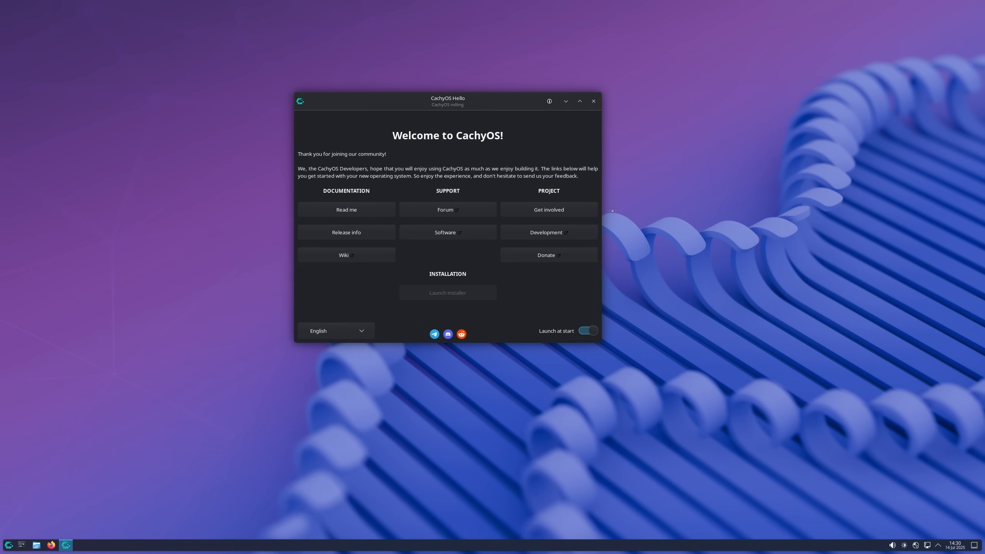
Accept the default welcome, location and keyboard settings in the installer.
{"action": "left_click", "coordinate": [447, 293]}
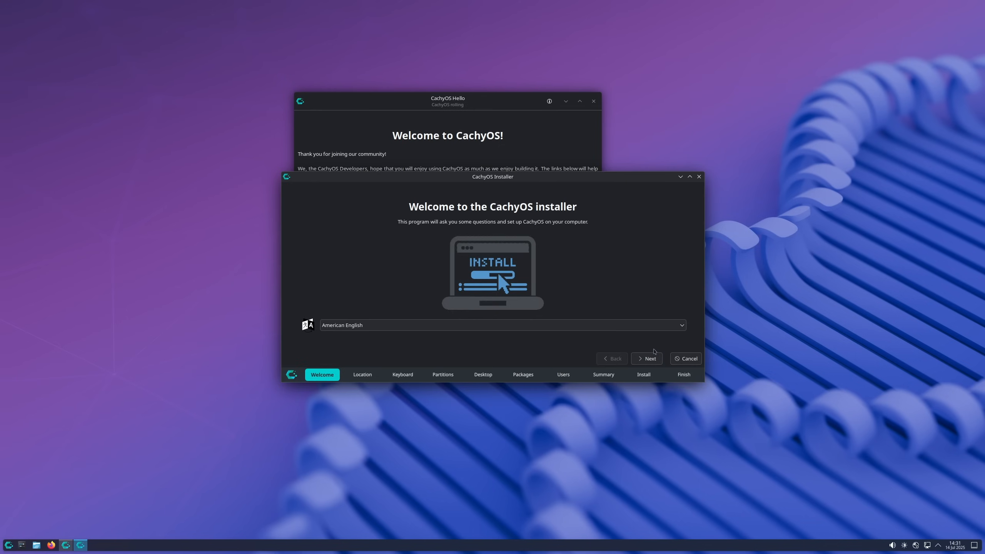
{"action": "left_click", "coordinate": [646, 359]}
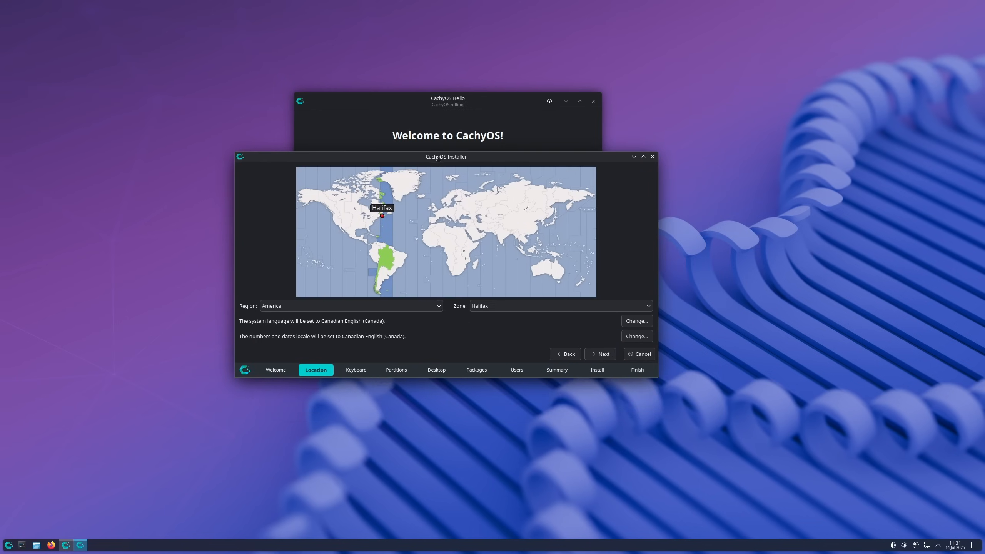
{"action": "left_click", "coordinate": [600, 354]}
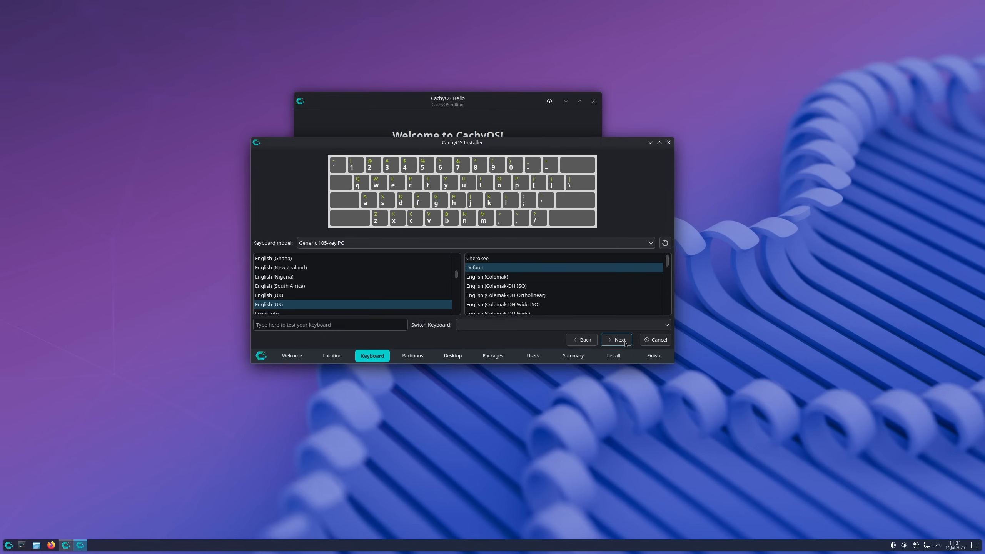
{"action": "left_click", "coordinate": [617, 339]}
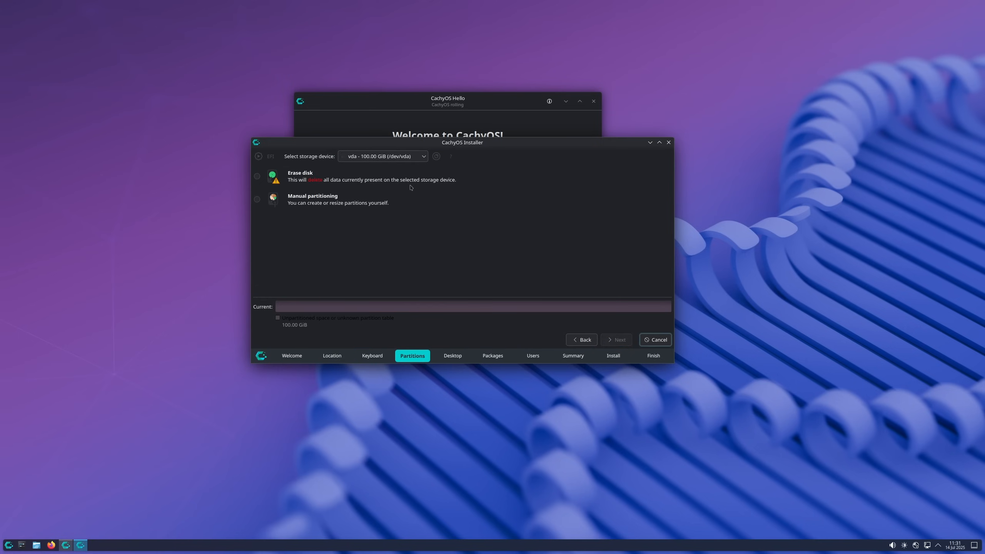
Partition by erasing the whole disk with an xfs filesystem.
{"action": "left_click", "coordinate": [257, 176]}
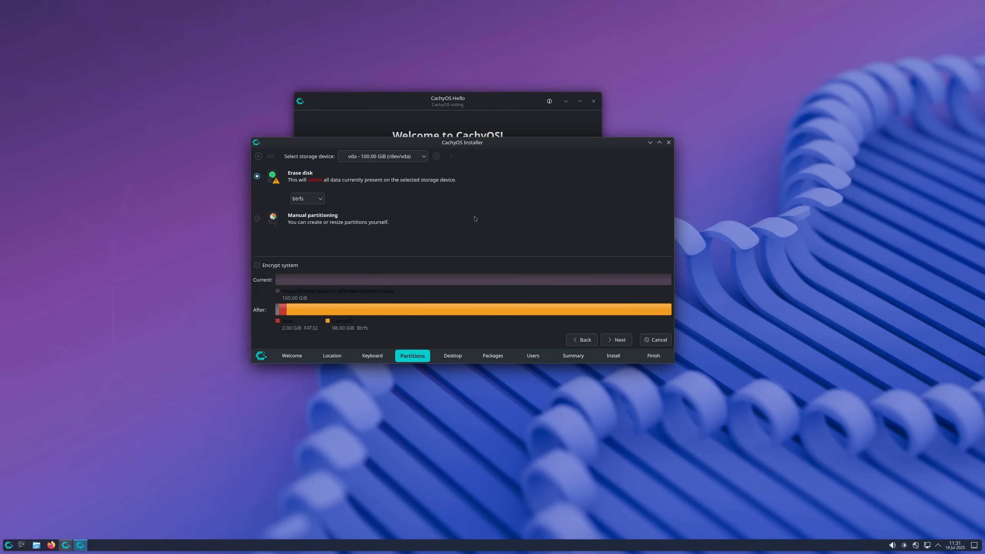
{"action": "left_click", "coordinate": [308, 199]}
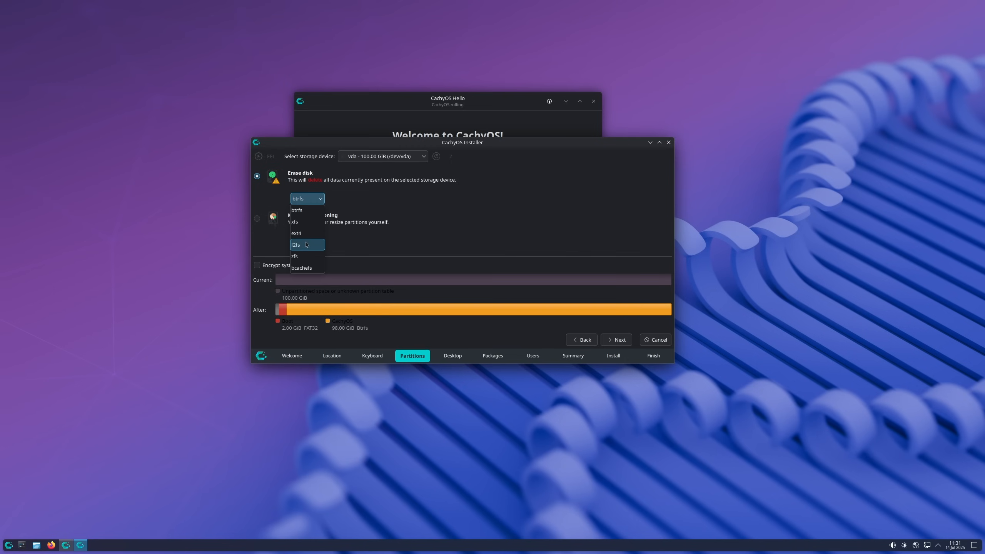
{"action": "left_click", "coordinate": [293, 221]}
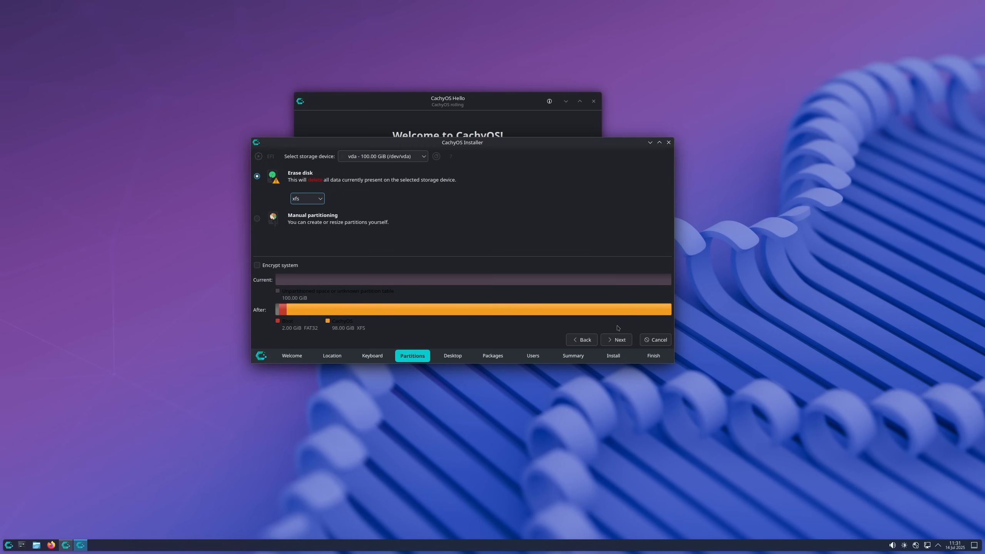
{"action": "left_click", "coordinate": [617, 340]}
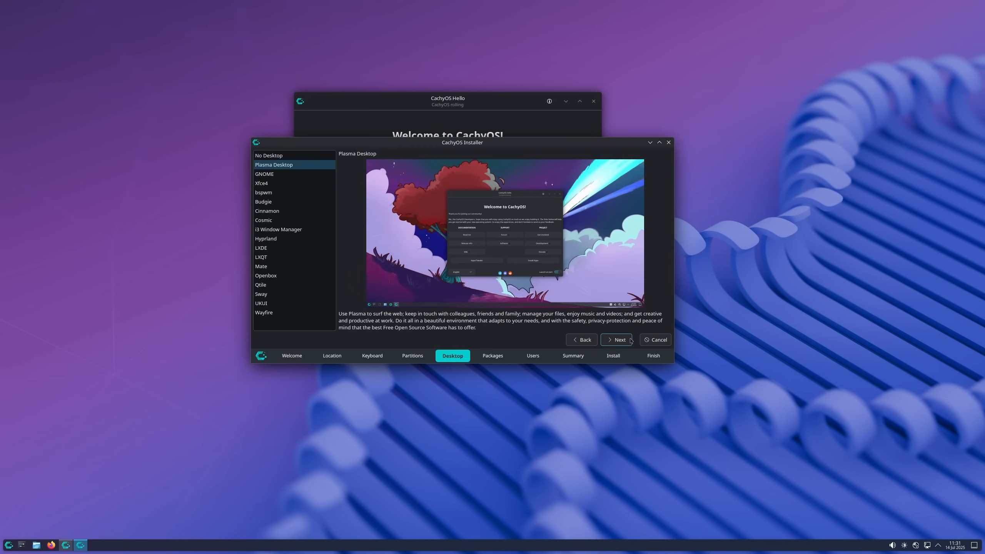
{"action": "mouse_move", "coordinate": [406, 278]}
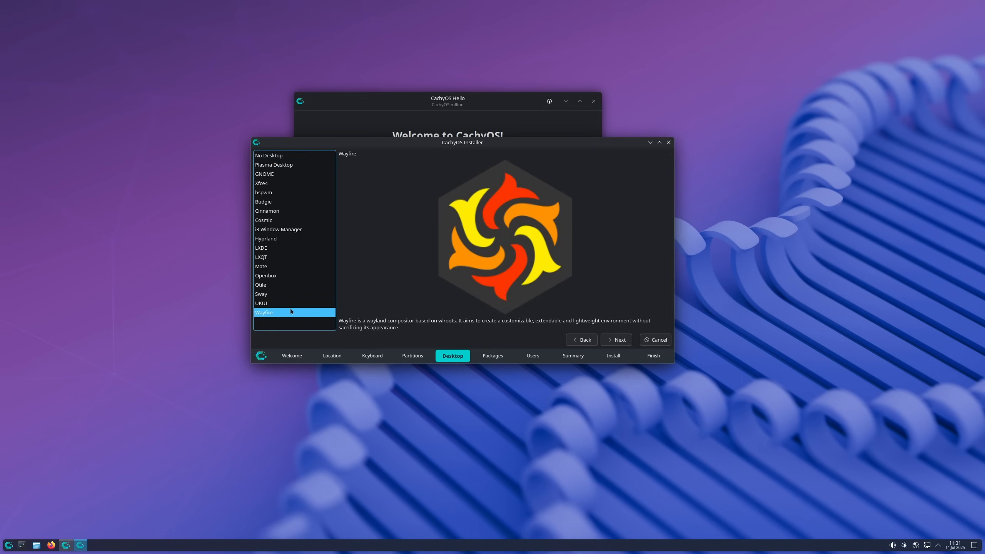
Preview the UKUI, Sway, Openbox, Mate, Hyprland, Cosmic, Cinnamon and bspwm desktops.
{"action": "left_click", "coordinate": [260, 303]}
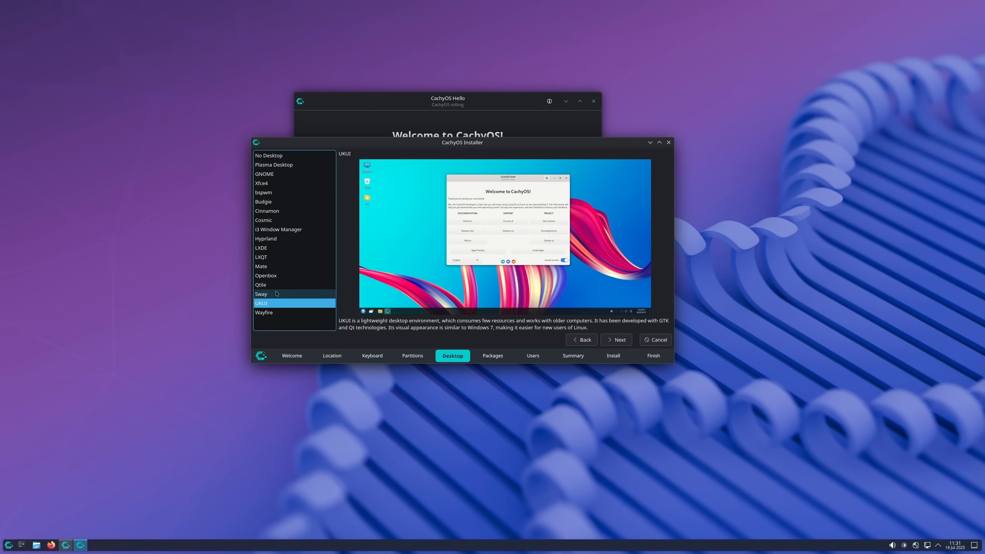
{"action": "left_click", "coordinate": [261, 294]}
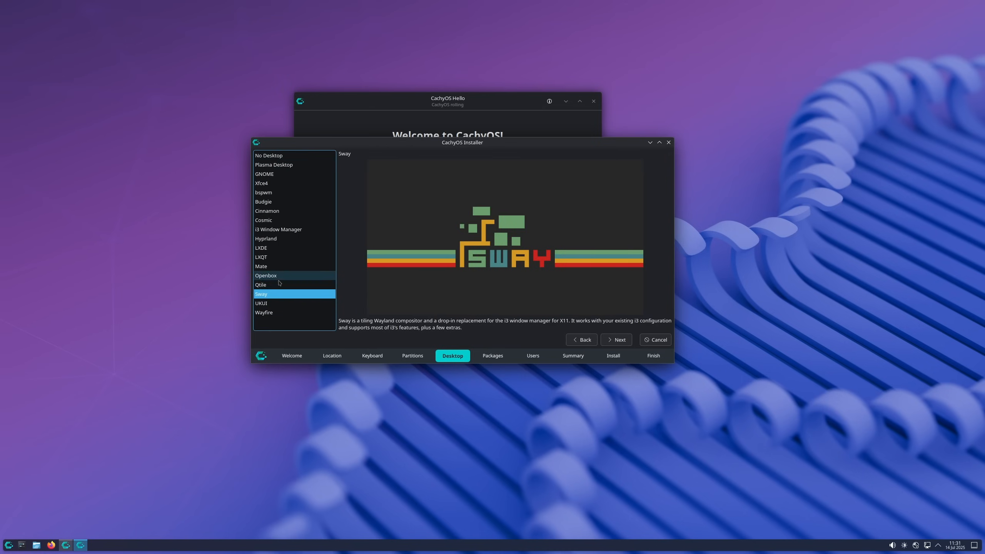
{"action": "left_click", "coordinate": [265, 276]}
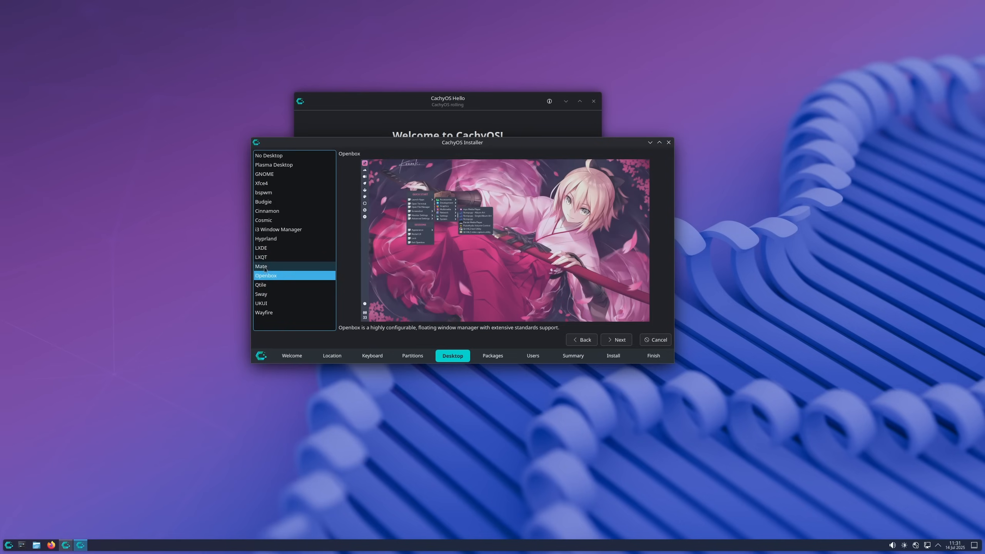
{"action": "left_click", "coordinate": [260, 266]}
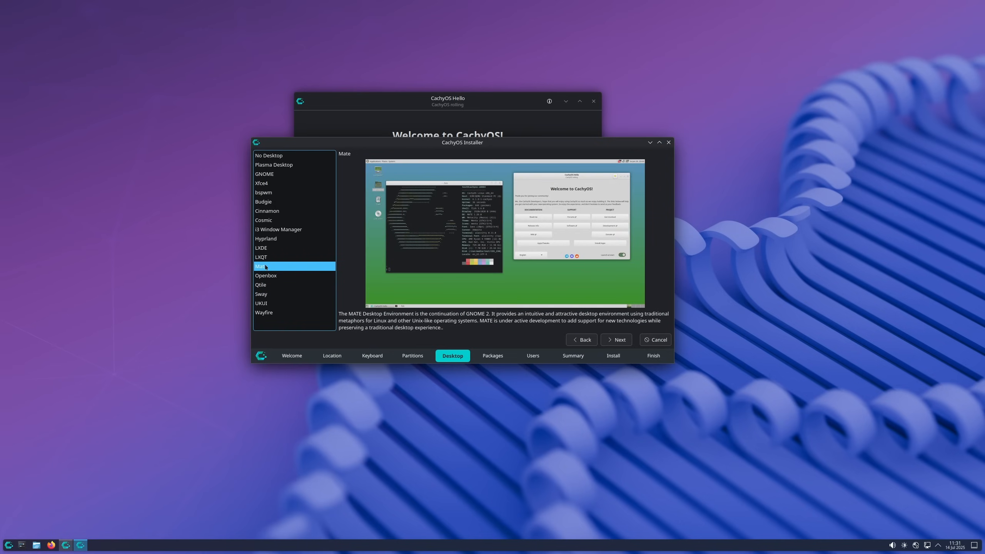
{"action": "mouse_move", "coordinate": [280, 257]}
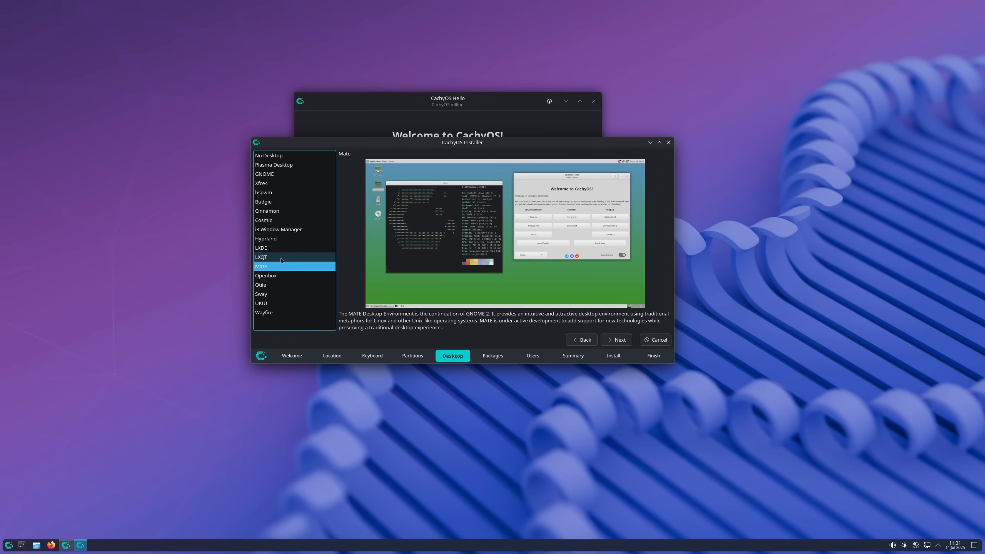
{"action": "left_click", "coordinate": [266, 238]}
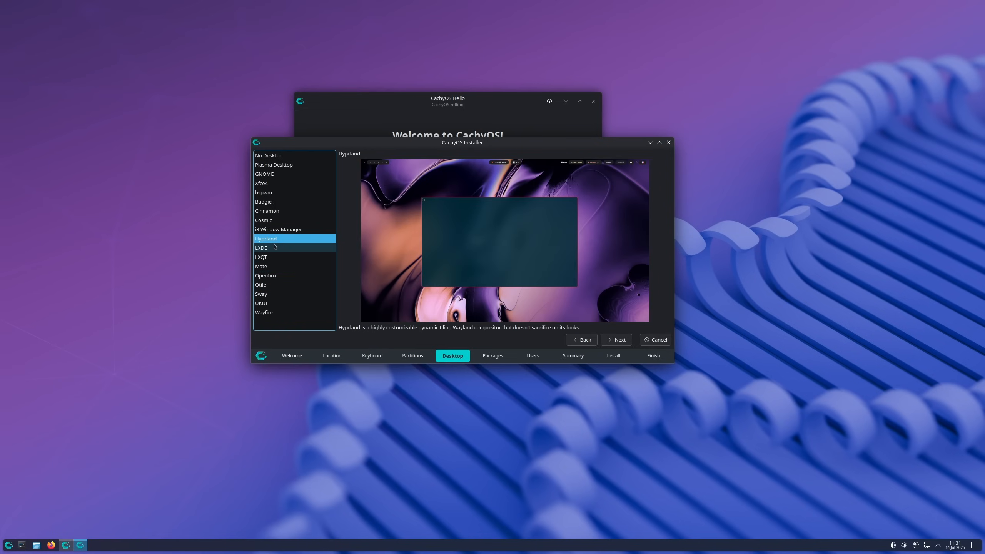
{"action": "left_click", "coordinate": [263, 220]}
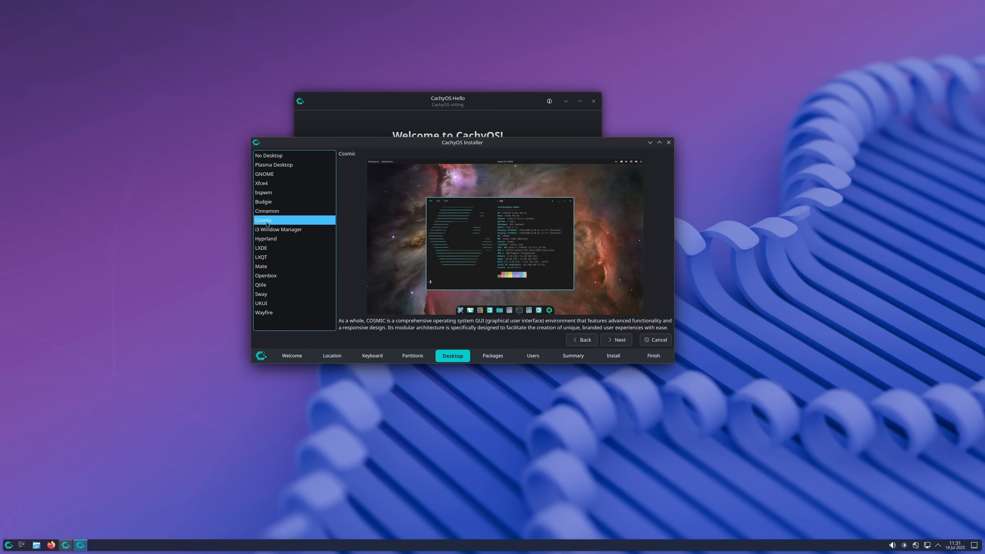
{"action": "left_click", "coordinate": [268, 210]}
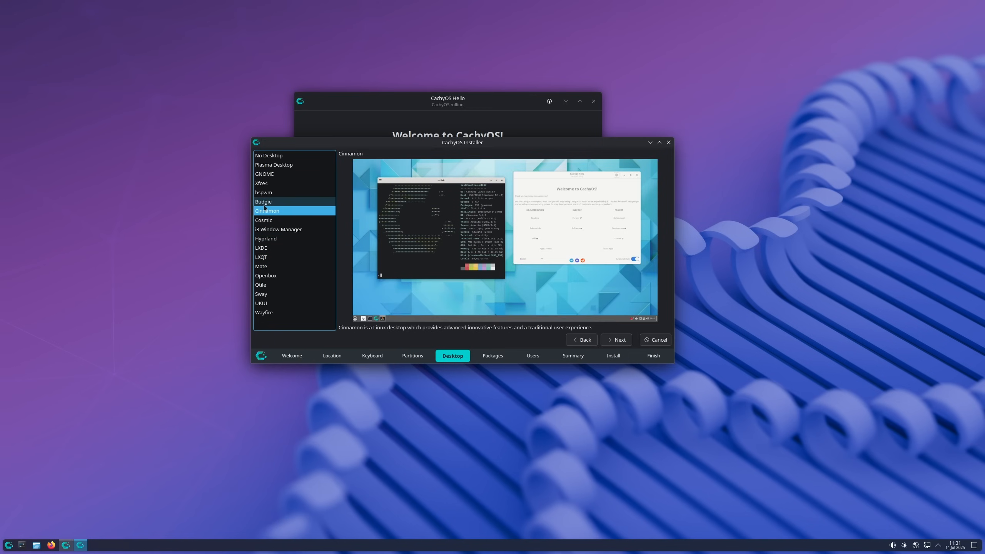
{"action": "left_click", "coordinate": [265, 193]}
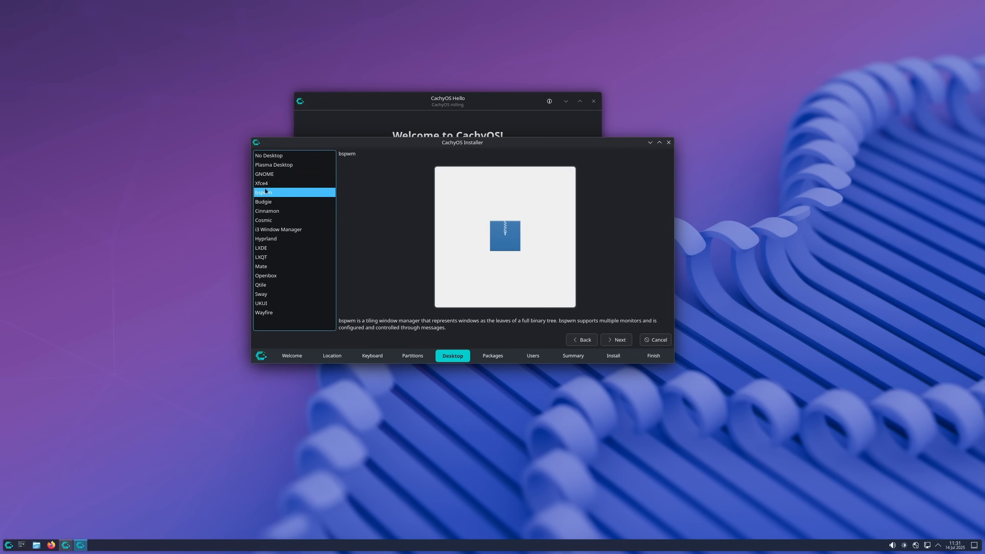
{"action": "left_click", "coordinate": [273, 164]}
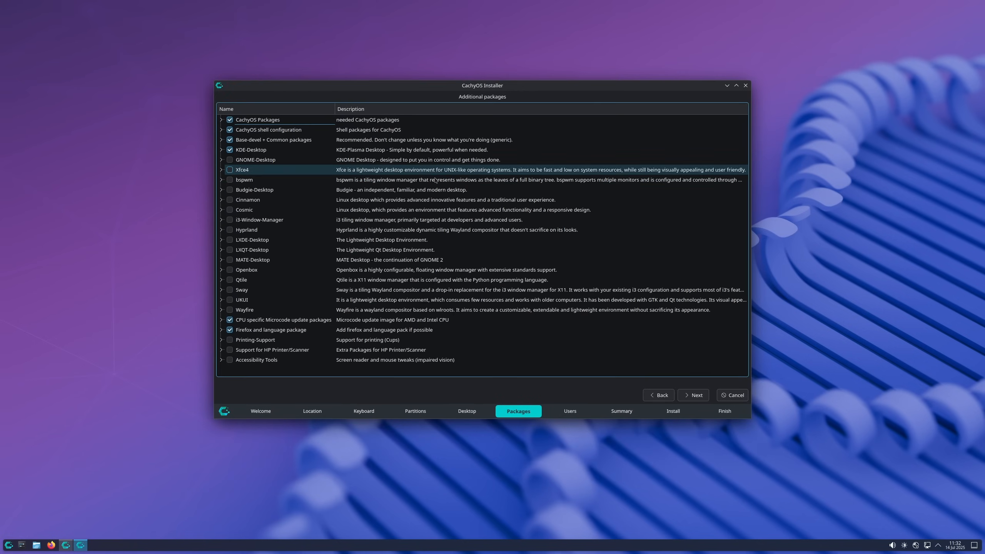
Toggle and expand entries in the additional packages list, scrolling through it.
{"action": "left_click", "coordinate": [268, 129]}
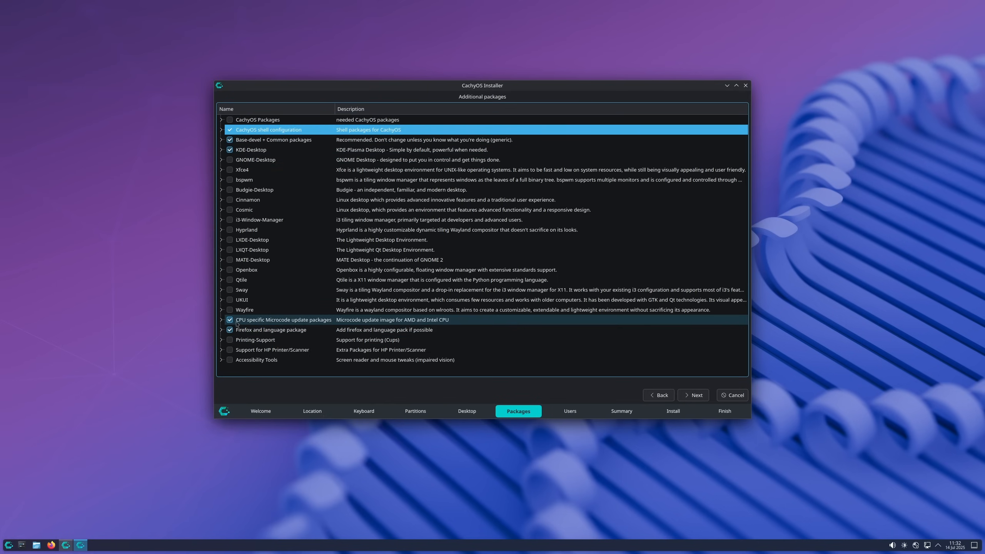
{"action": "left_click", "coordinate": [221, 150]}
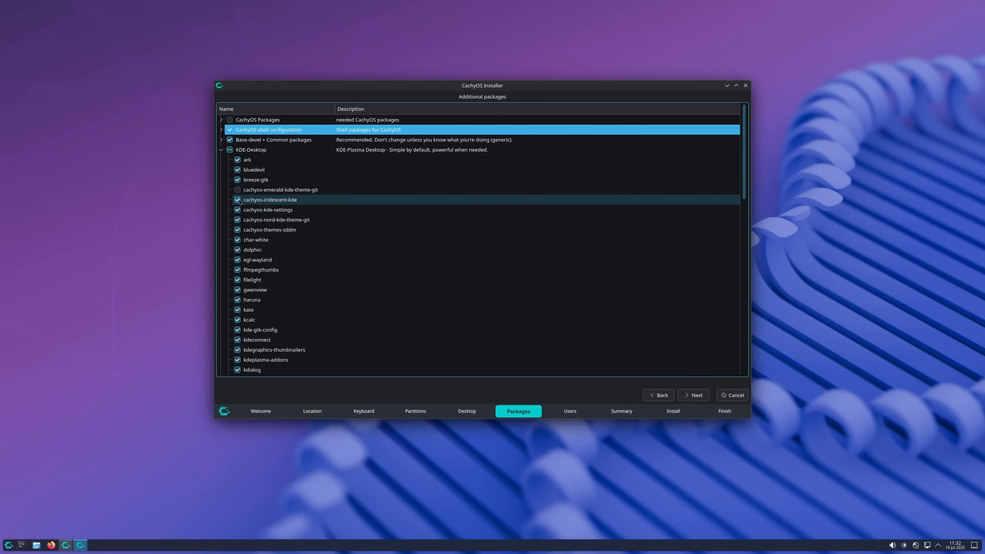
{"action": "left_click", "coordinate": [269, 210]}
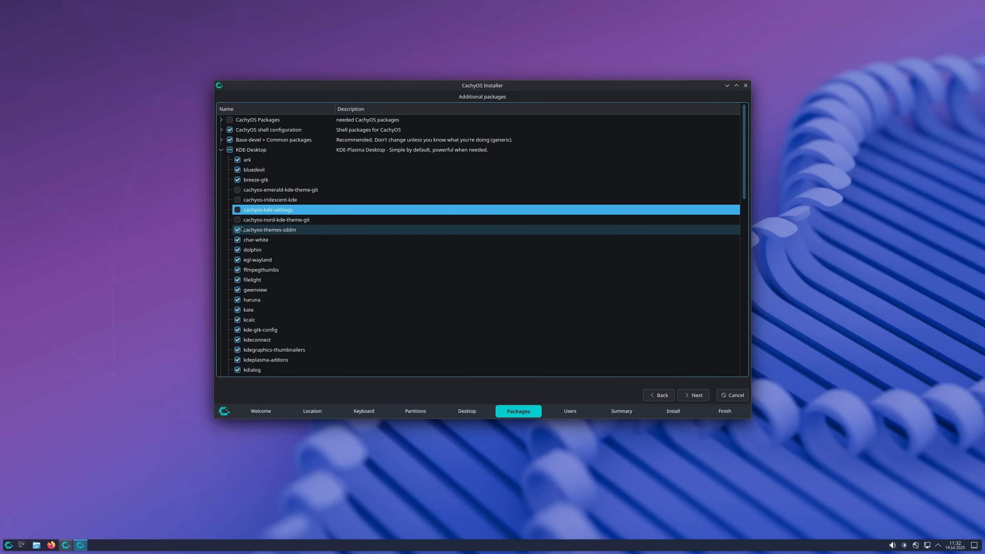
{"action": "left_click", "coordinate": [238, 229]}
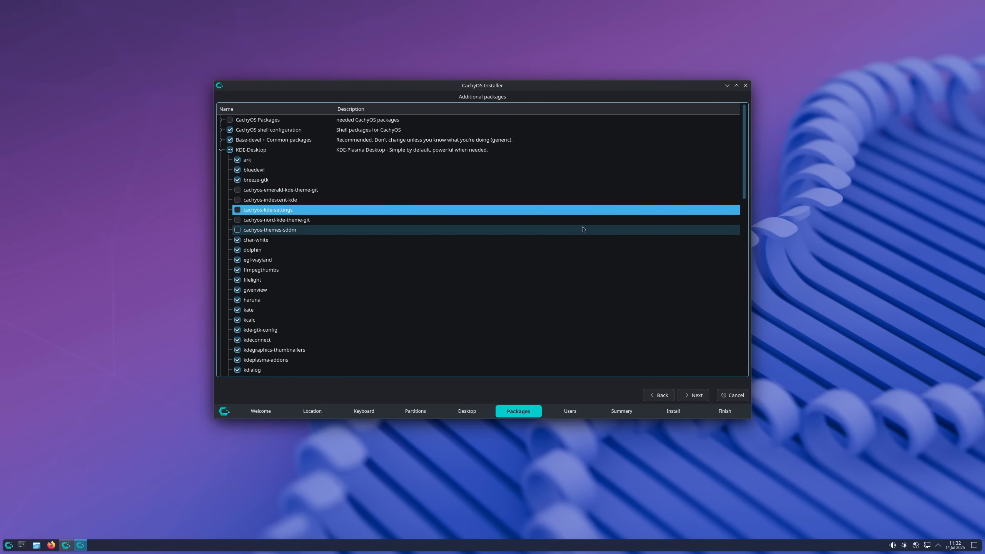
{"action": "scroll", "scroll_direction": "down", "scroll_amount": 3}
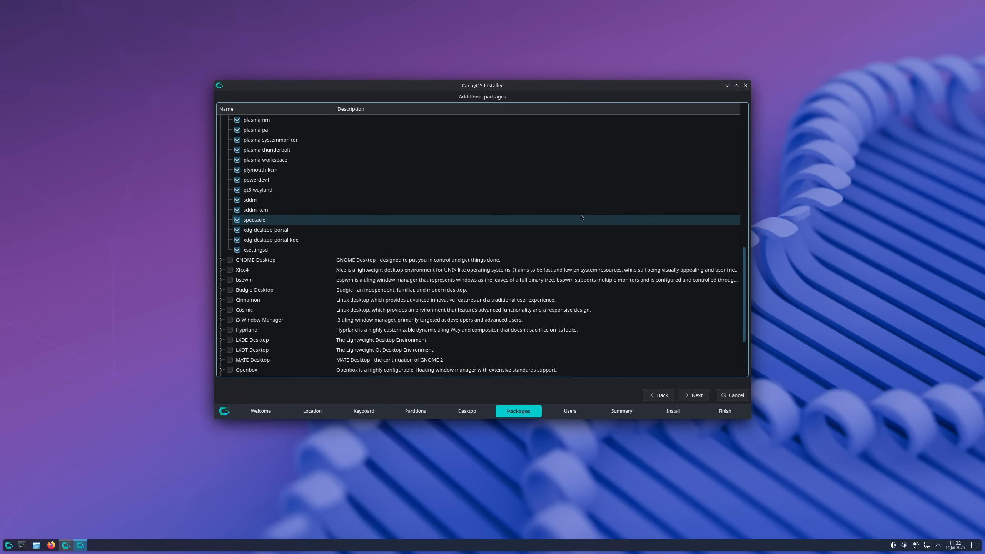
{"action": "scroll", "scroll_direction": "up", "scroll_amount": 3}
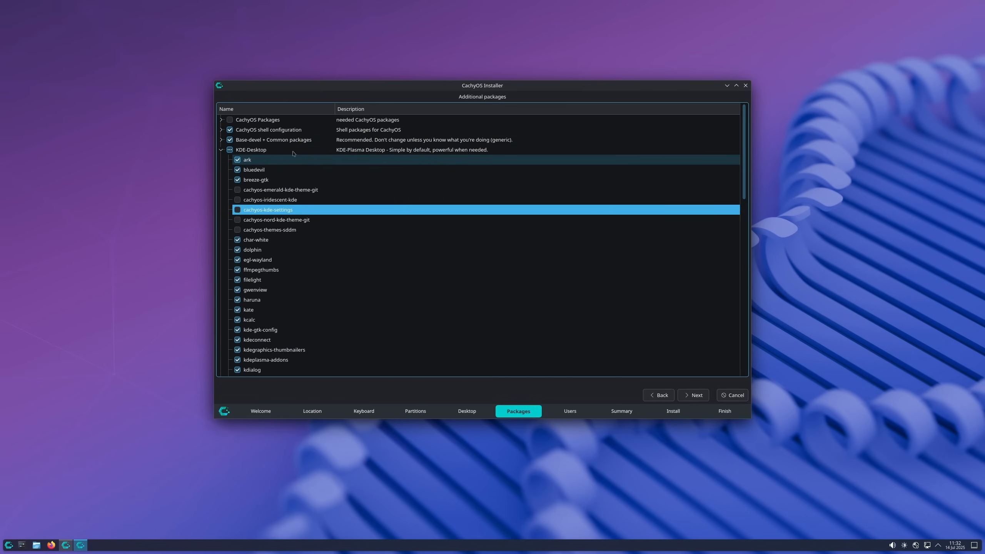
{"action": "left_click", "coordinate": [220, 139]}
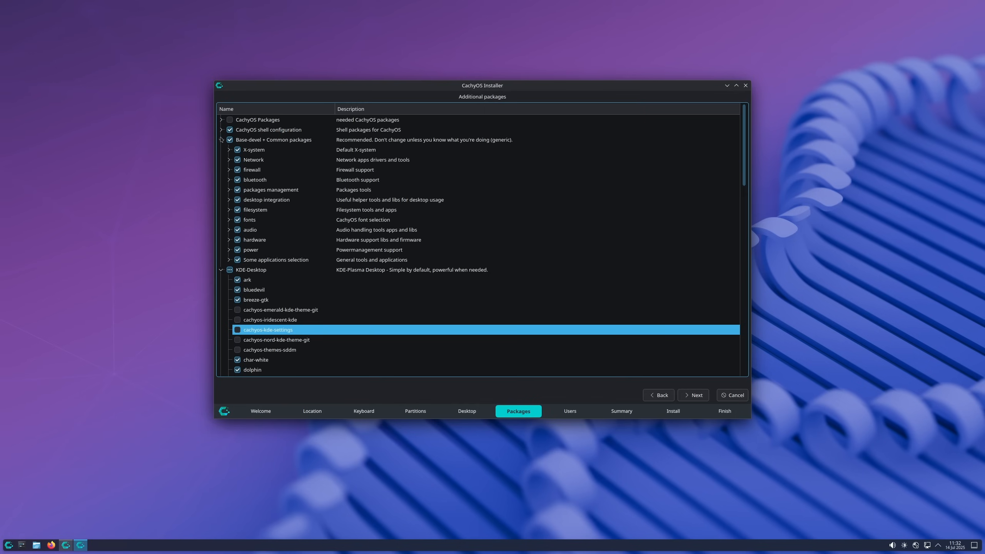
Include CachyOS Packages, expand CachyOS shell configuration, review the list and continue to Users.
{"action": "left_click", "coordinate": [230, 119]}
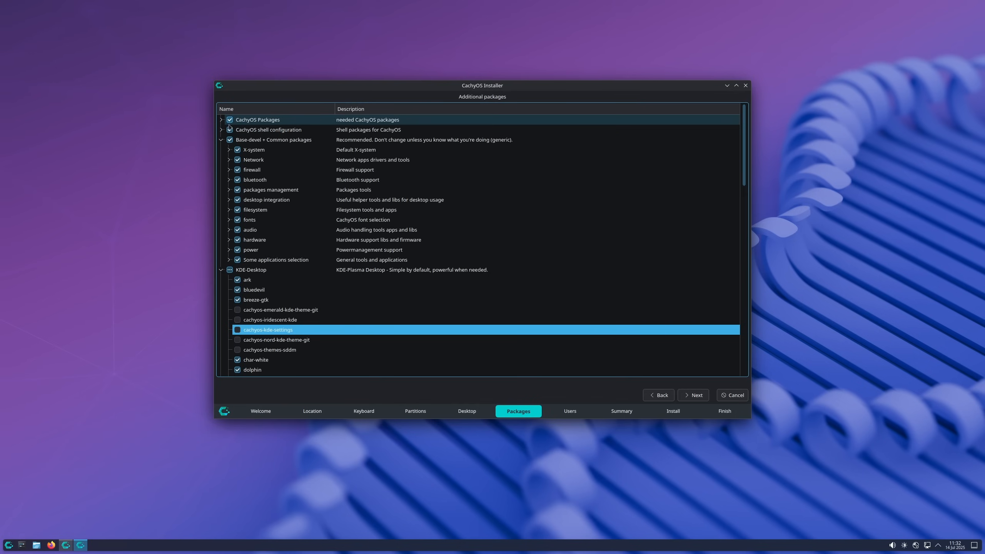
{"action": "left_click", "coordinate": [221, 131]}
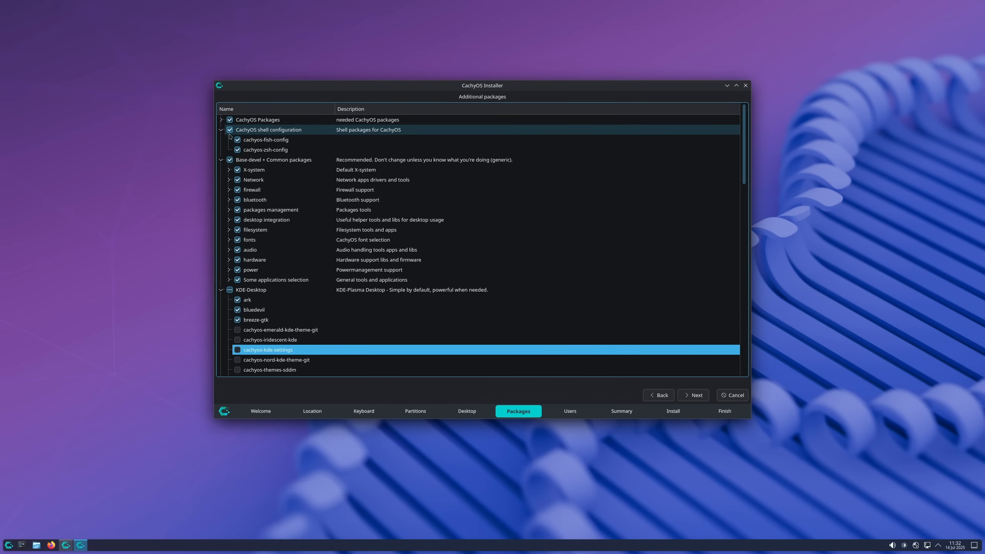
{"action": "scroll", "scroll_direction": "down", "scroll_amount": 3}
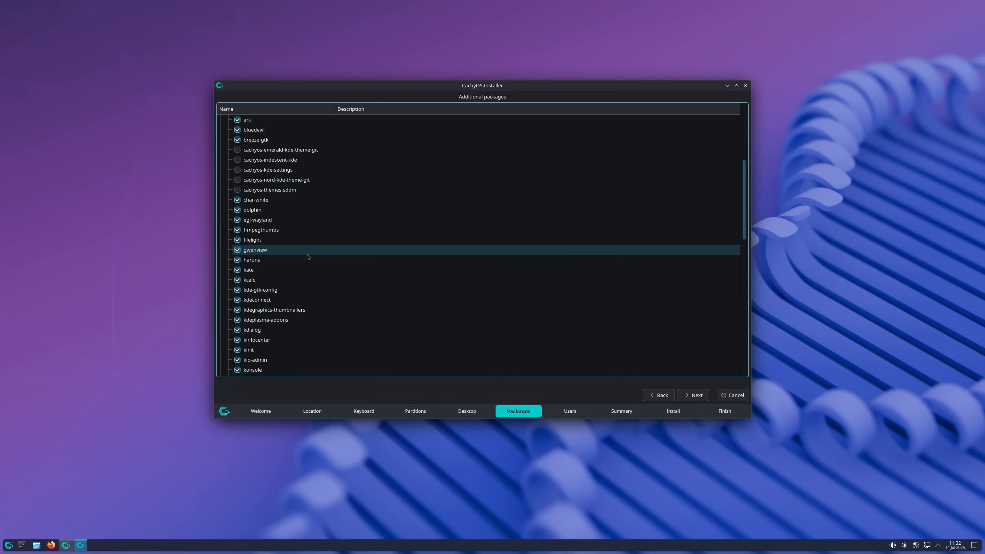
{"action": "scroll", "scroll_direction": "down", "scroll_amount": 3}
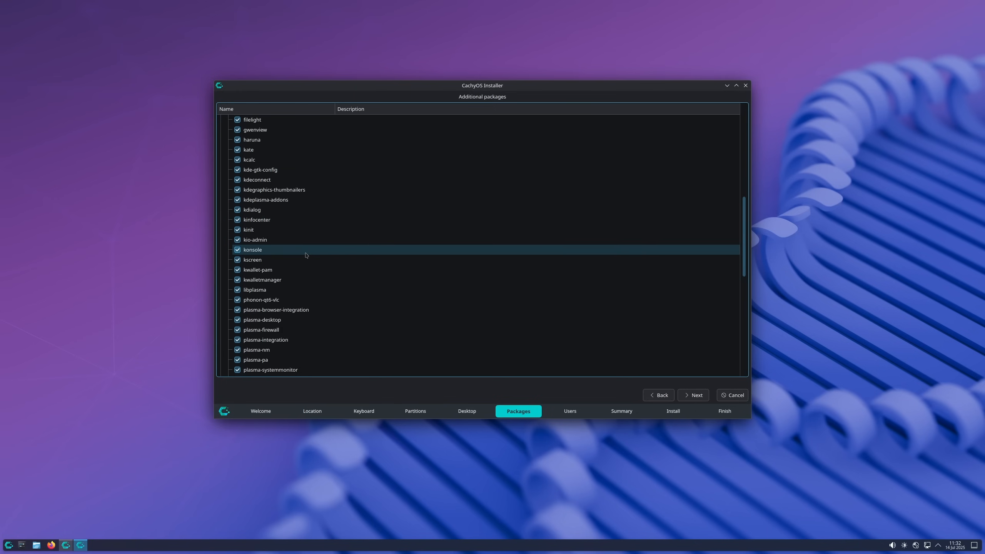
{"action": "scroll", "scroll_direction": "down", "scroll_amount": 3}
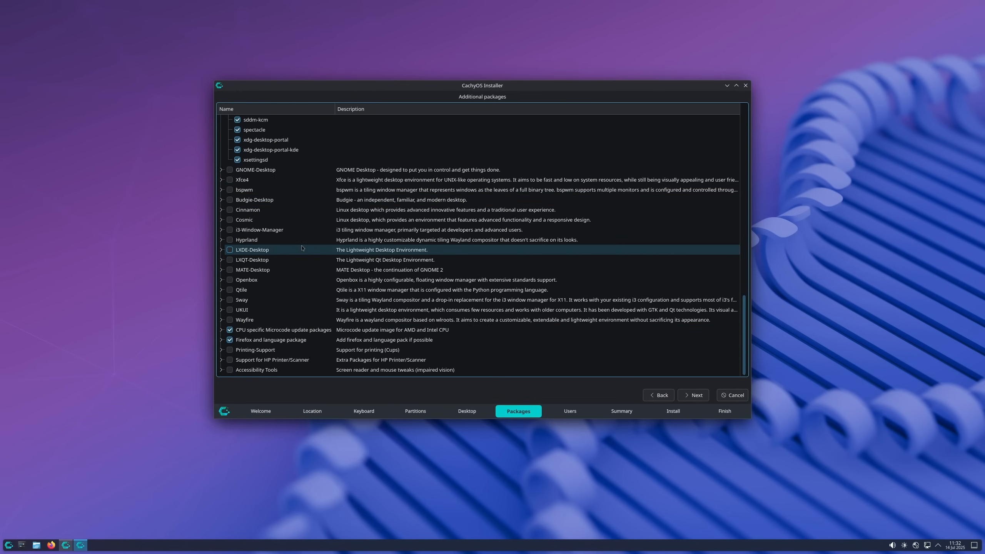
{"action": "left_click", "coordinate": [693, 394]}
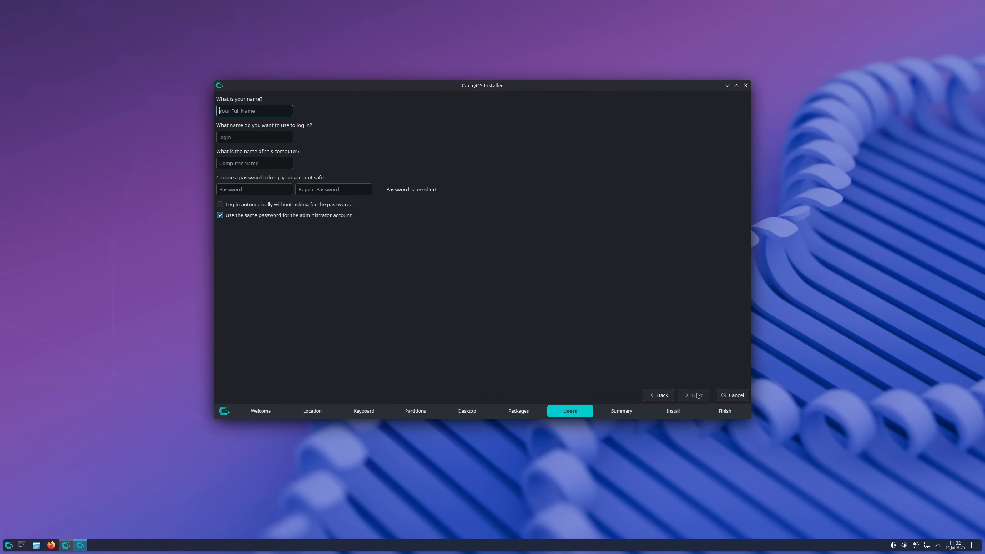
Enter 'matt' for the account details and proceed to the Summary page.
{"action": "type", "text": "matt"}
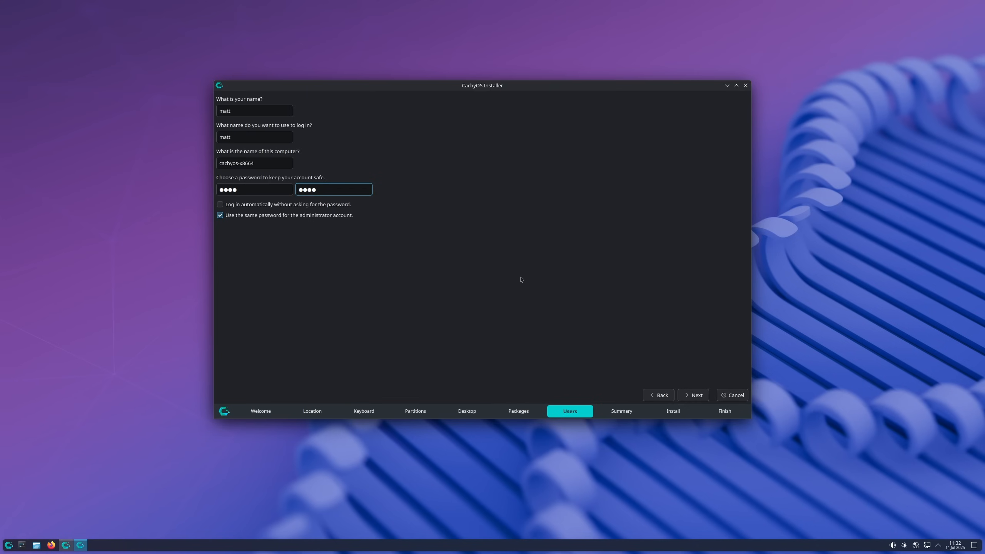
{"action": "left_click", "coordinate": [693, 394]}
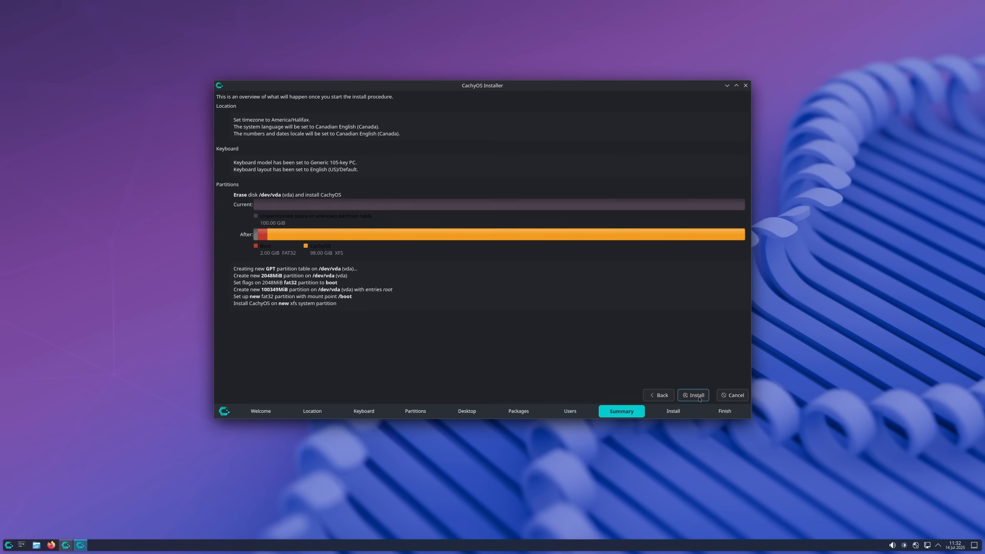
Start the CachyOS installation from the Summary page and release the VM window.
{"action": "left_click", "coordinate": [692, 394]}
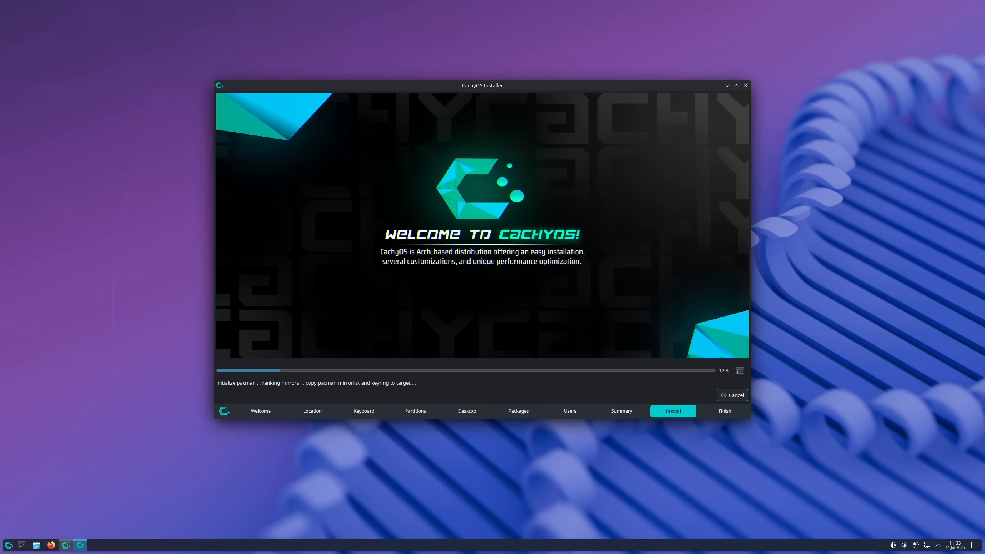
{"action": "left_click", "coordinate": [51, 545]}
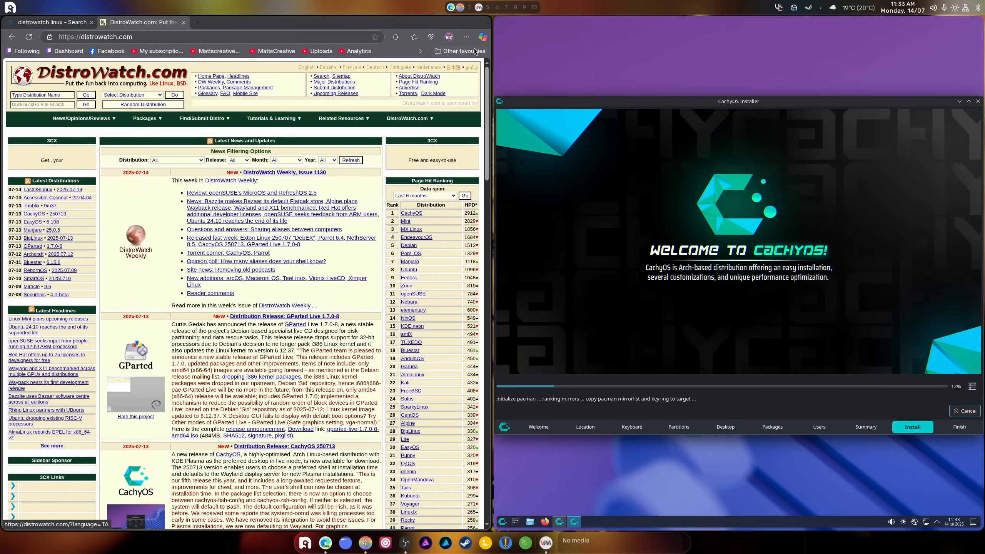
{"action": "left_click", "coordinate": [466, 36]}
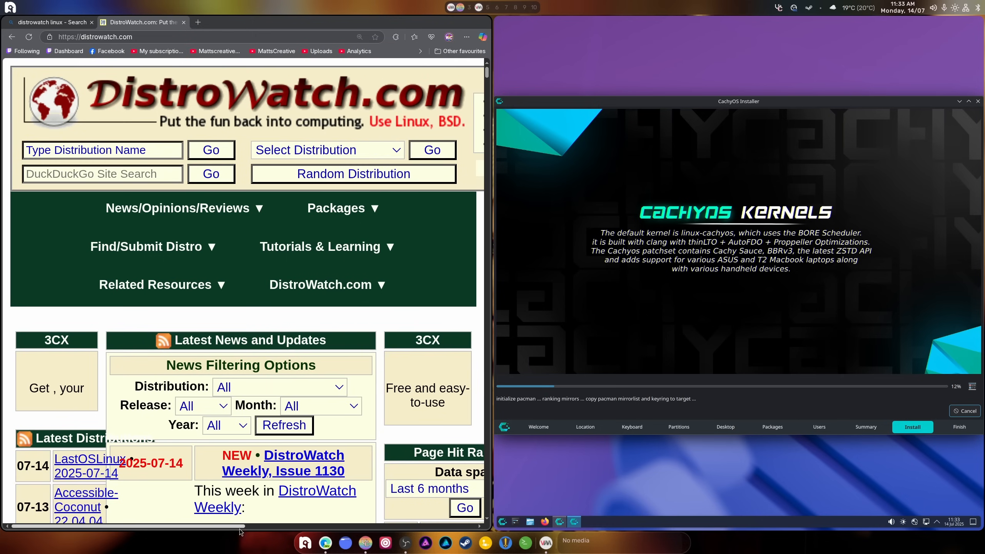
{"action": "scroll", "scroll_direction": "down", "scroll_amount": 3}
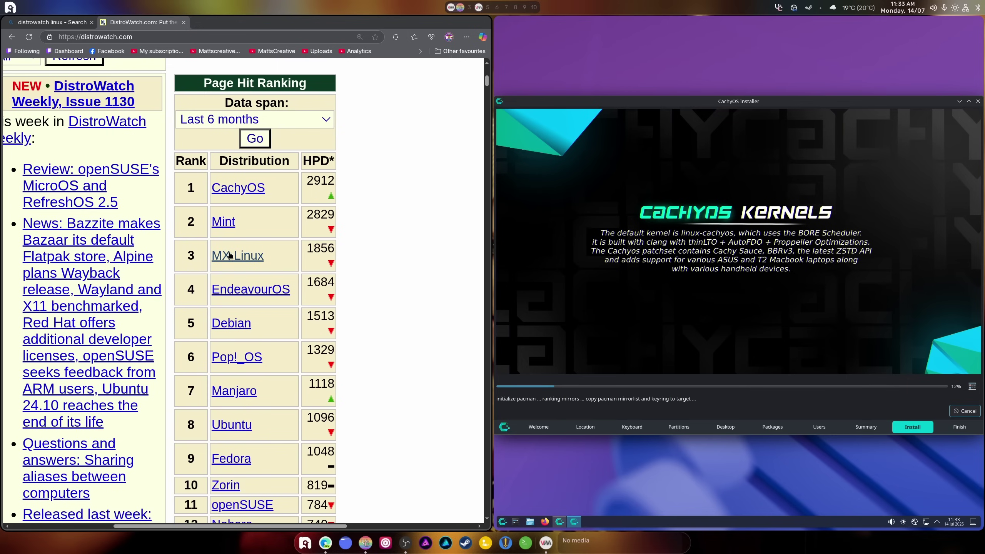
{"action": "mouse_move", "coordinate": [360, 256]}
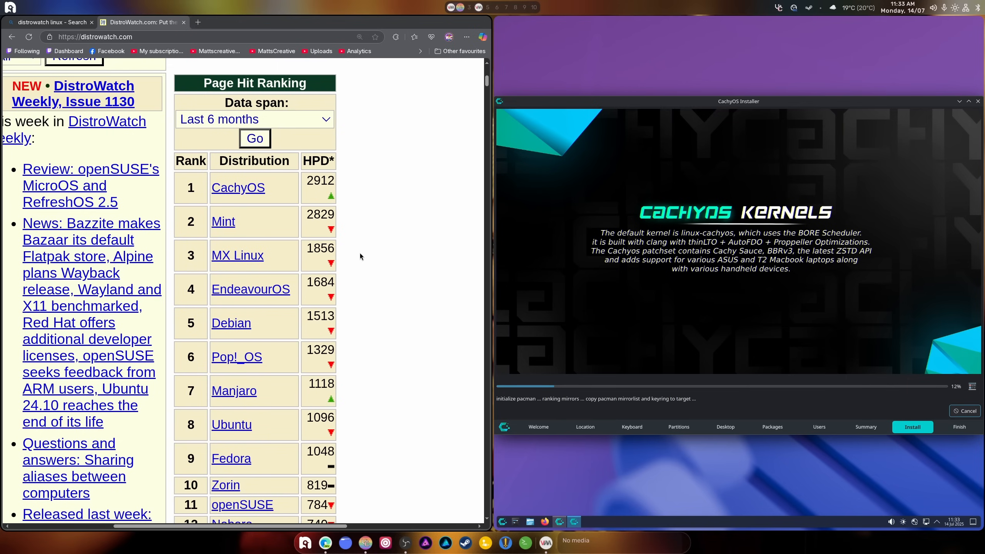
{"action": "mouse_move", "coordinate": [250, 289]}
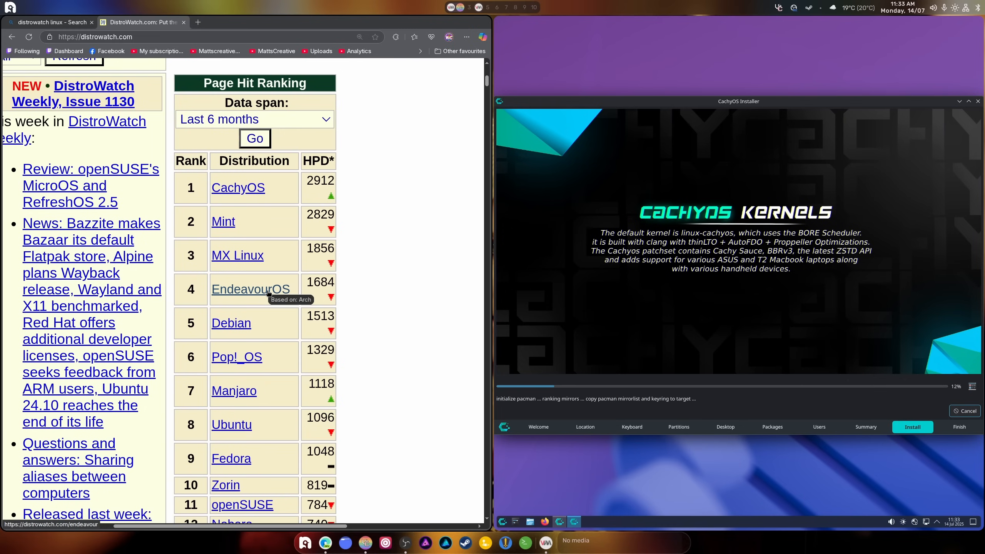
{"action": "mouse_move", "coordinate": [239, 224]}
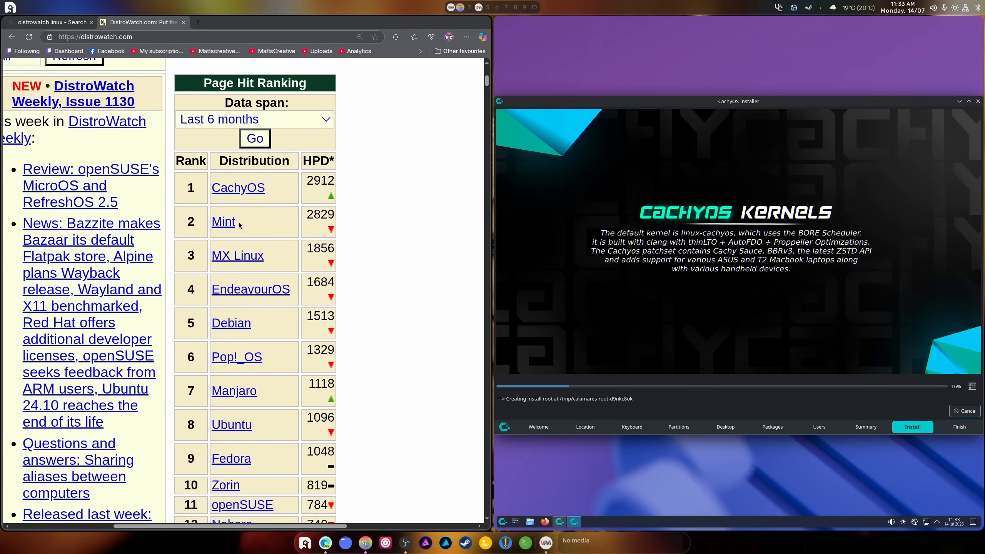
{"action": "scroll", "scroll_direction": "down", "scroll_amount": 3}
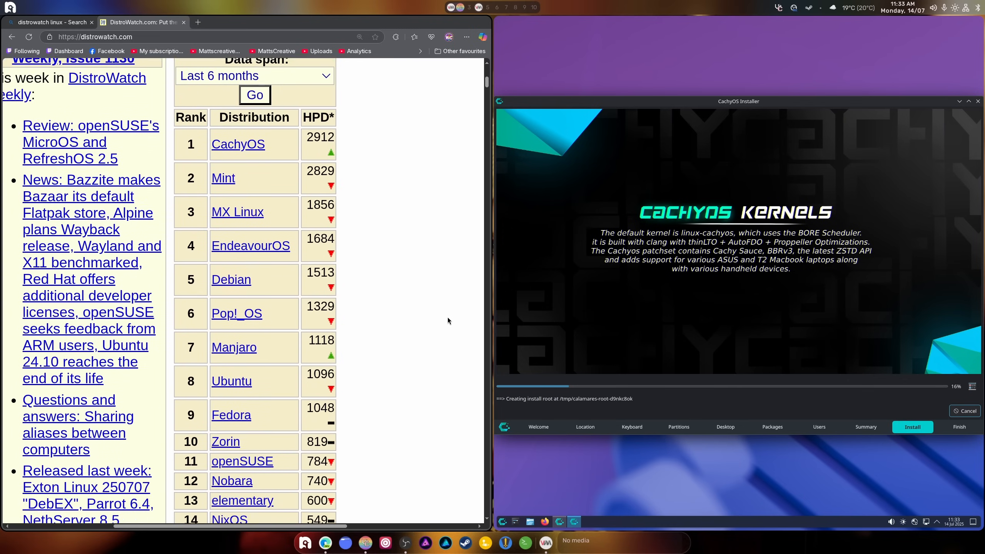
{"action": "scroll", "scroll_direction": "down", "scroll_amount": 3}
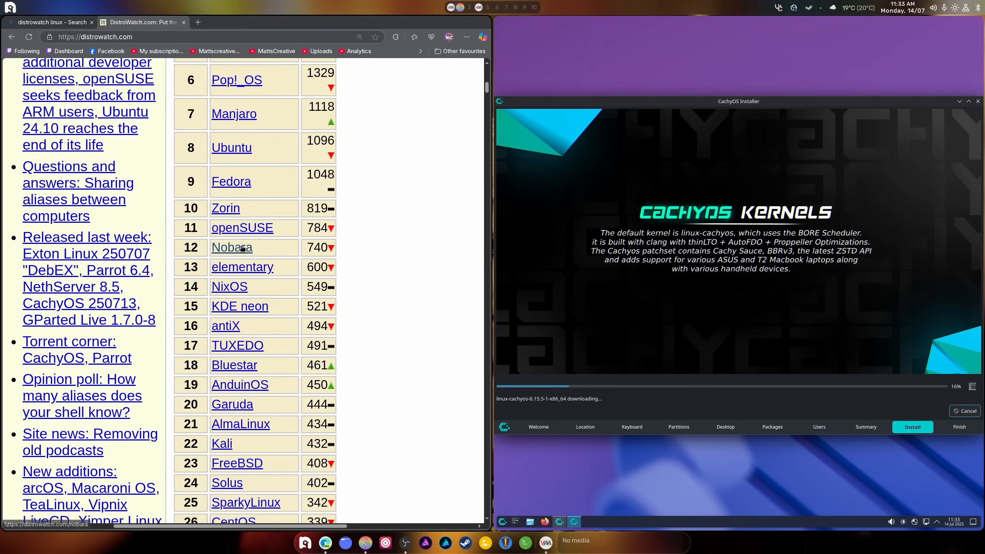
{"action": "scroll", "scroll_direction": "down", "scroll_amount": 3}
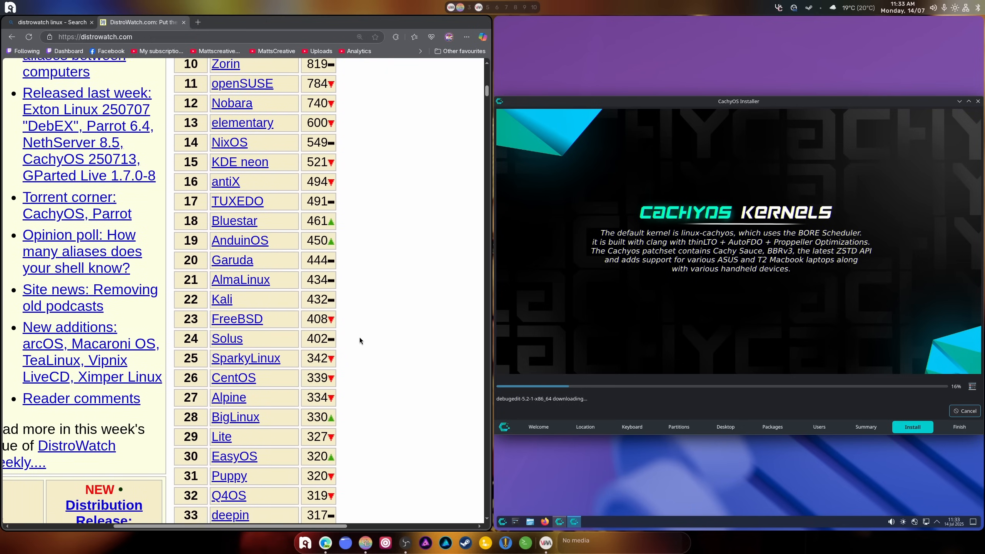
{"action": "scroll", "scroll_direction": "down", "scroll_amount": 3}
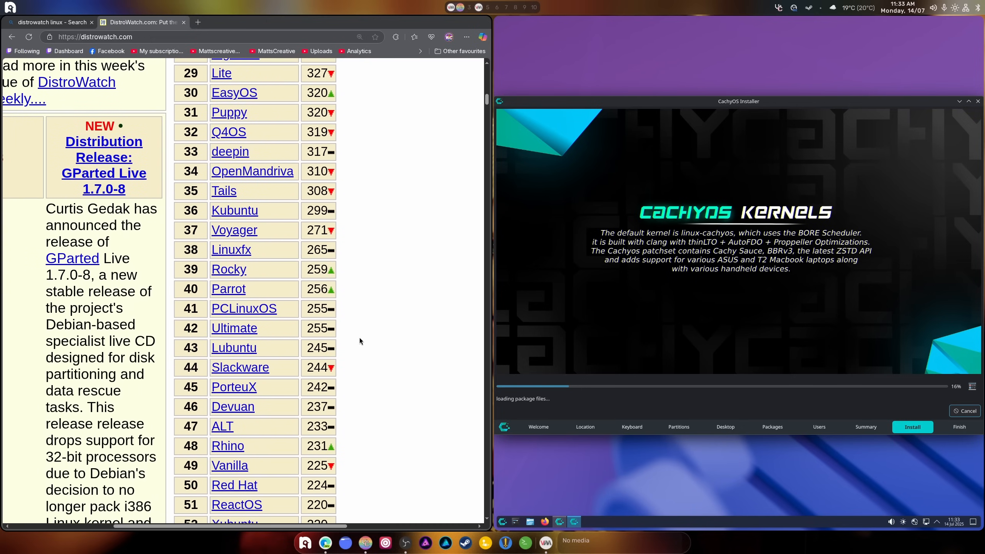
{"action": "scroll", "scroll_direction": "down", "scroll_amount": 3}
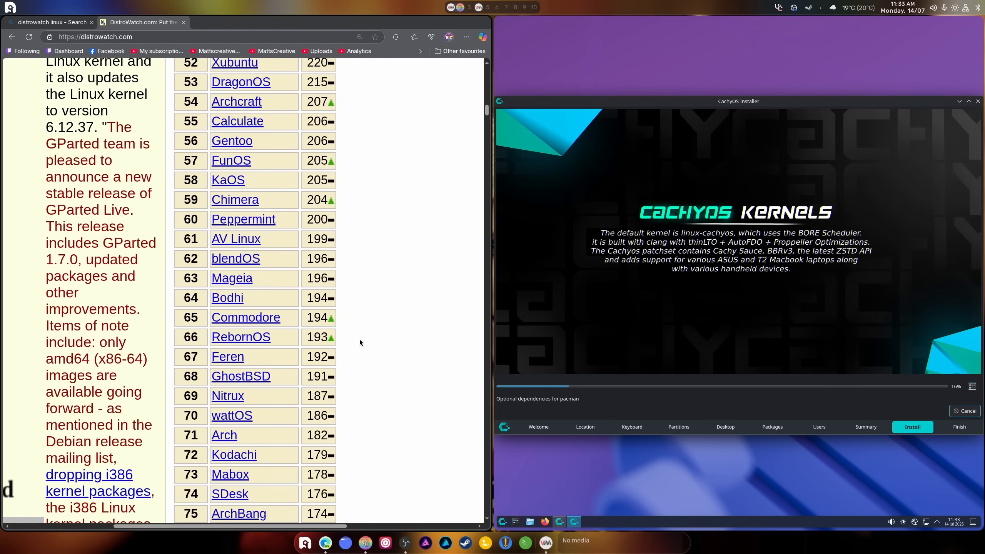
{"action": "scroll", "scroll_direction": "down", "scroll_amount": 3}
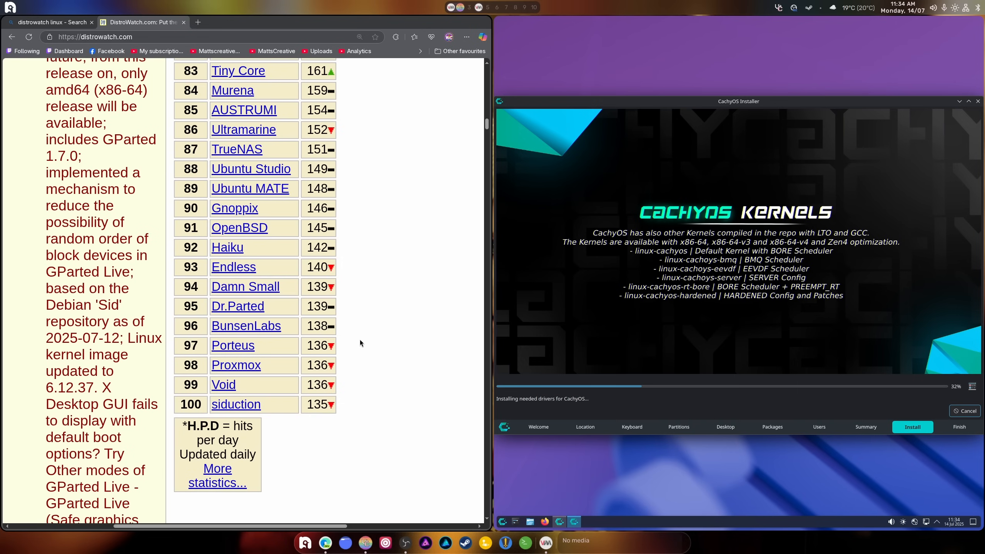
{"action": "scroll", "scroll_direction": "up", "scroll_amount": 3}
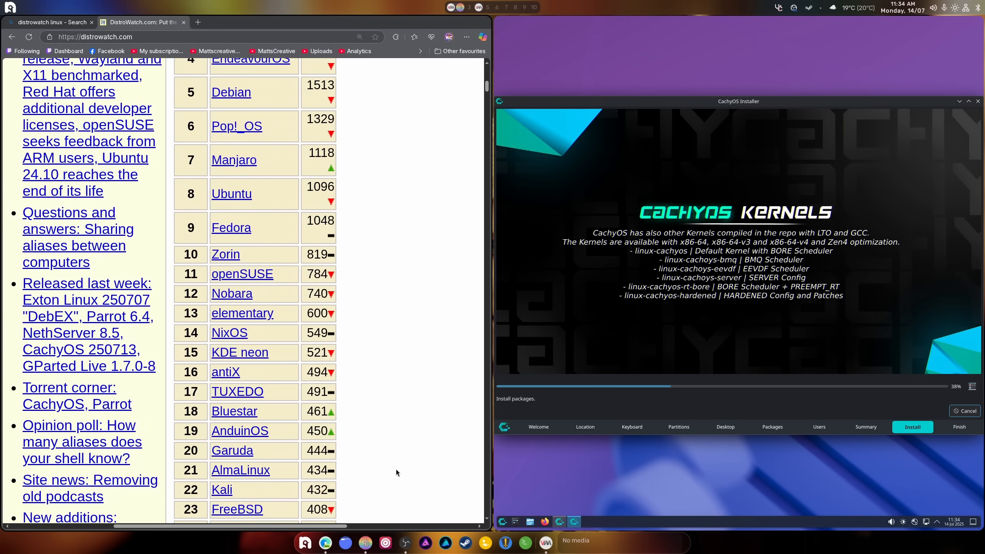
{"action": "scroll", "scroll_direction": "up", "scroll_amount": 3}
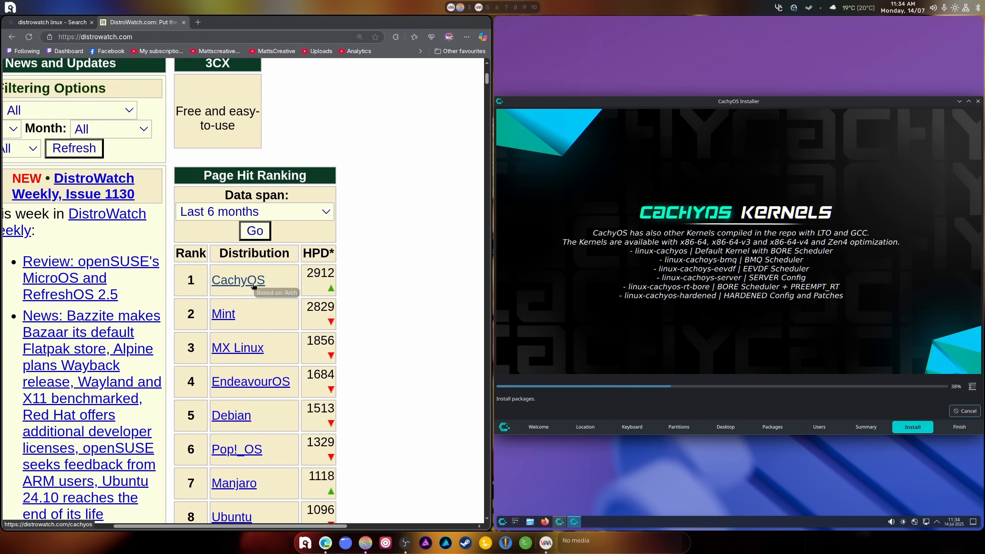
{"action": "left_click", "coordinate": [237, 280]}
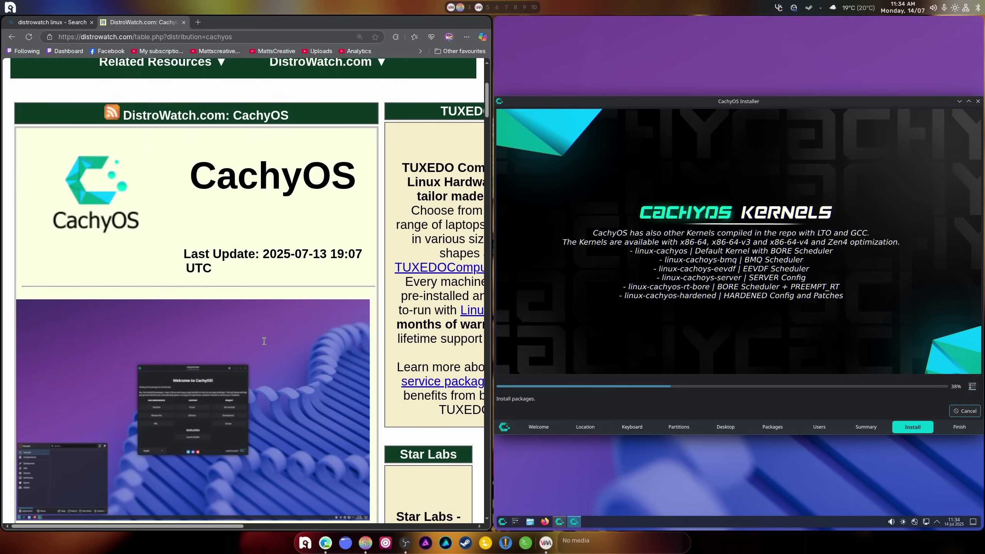
{"action": "scroll", "scroll_direction": "down", "scroll_amount": 3}
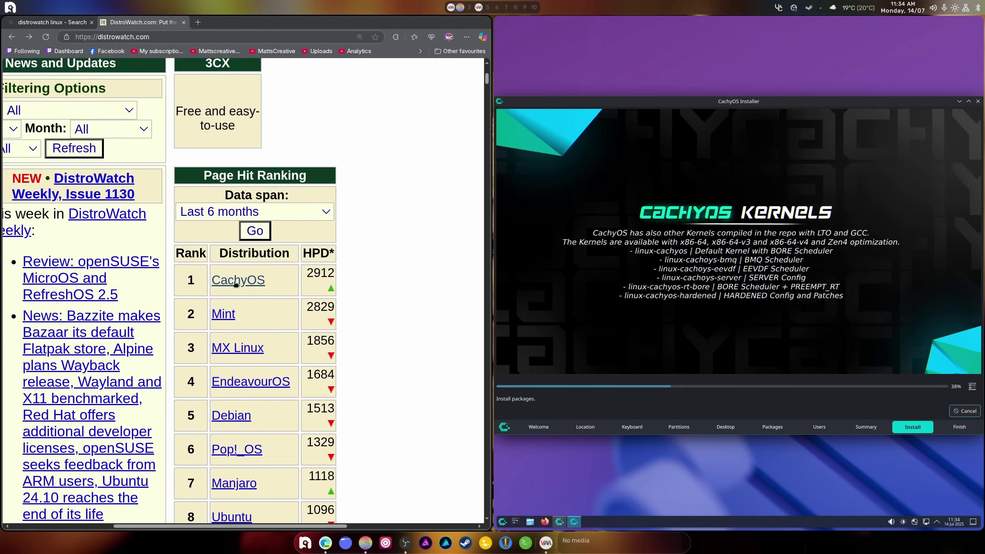
{"action": "mouse_move", "coordinate": [317, 112]}
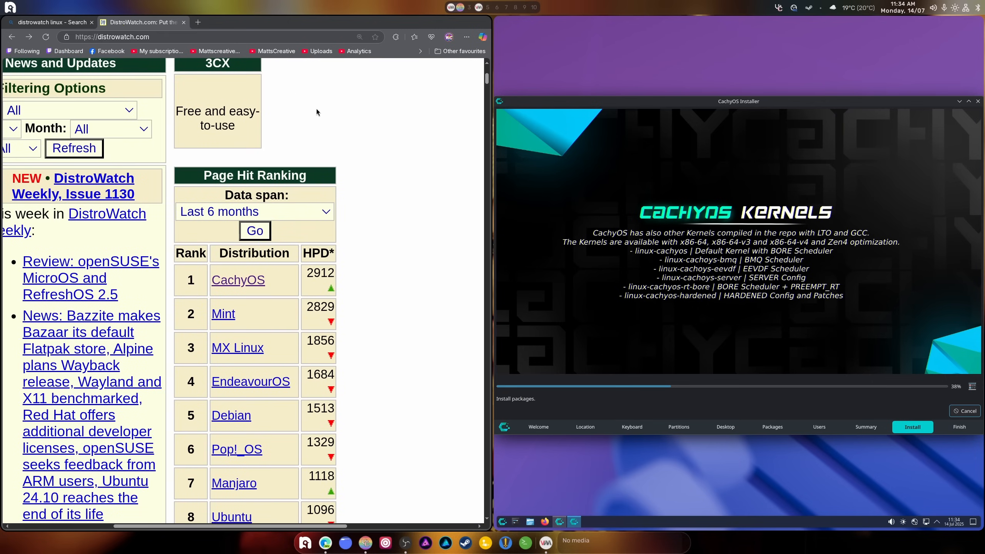
{"action": "mouse_move", "coordinate": [345, 131]}
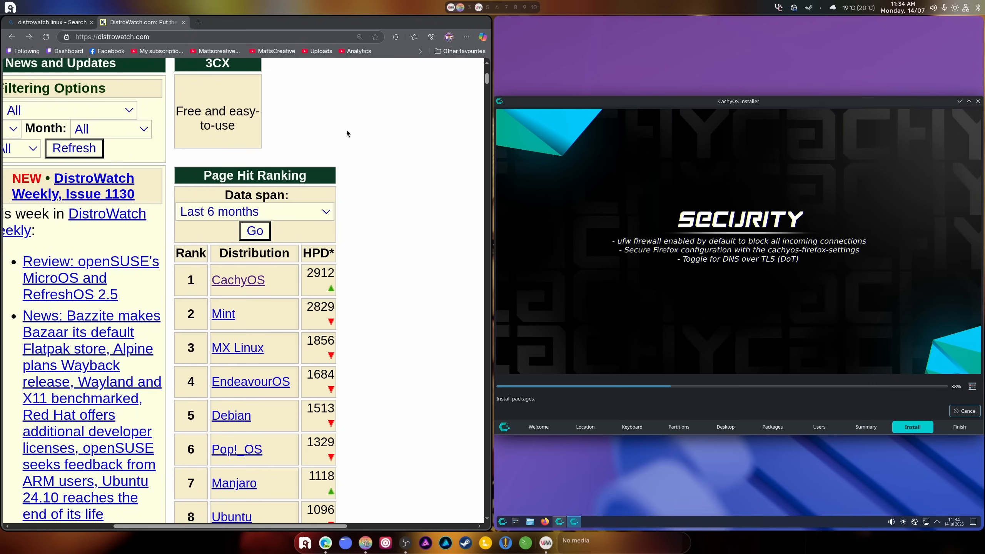
{"action": "mouse_move", "coordinate": [237, 280]}
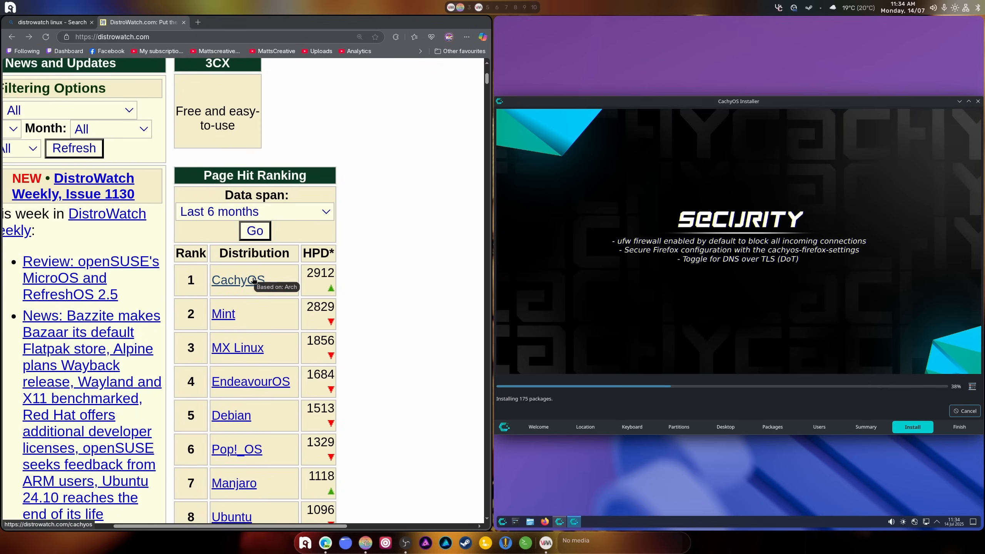
{"action": "mouse_move", "coordinate": [224, 314]}
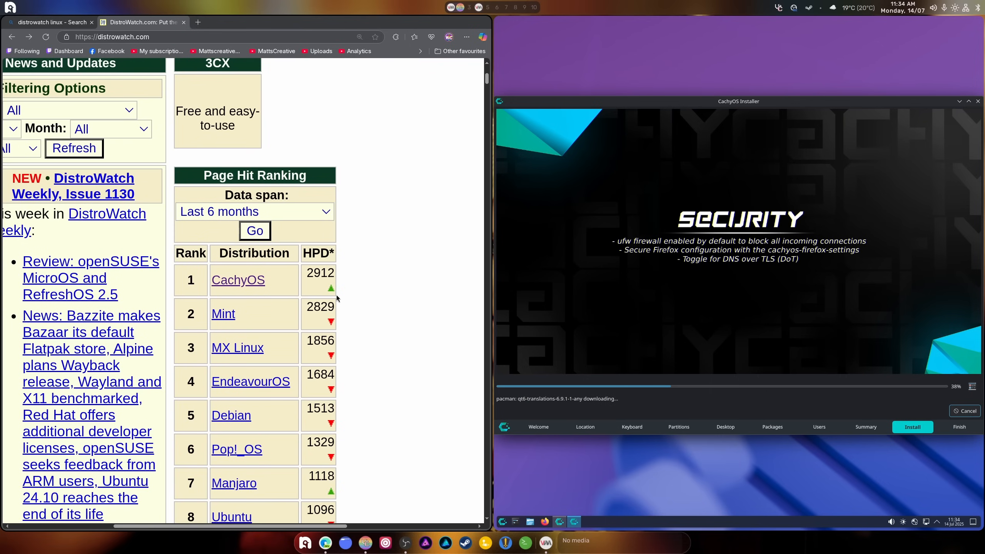
{"action": "mouse_move", "coordinate": [237, 280]}
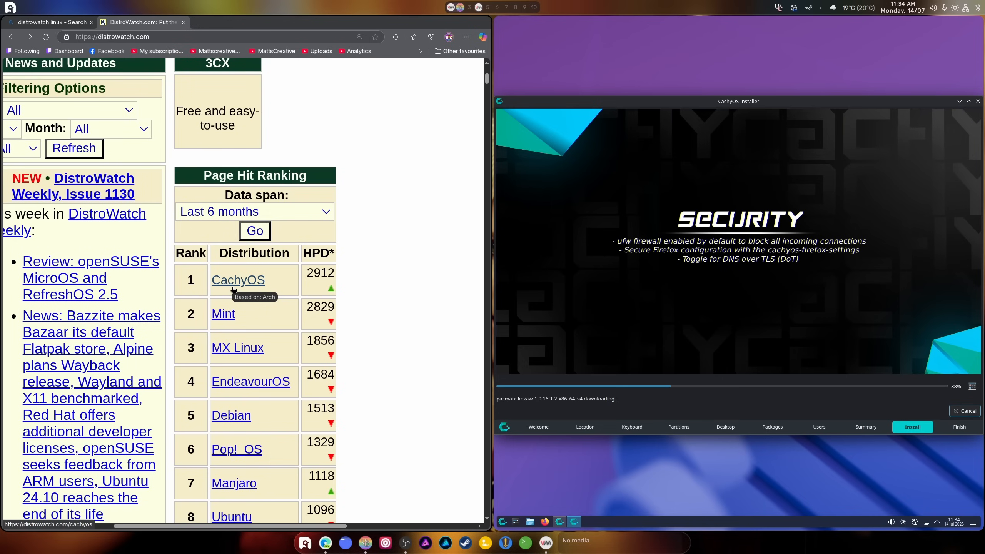
{"action": "mouse_move", "coordinate": [275, 280]}
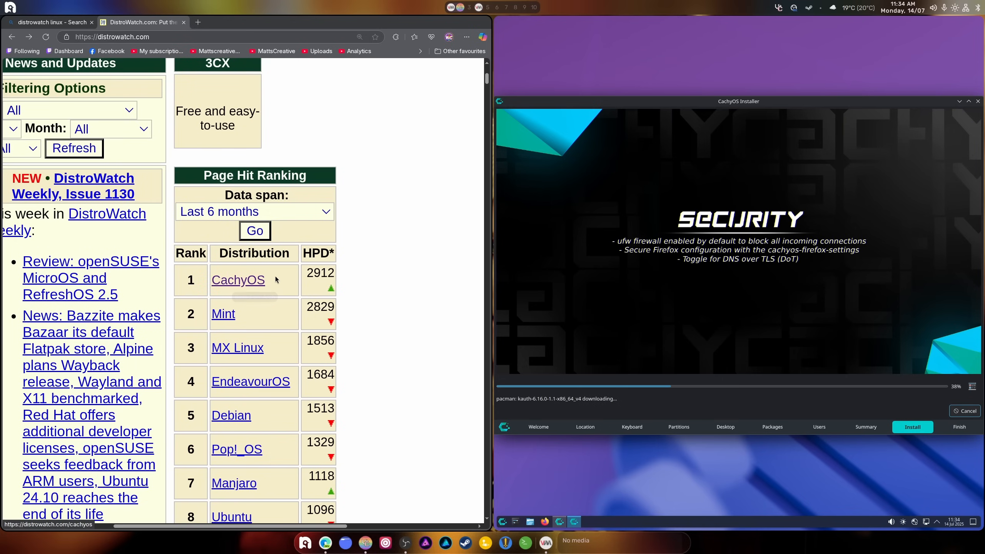